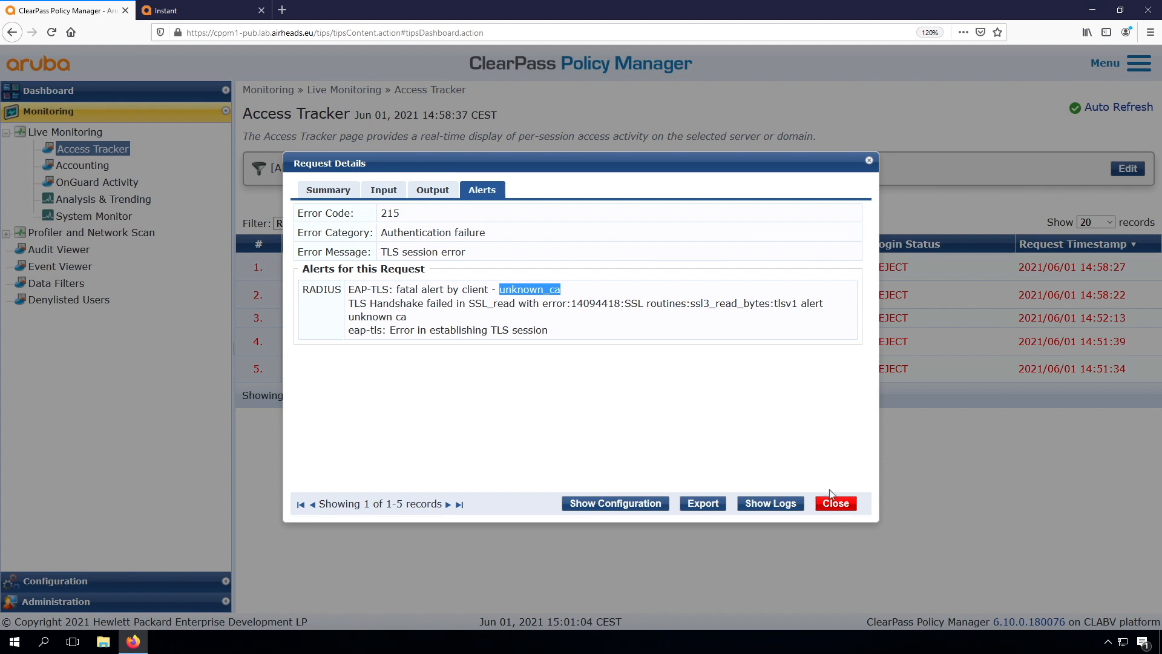
- Close the failed request's details and expand the Administration section in the navigation
{"action": "left_click", "coordinate": [835, 503]}
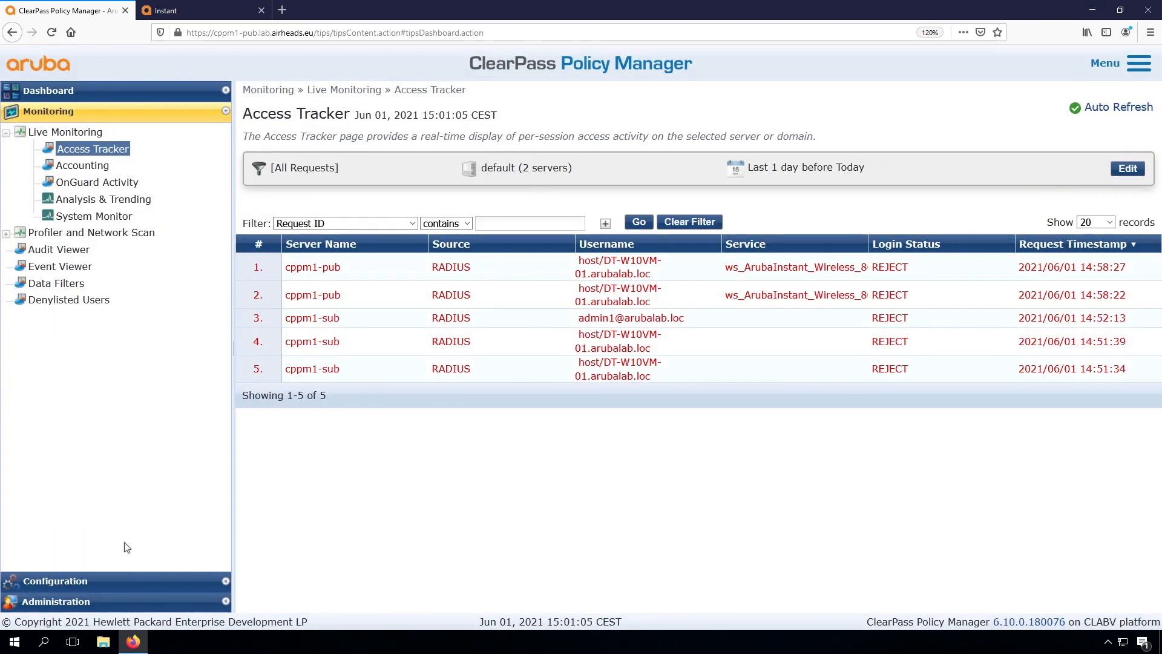
{"action": "left_click", "coordinate": [56, 600]}
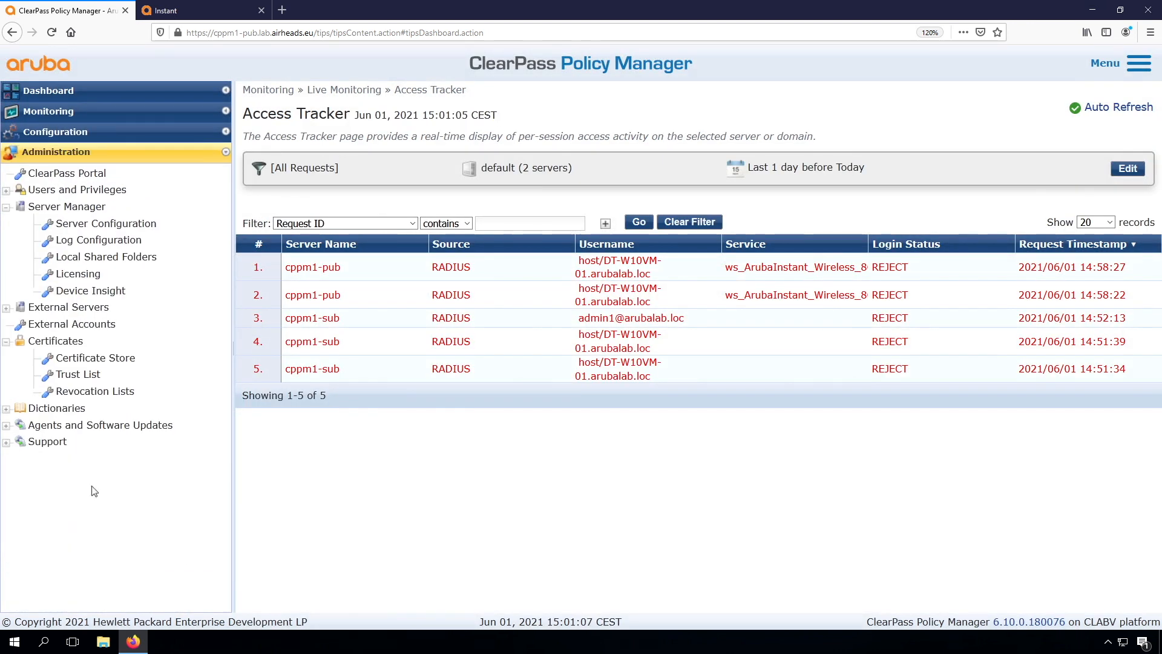
- Open the Certificate Store showing cppm1-pub's self-signed RADIUS/EAP server certificate
{"action": "left_click", "coordinate": [94, 357]}
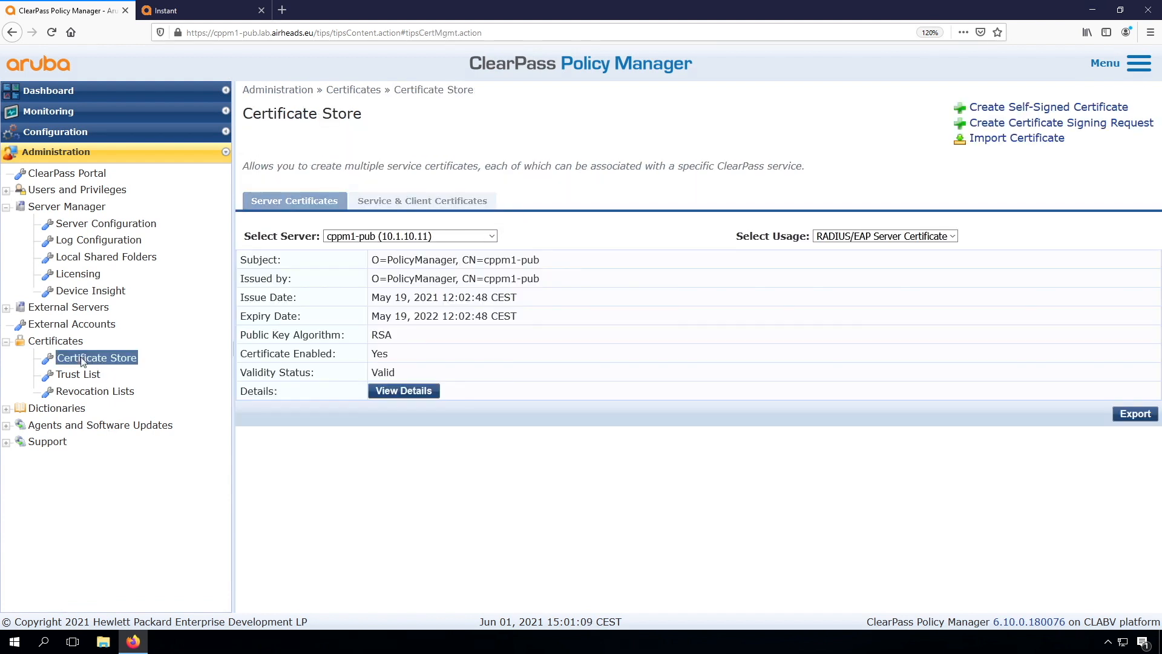
{"action": "mouse_move", "coordinate": [908, 178]}
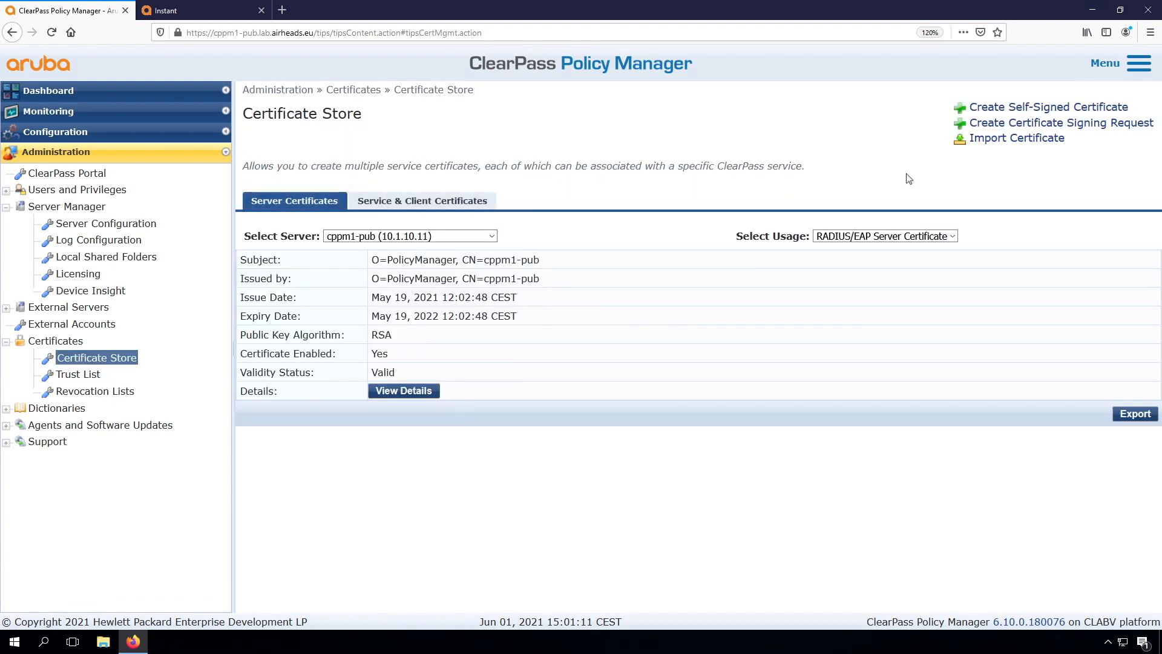
{"action": "mouse_move", "coordinate": [506, 347]}
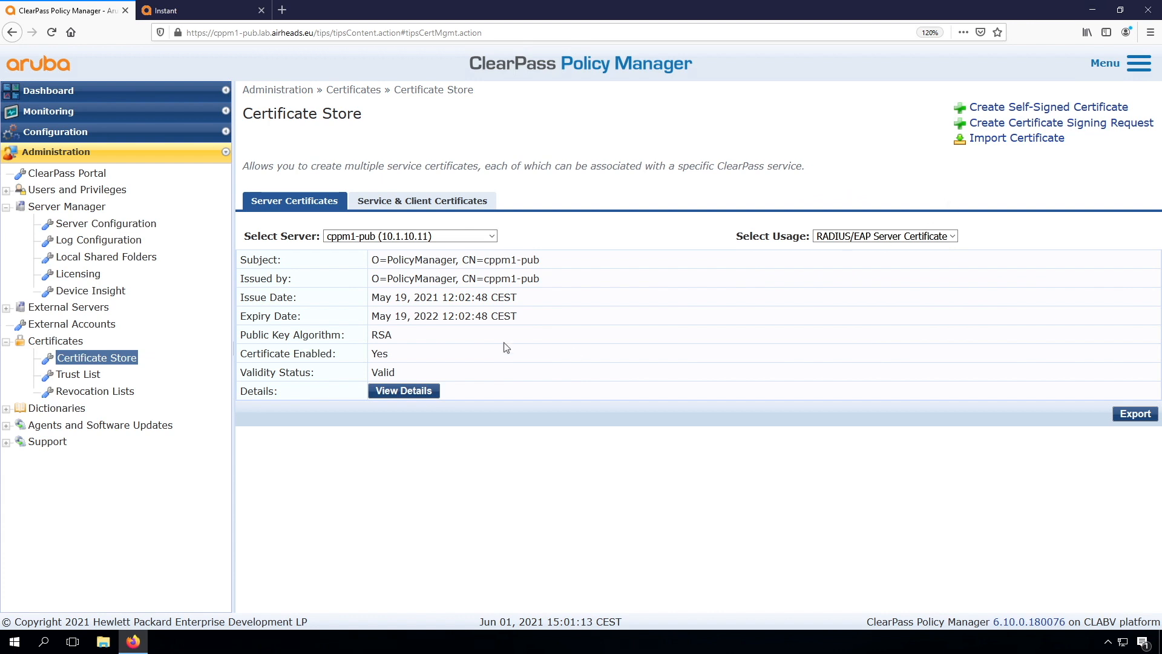
{"action": "mouse_move", "coordinate": [431, 341]}
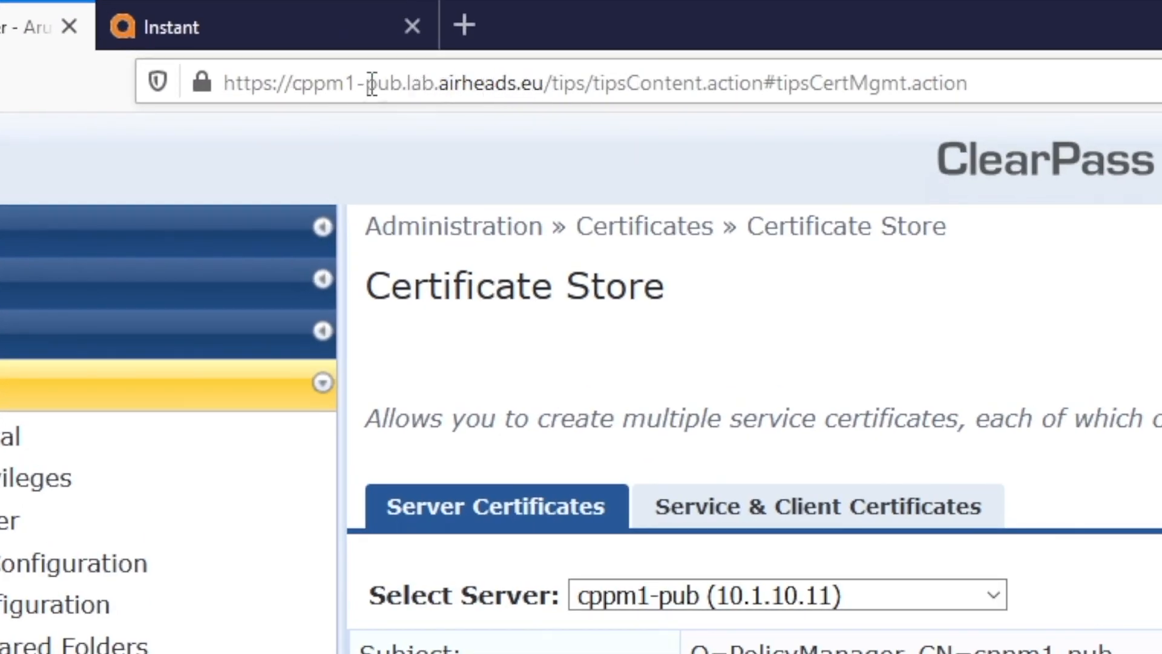
{"action": "mouse_move", "coordinate": [567, 102]}
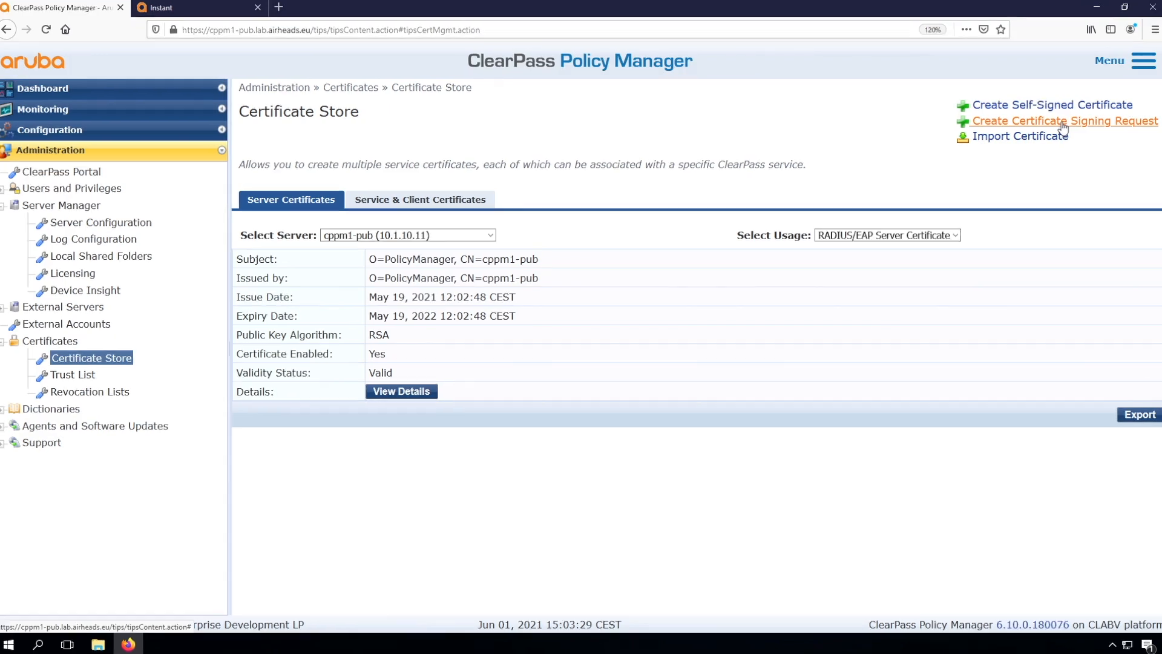
- Start a certificate signing request with CN and SAN DNS radius.arubalab.loc
{"action": "left_click", "coordinate": [1064, 121]}
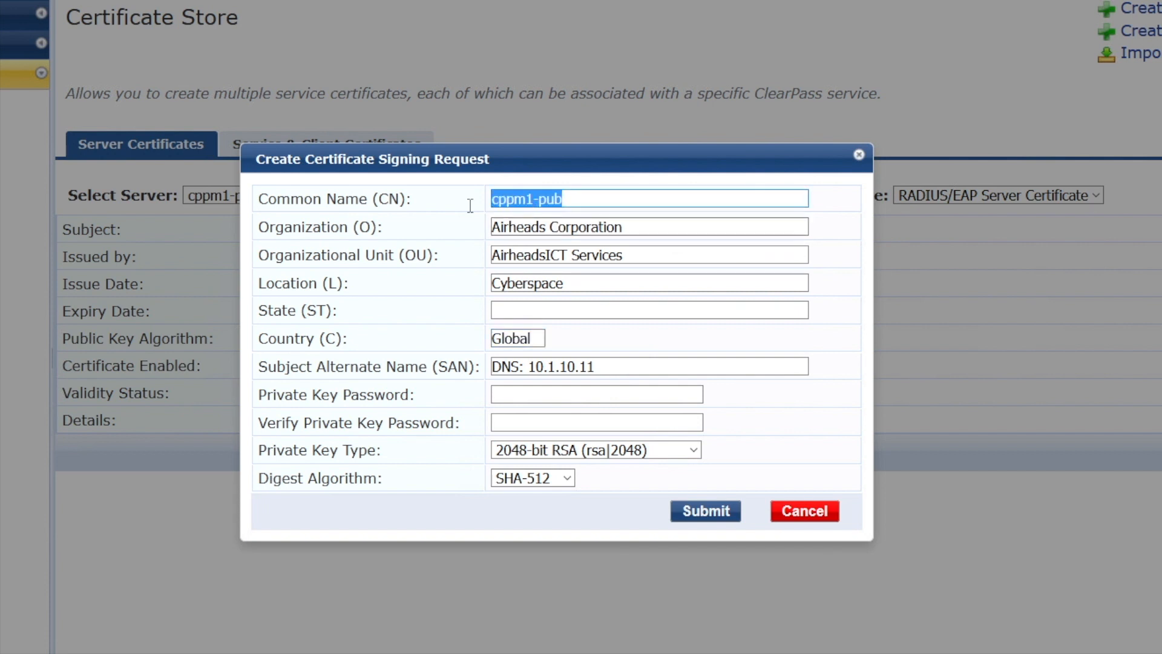
{"action": "type", "text": "radius.arubalab."}
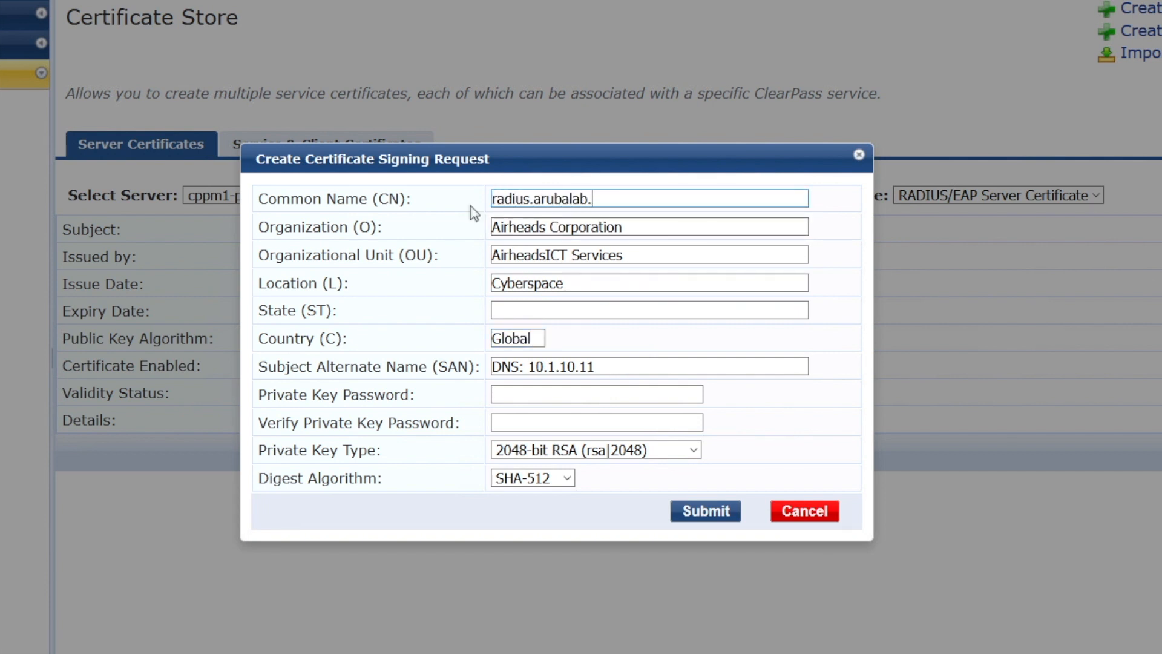
{"action": "type", "text": "loc"}
{"action": "left_click", "coordinate": [649, 367]}
{"action": "type", "text": "DNS: radius.ar"}
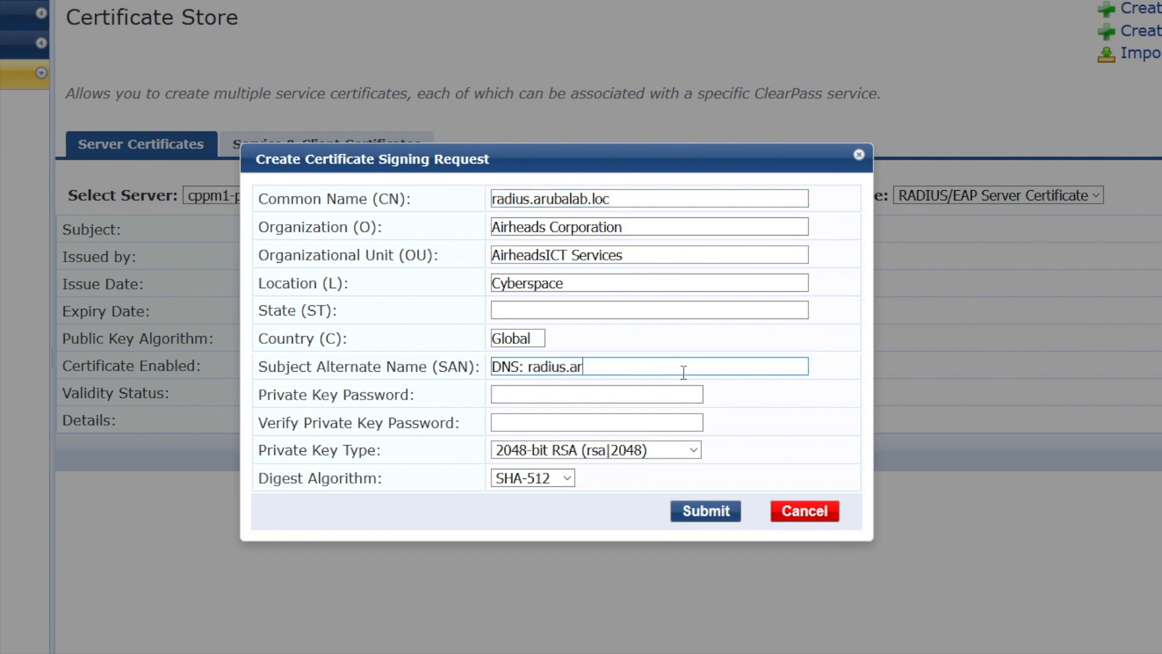
{"action": "type", "text": "ubalab.loc"}
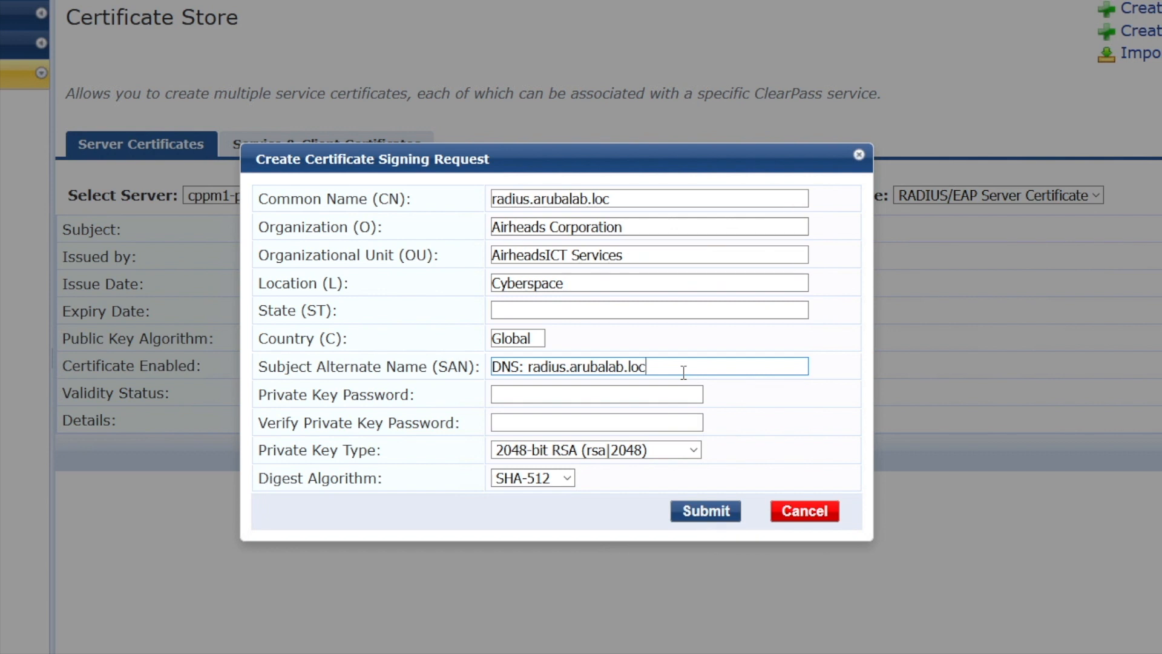
{"action": "mouse_move", "coordinate": [683, 376]}
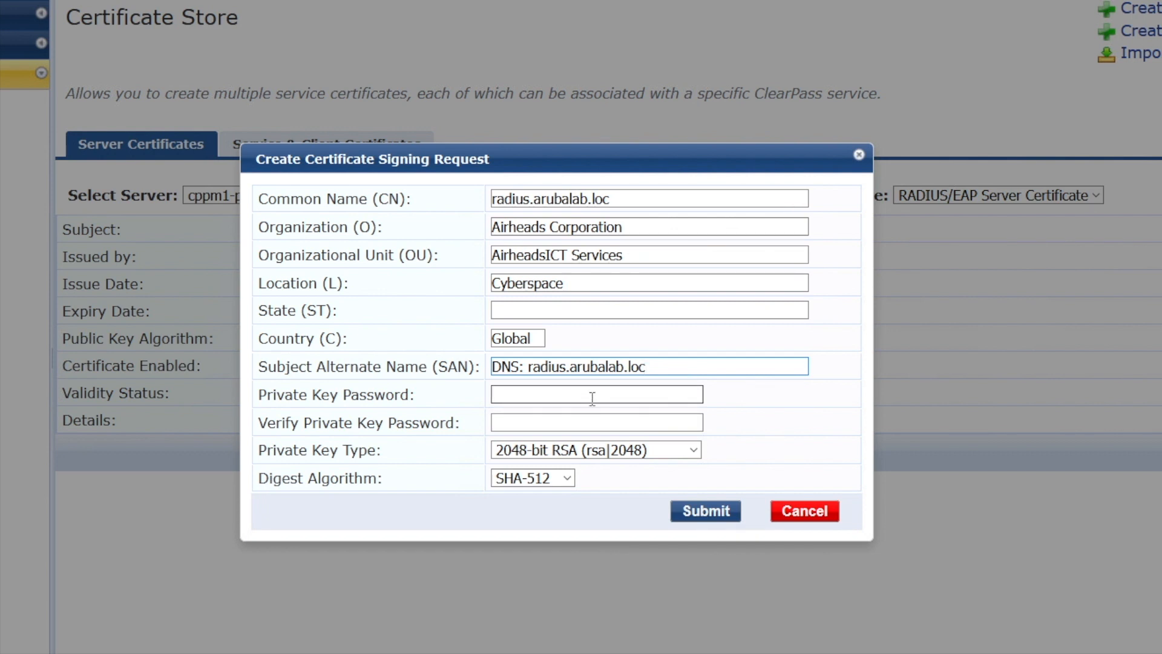
- Set the key password and 4096-bit RSA, submit, then correct Country to NL
{"action": "type", "text": "•••"}
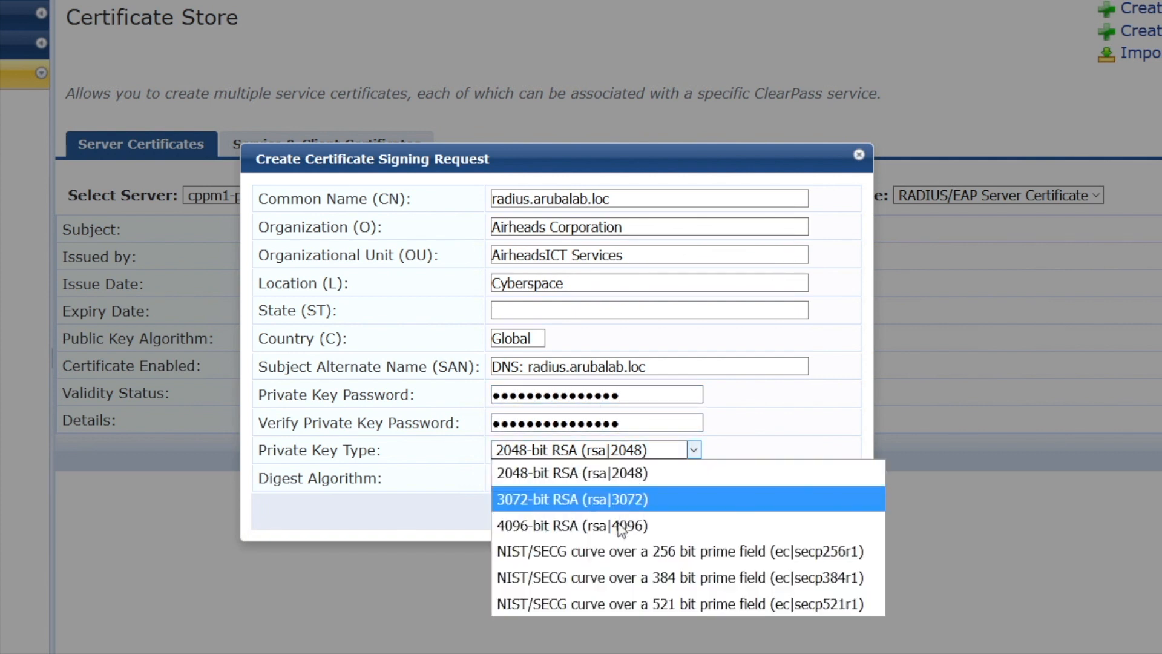
{"action": "left_click", "coordinate": [569, 525]}
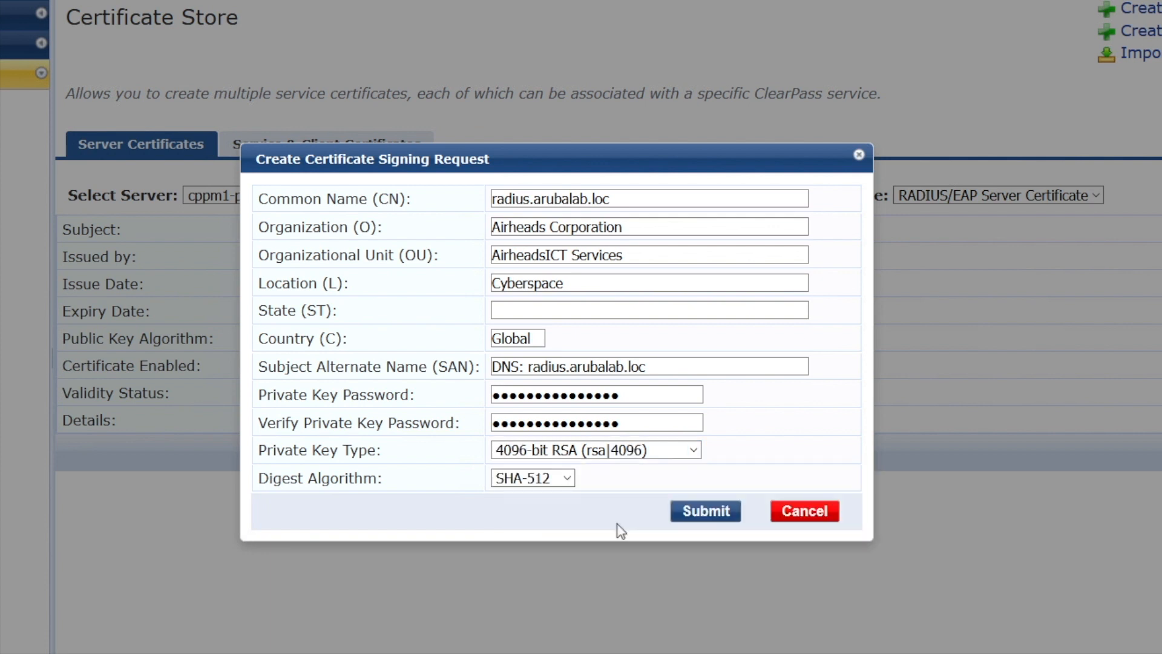
{"action": "left_click", "coordinate": [704, 509]}
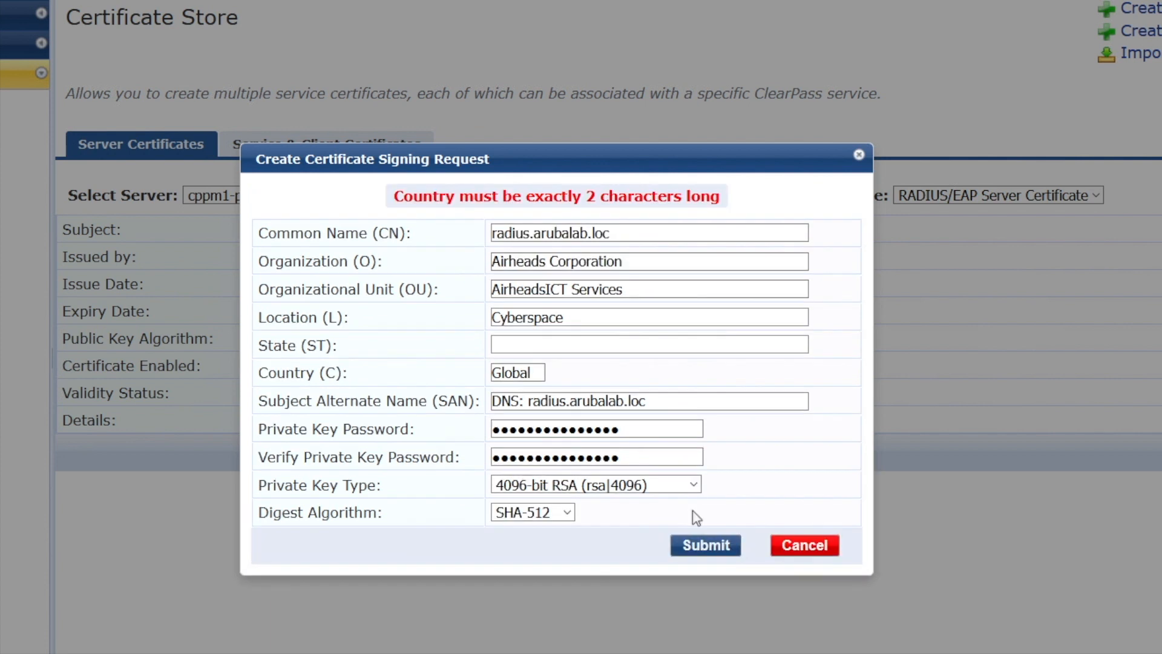
{"action": "type", "text": "NL"}
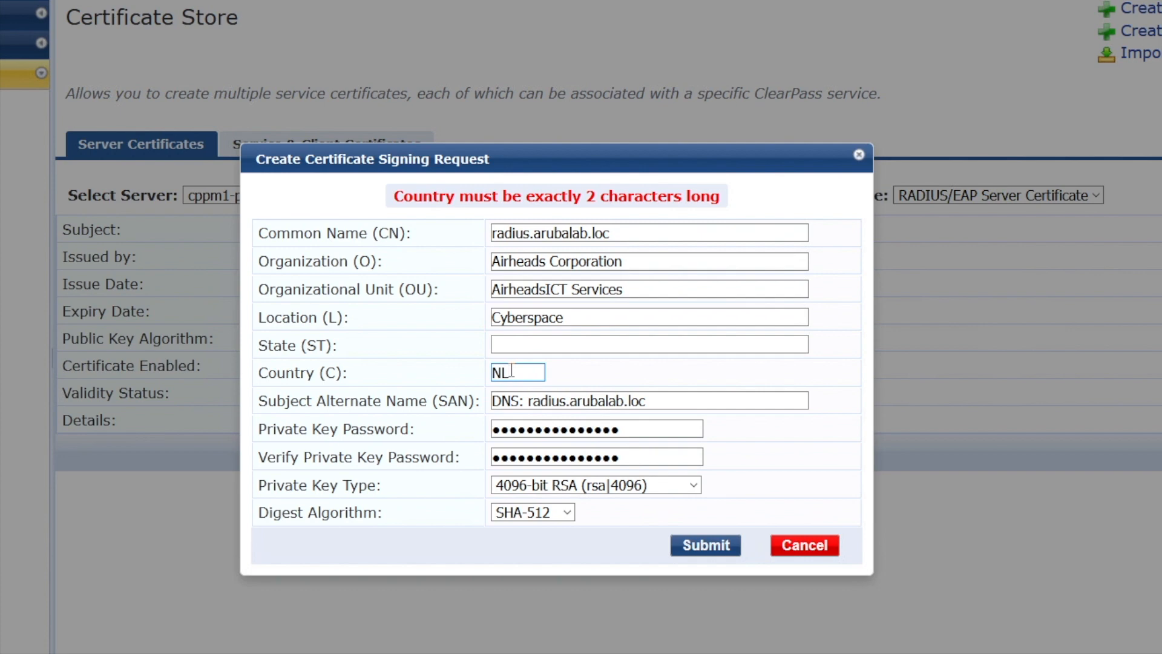
- Resubmit the CSR with the corrected country code NL
{"action": "left_click", "coordinate": [704, 544]}
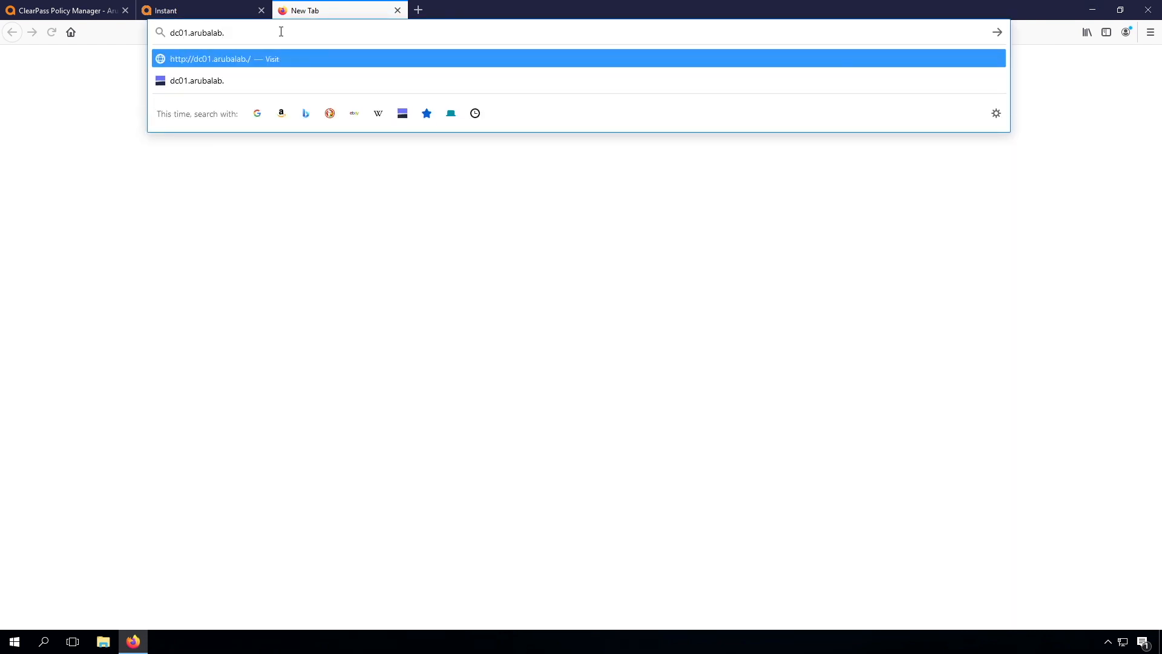
- Load the domain controller's /certsrv site and sign in as admin
{"action": "type", "text": "loc/certsrv/"}
{"action": "key", "text": "Enter"}
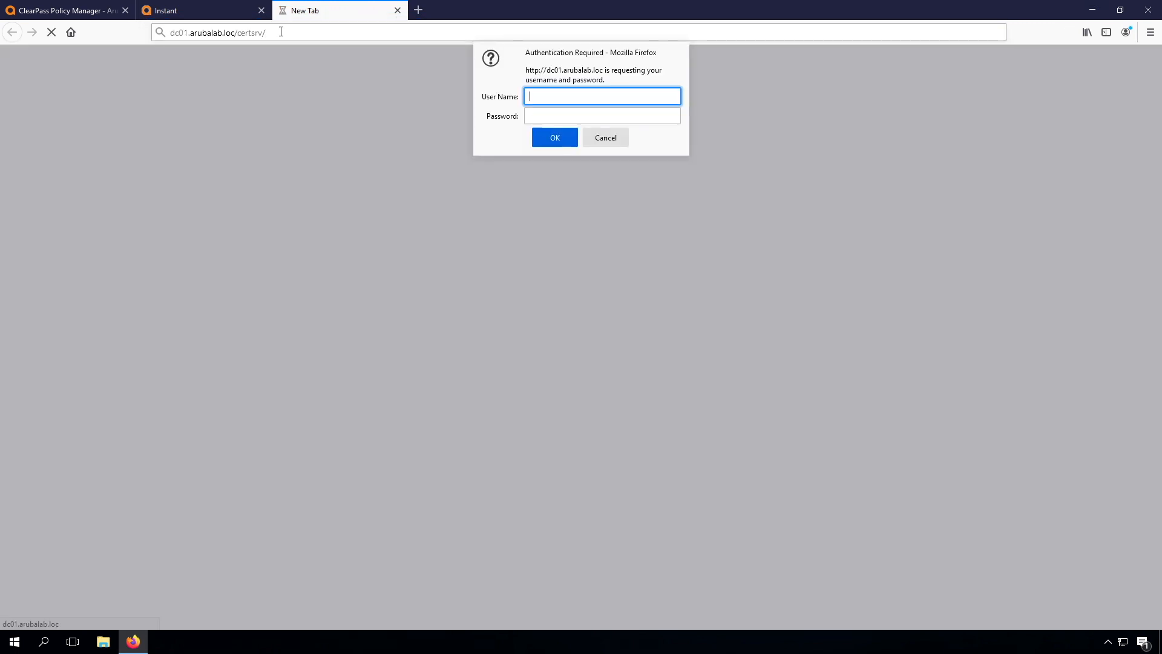
{"action": "type", "text": "admin"}
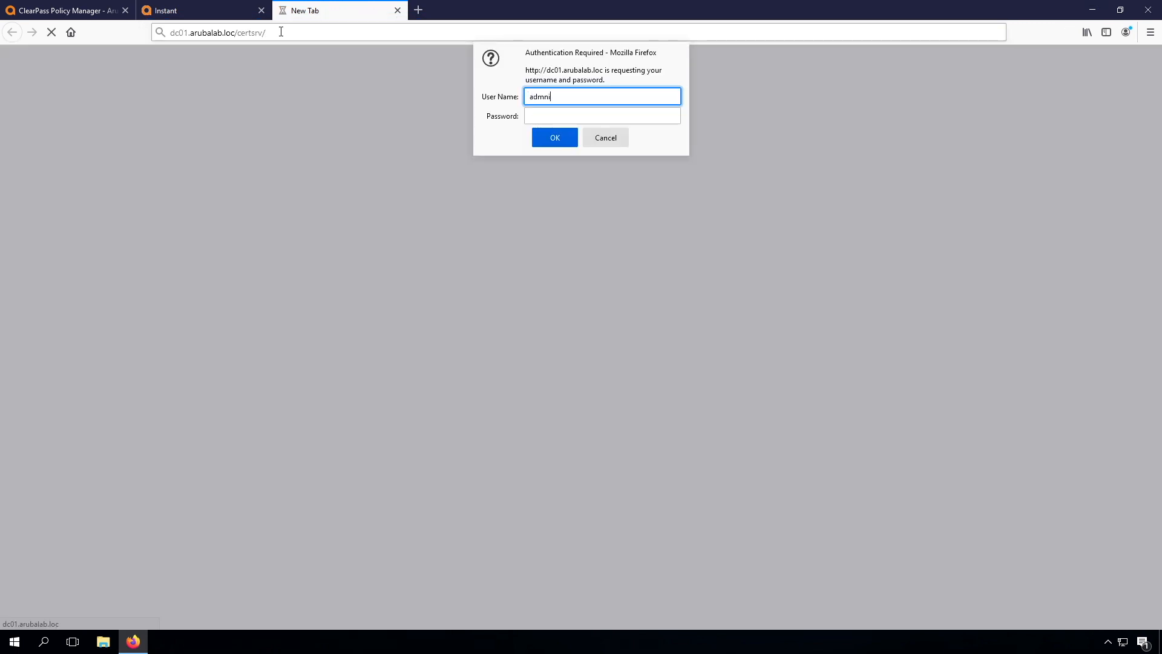
{"action": "left_click", "coordinate": [554, 137]}
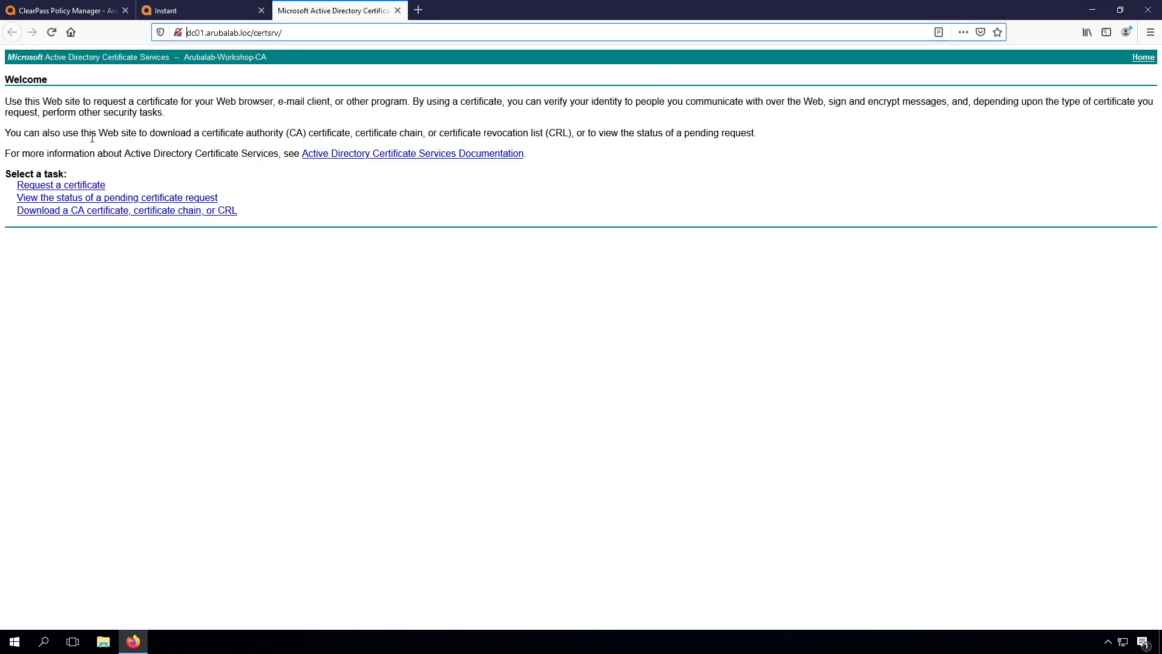
- Begin an advanced certificate request and choose the Web Server template
{"action": "left_click", "coordinate": [61, 184]}
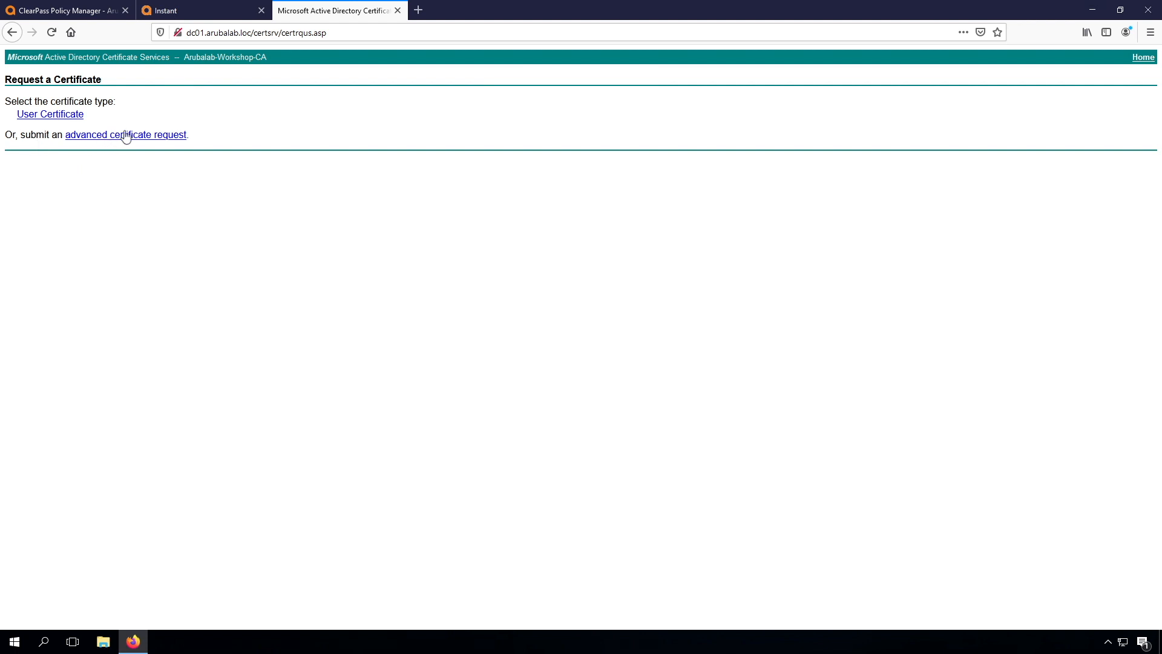
{"action": "left_click", "coordinate": [126, 134]}
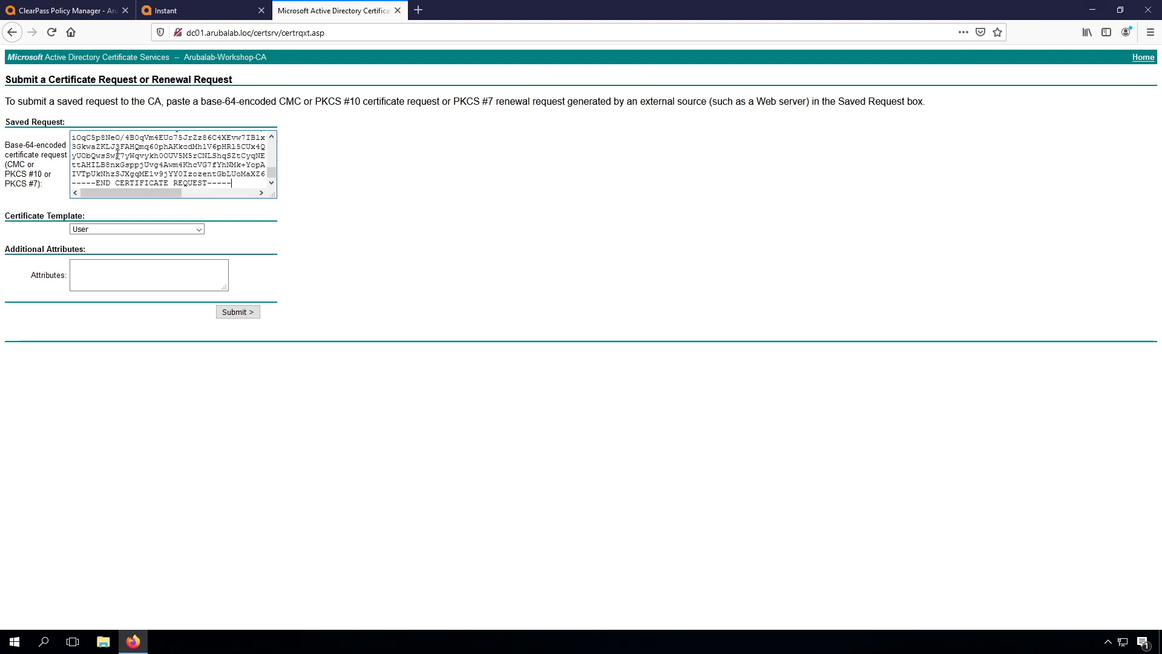
{"action": "left_click", "coordinate": [136, 228]}
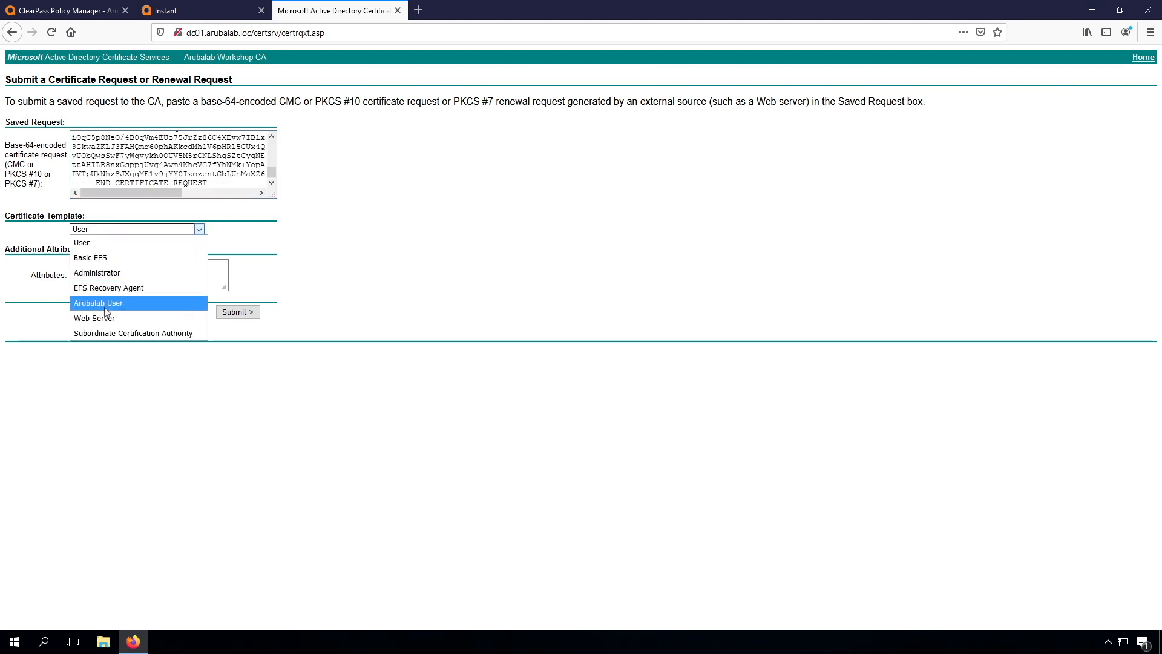
{"action": "left_click", "coordinate": [93, 317]}
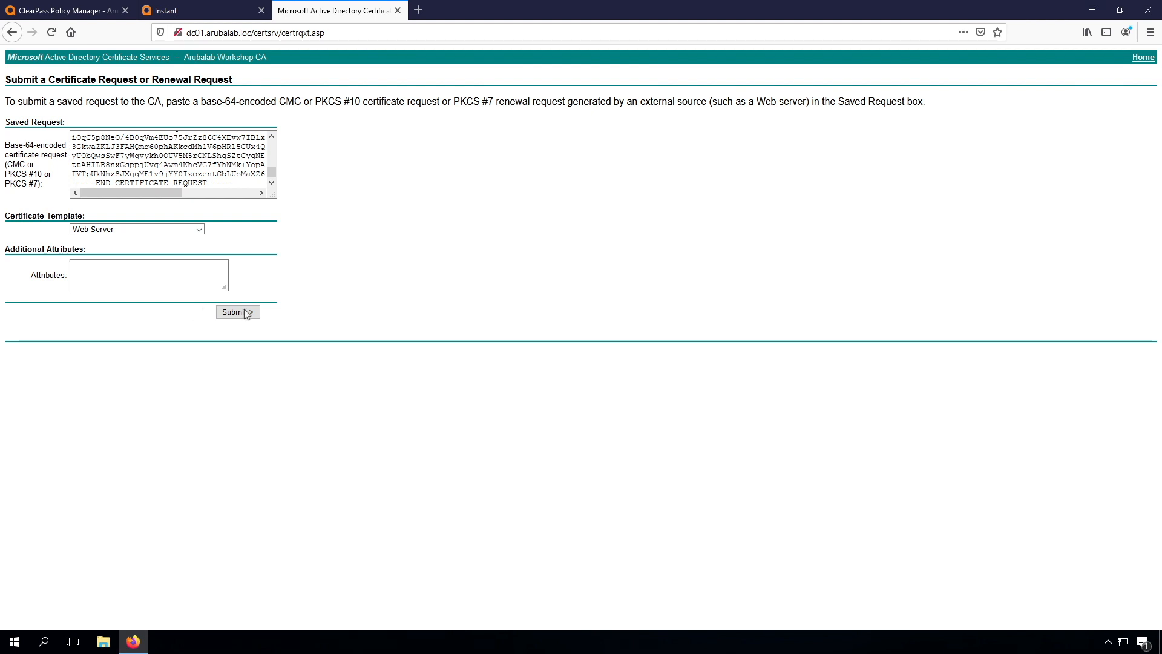
- Submit the request and save the issued certificate as Base 64 certnew.cer
{"action": "left_click", "coordinate": [238, 312]}
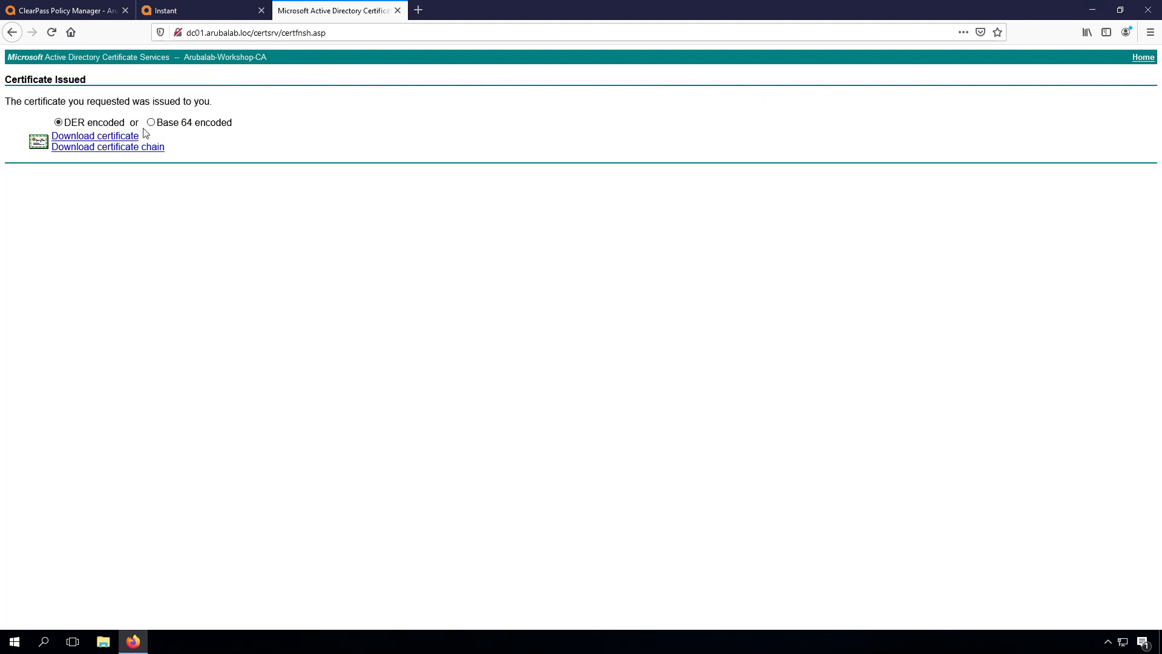
{"action": "left_click", "coordinate": [152, 122]}
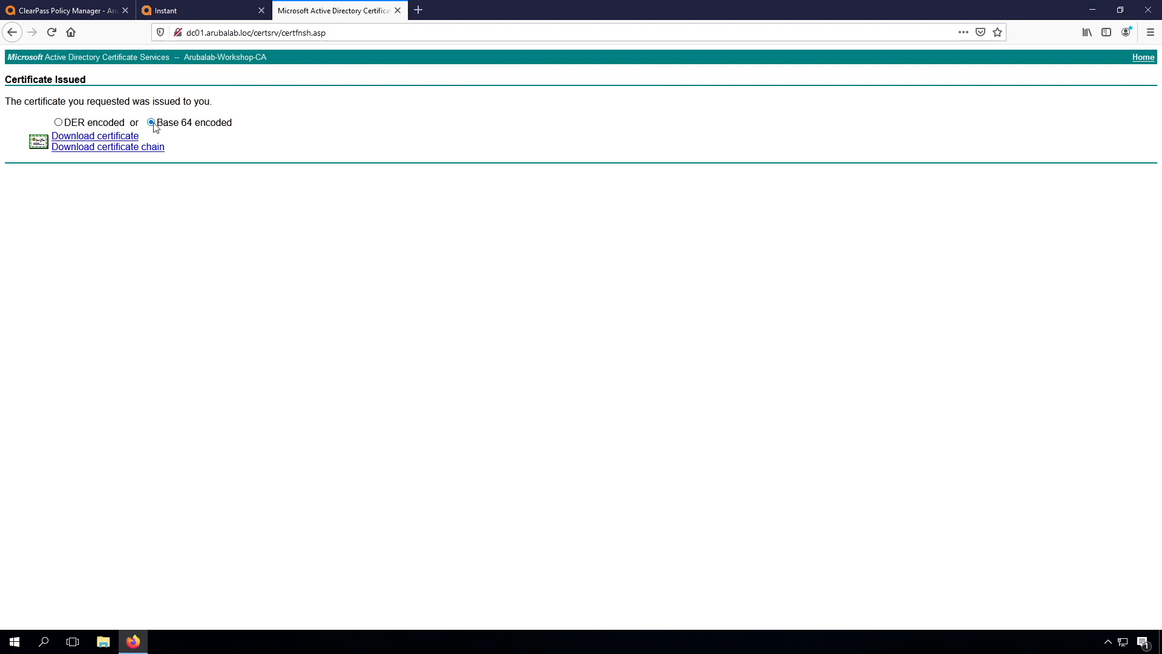
{"action": "left_click", "coordinate": [94, 135]}
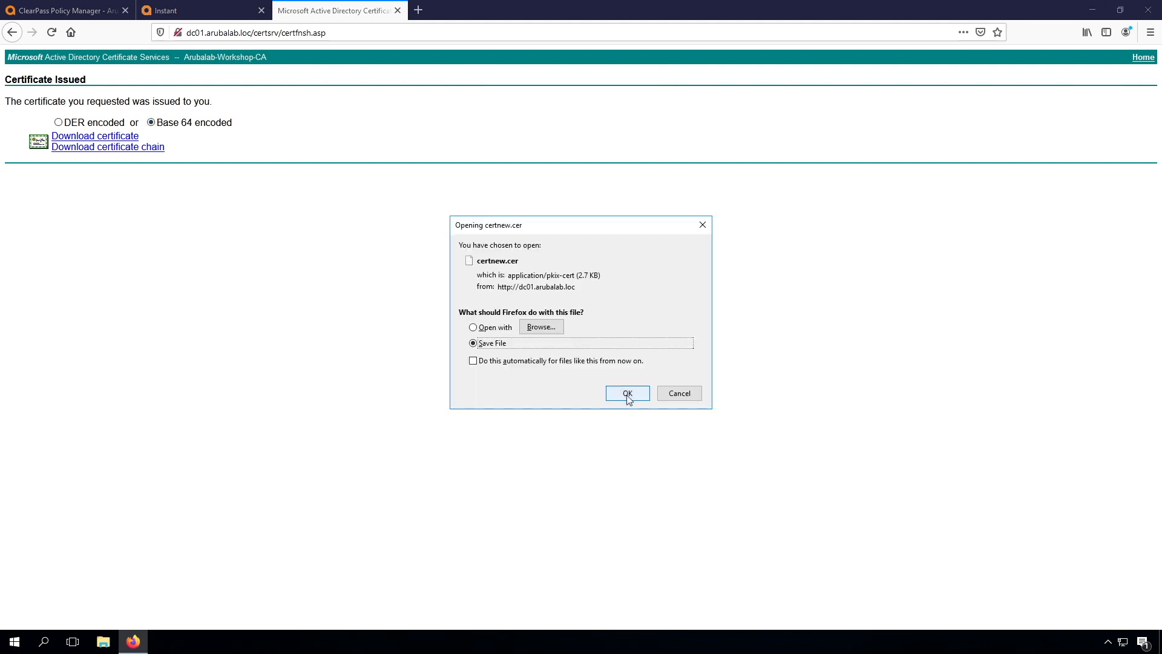
{"action": "left_click", "coordinate": [628, 393]}
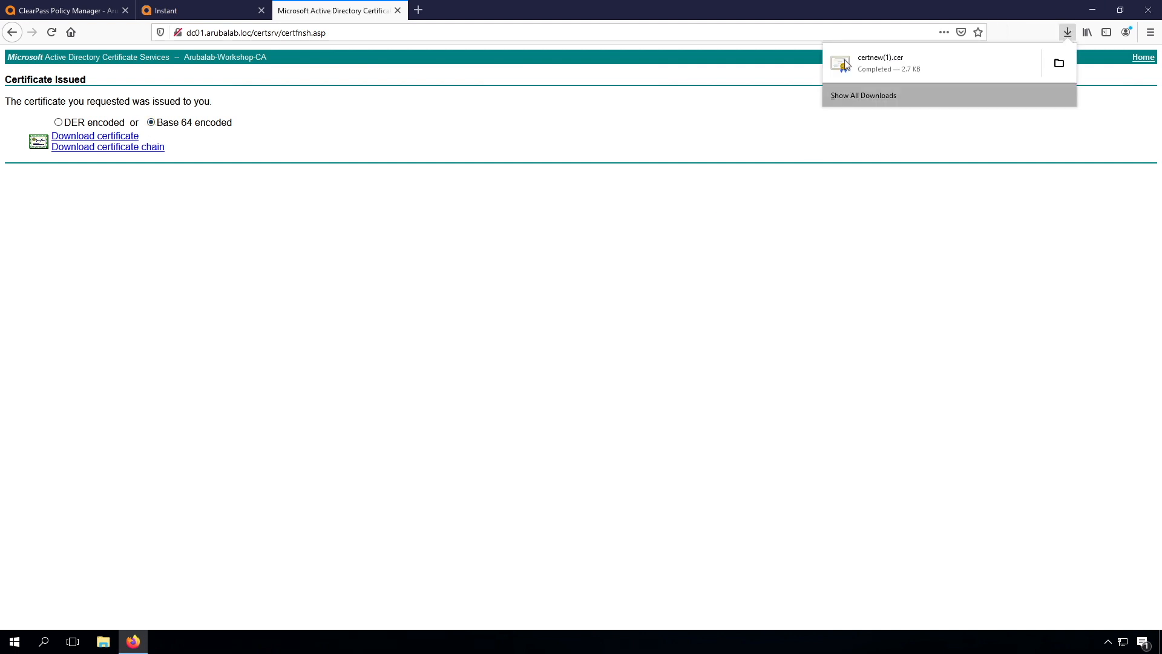
{"action": "mouse_move", "coordinate": [1016, 94]}
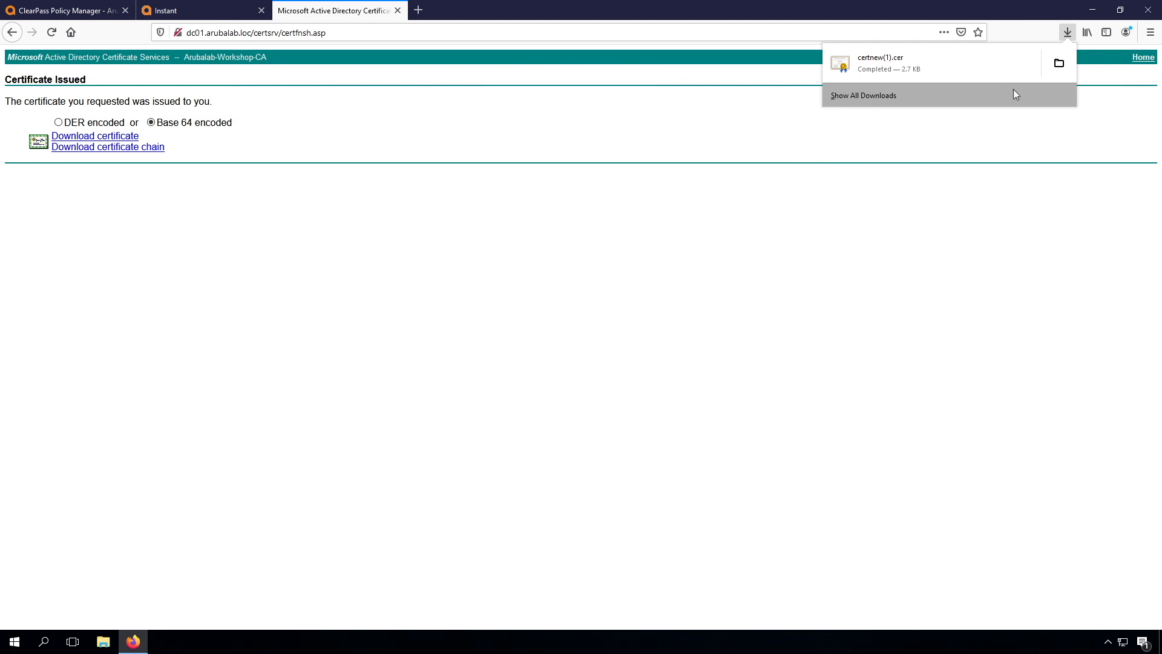
{"action": "mouse_move", "coordinate": [1145, 60]}
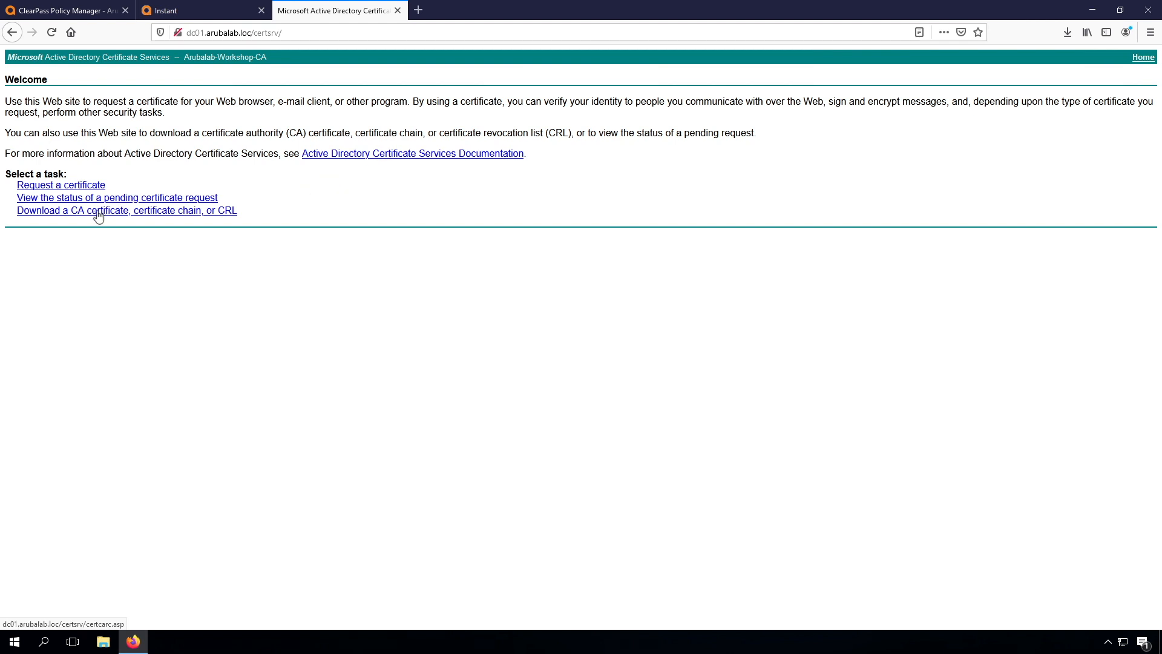
- Download the current and previous CA certificates in Base 64 and return to ClearPass
{"action": "left_click", "coordinate": [99, 210]}
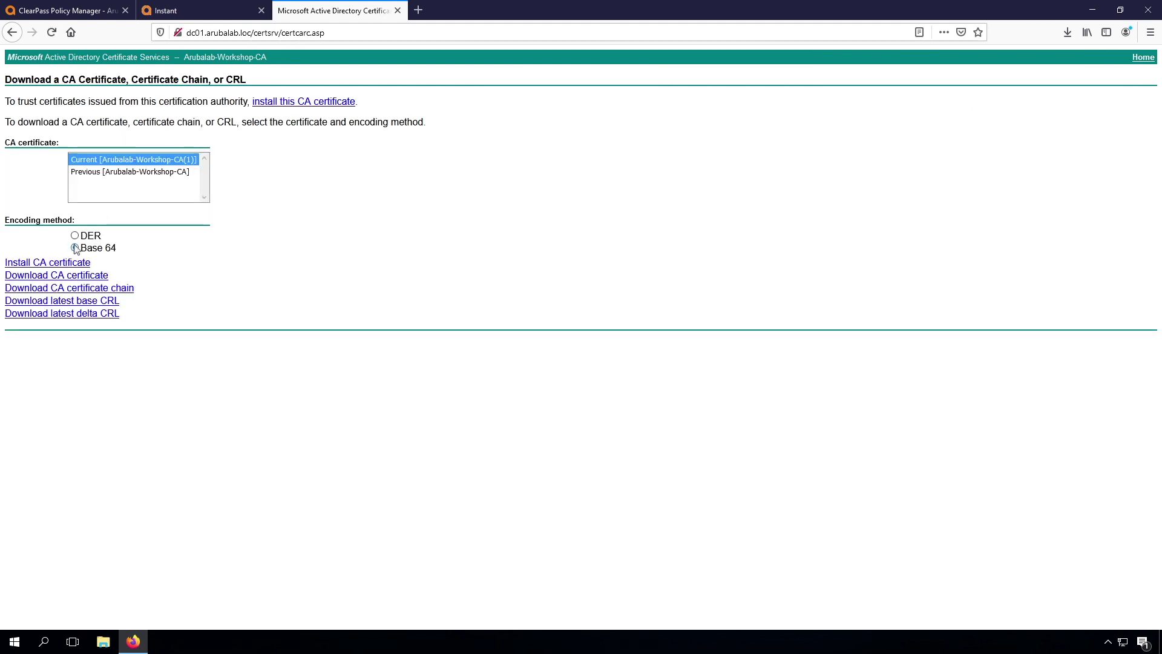
{"action": "left_click", "coordinate": [75, 247]}
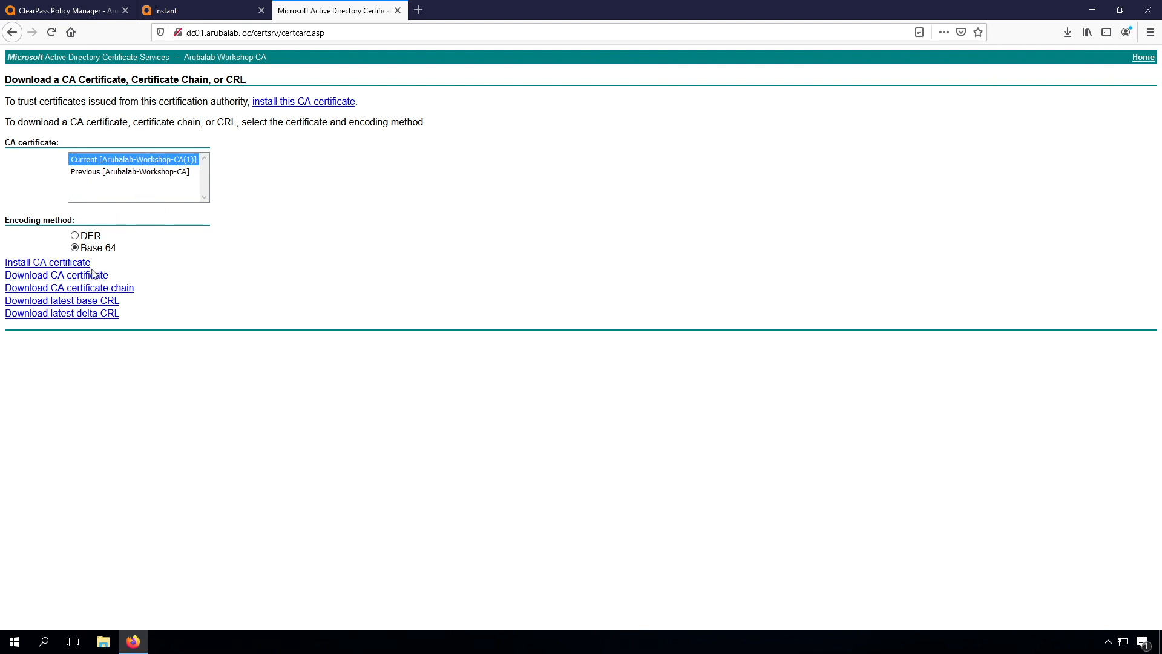
{"action": "left_click", "coordinate": [56, 274]}
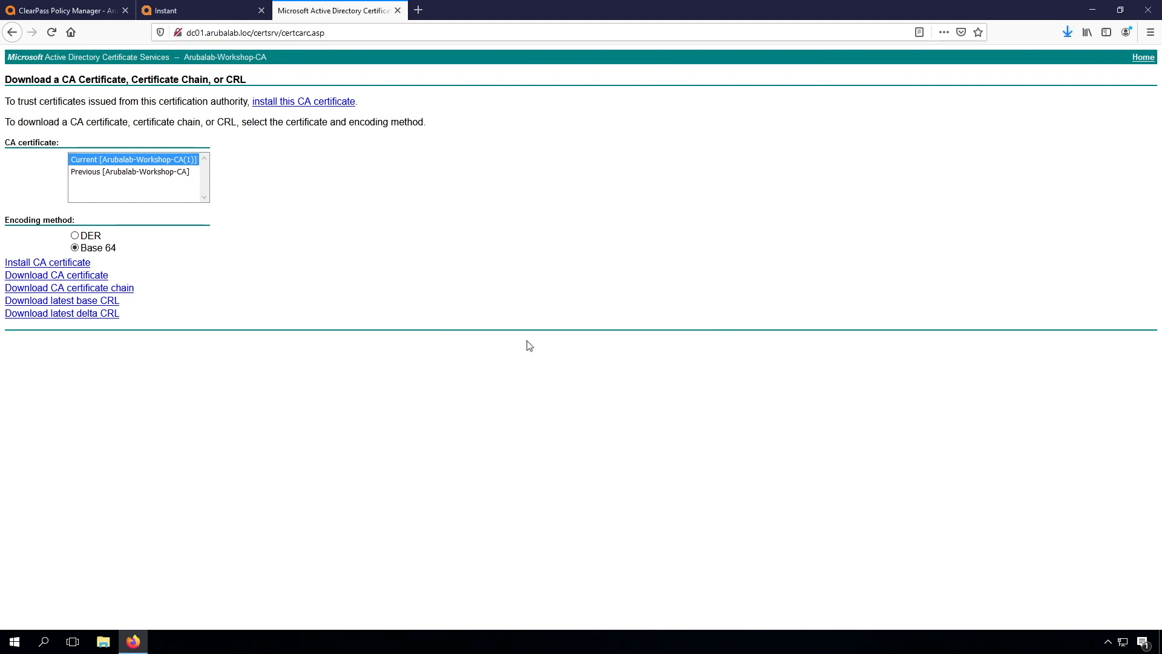
{"action": "left_click", "coordinate": [128, 172]}
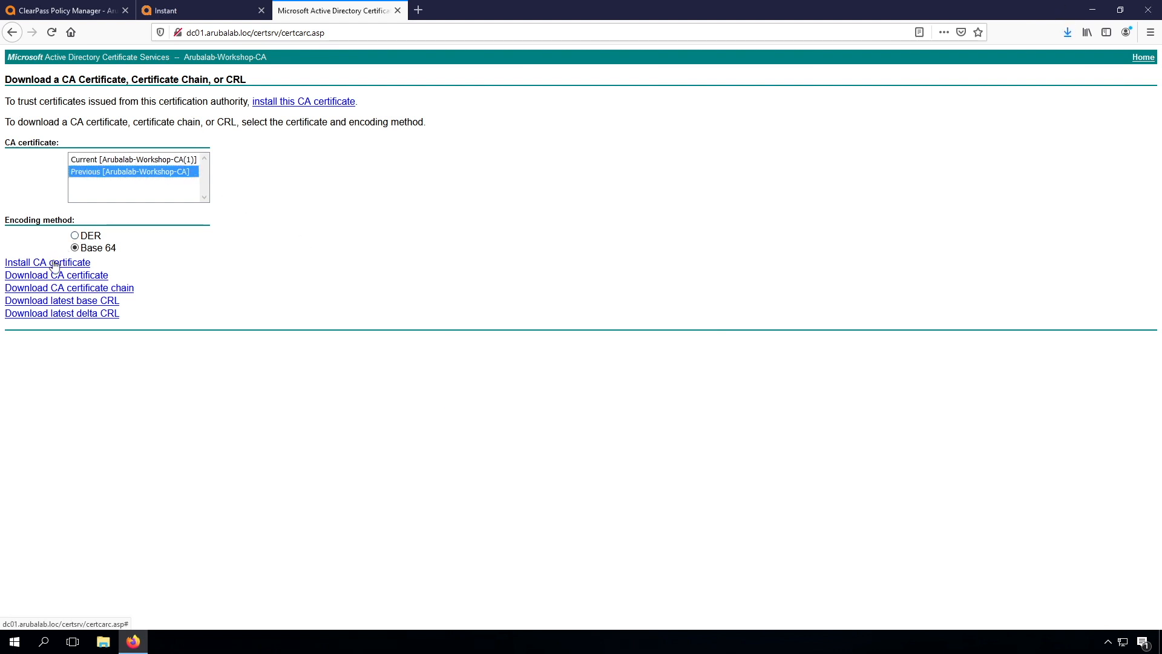
{"action": "mouse_move", "coordinate": [627, 397]}
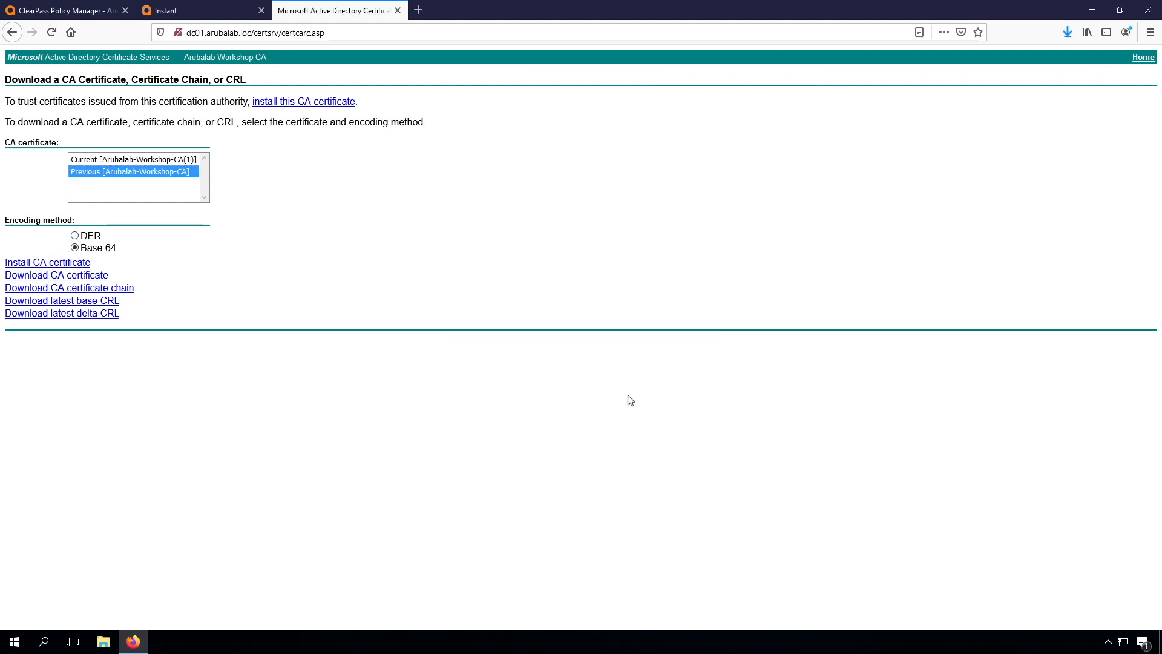
{"action": "left_click", "coordinate": [1068, 32]}
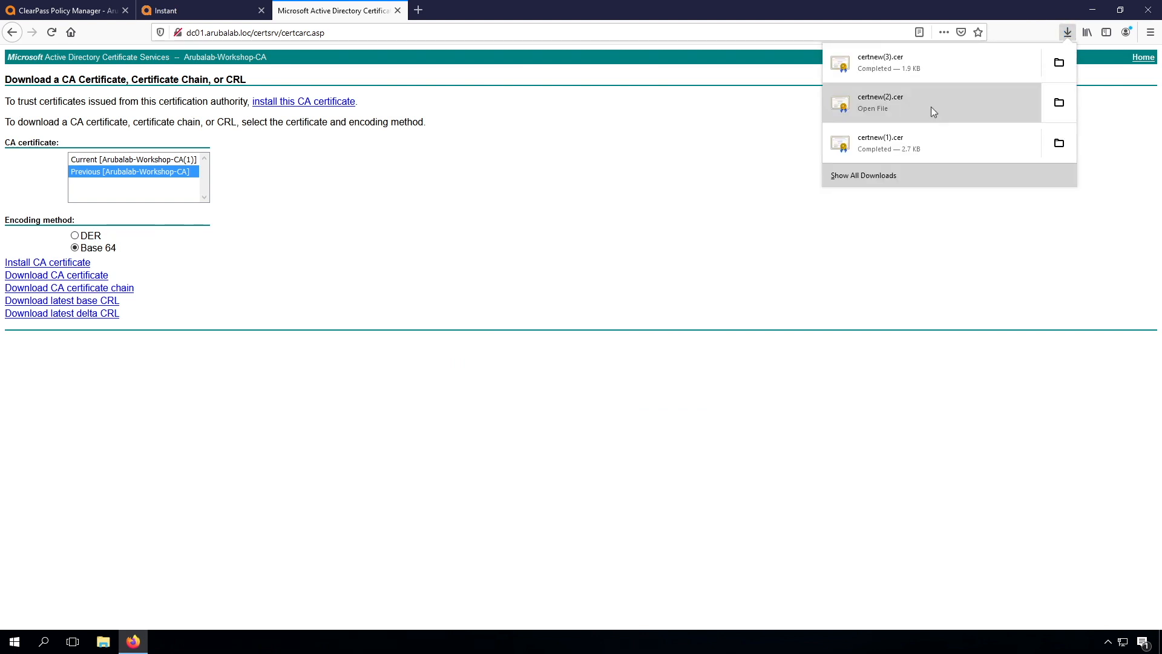
{"action": "left_click", "coordinate": [54, 10]}
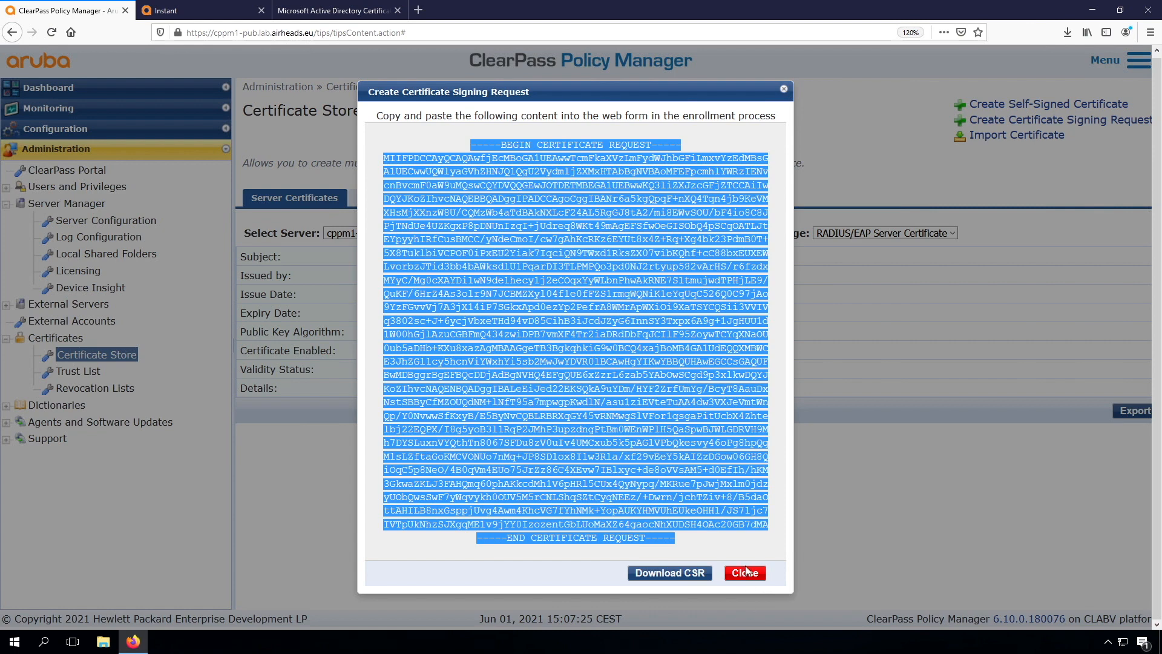
- Add the Arubalab-Workshop-CA certificate files to the Trust List with EAP usage
{"action": "left_click", "coordinate": [746, 573]}
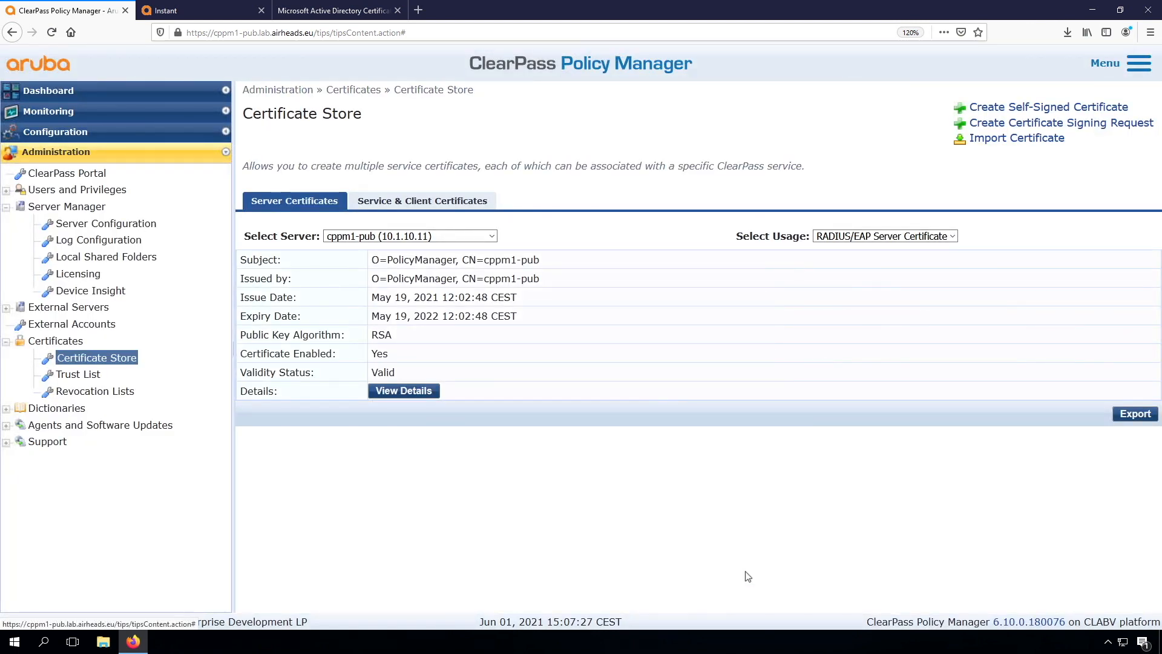
{"action": "mouse_move", "coordinate": [832, 506]}
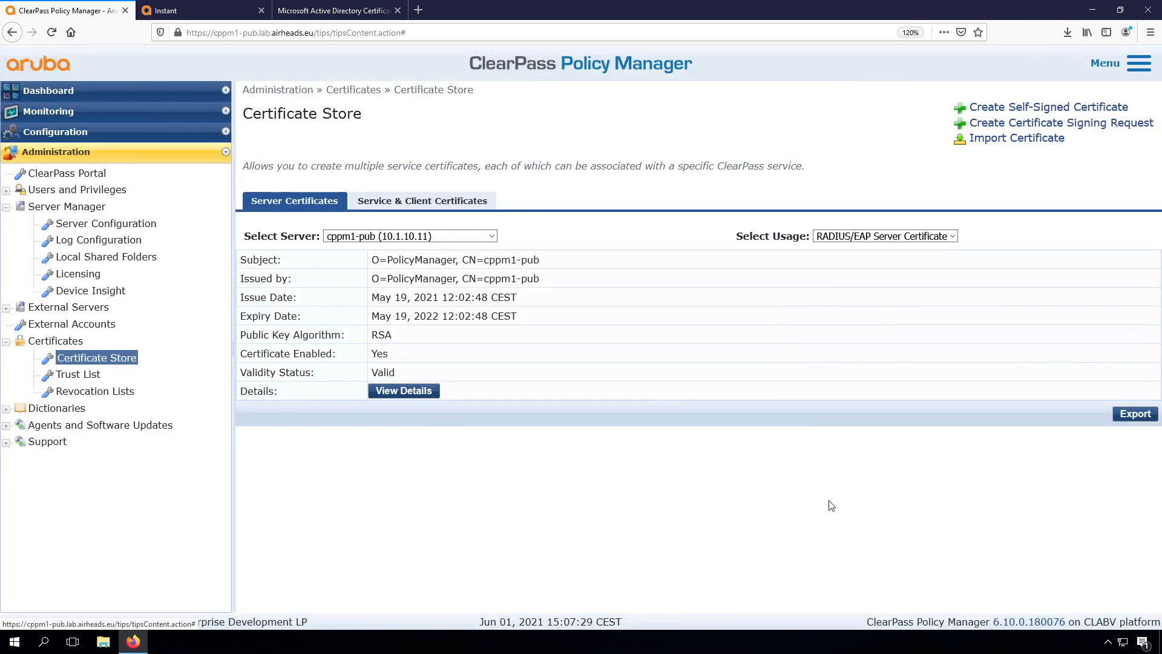
{"action": "mouse_move", "coordinate": [71, 382]}
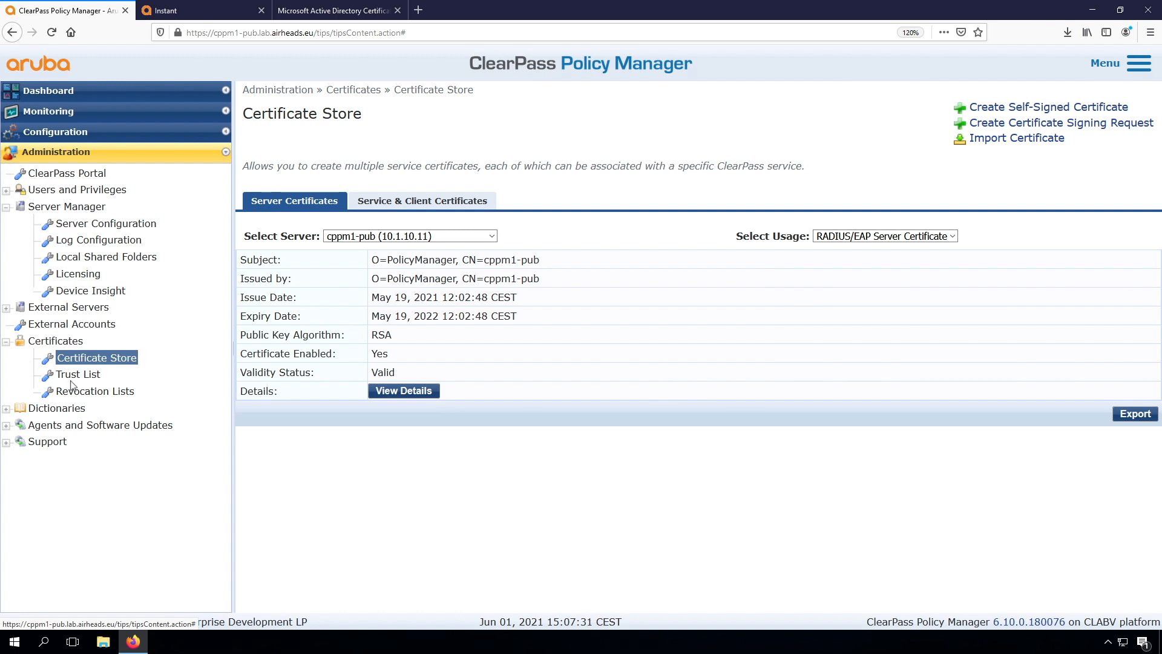
{"action": "left_click", "coordinate": [79, 374]}
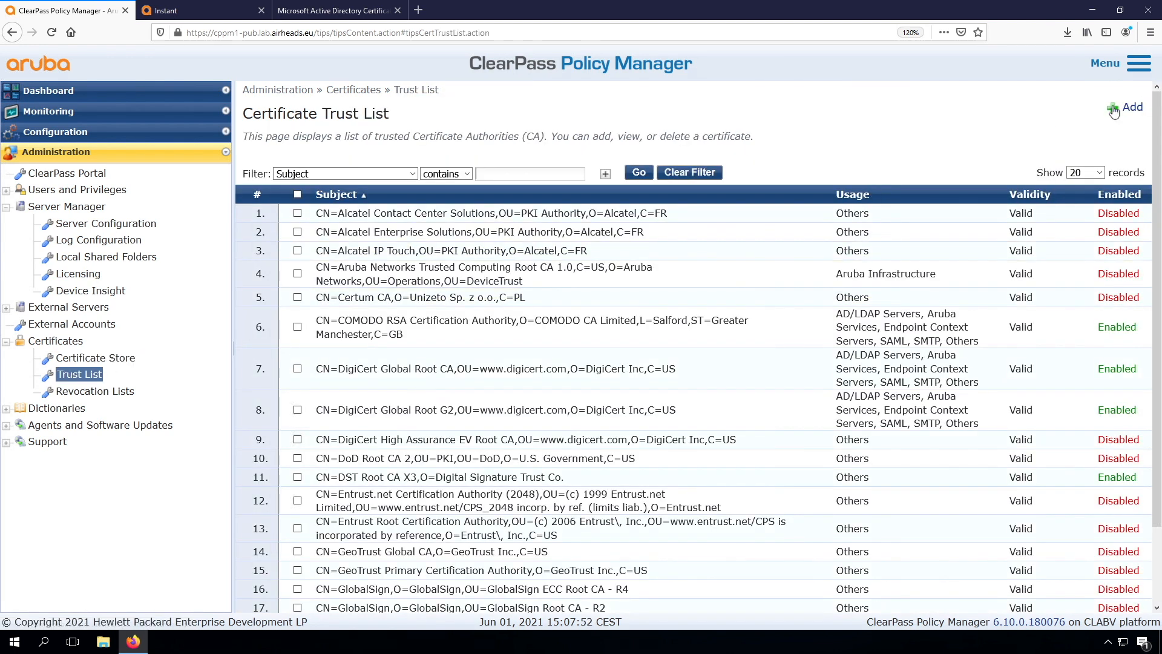
{"action": "left_click", "coordinate": [1123, 106]}
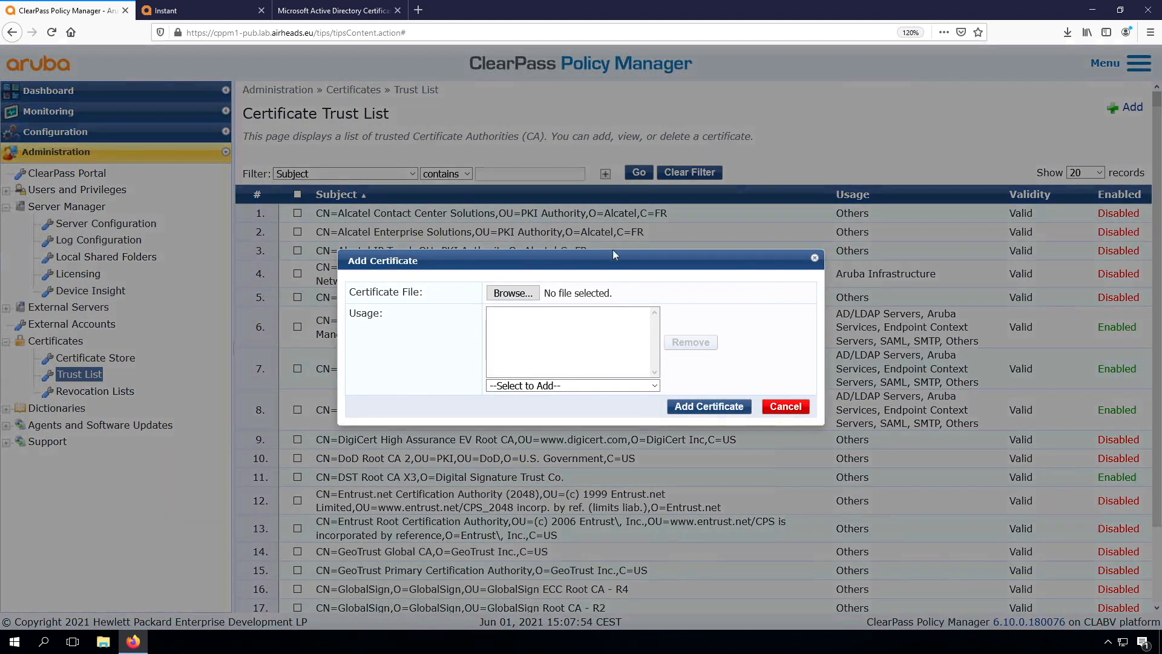
{"action": "left_click", "coordinate": [512, 292]}
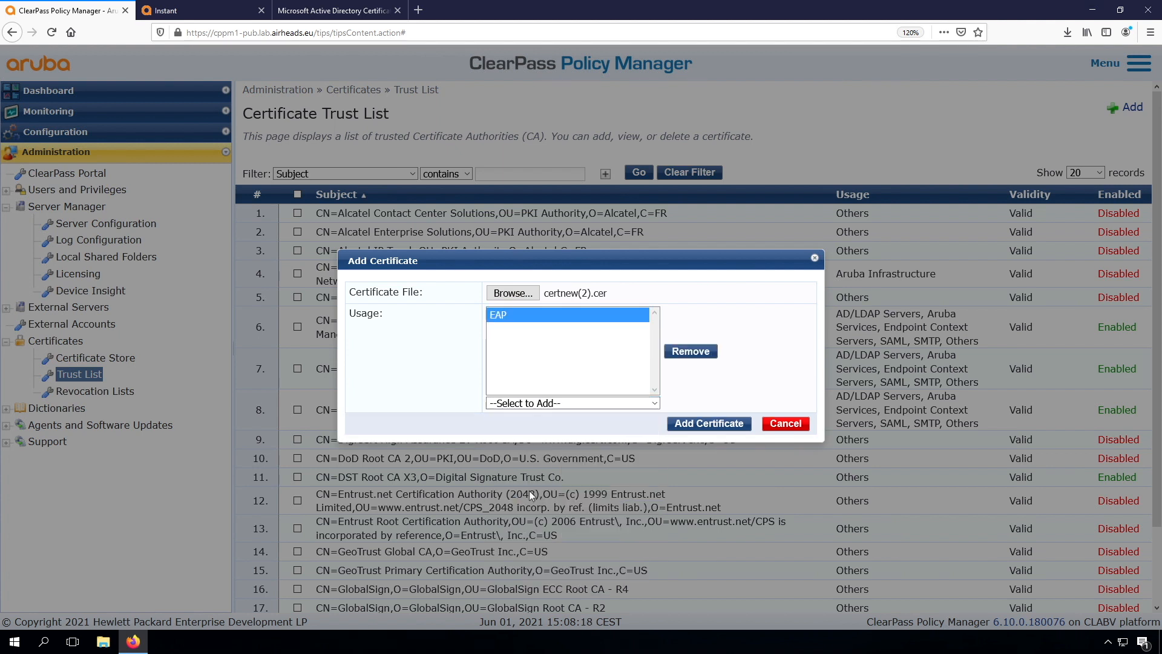
{"action": "mouse_move", "coordinate": [546, 363]}
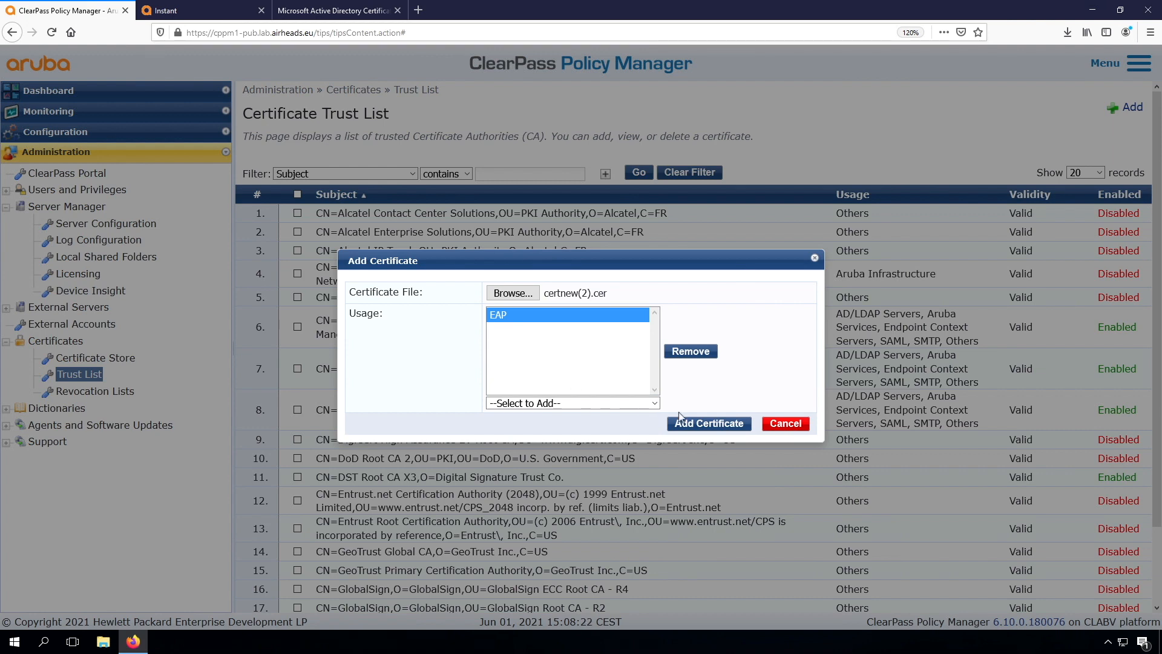
{"action": "left_click", "coordinate": [513, 292]}
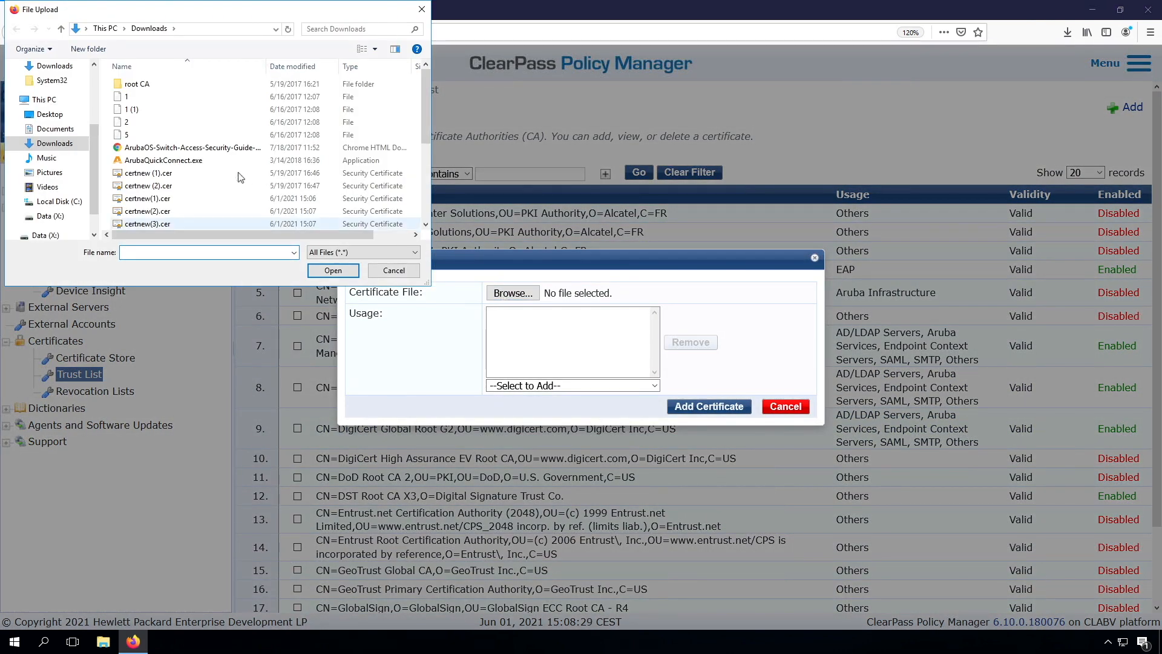
{"action": "mouse_move", "coordinate": [156, 228]}
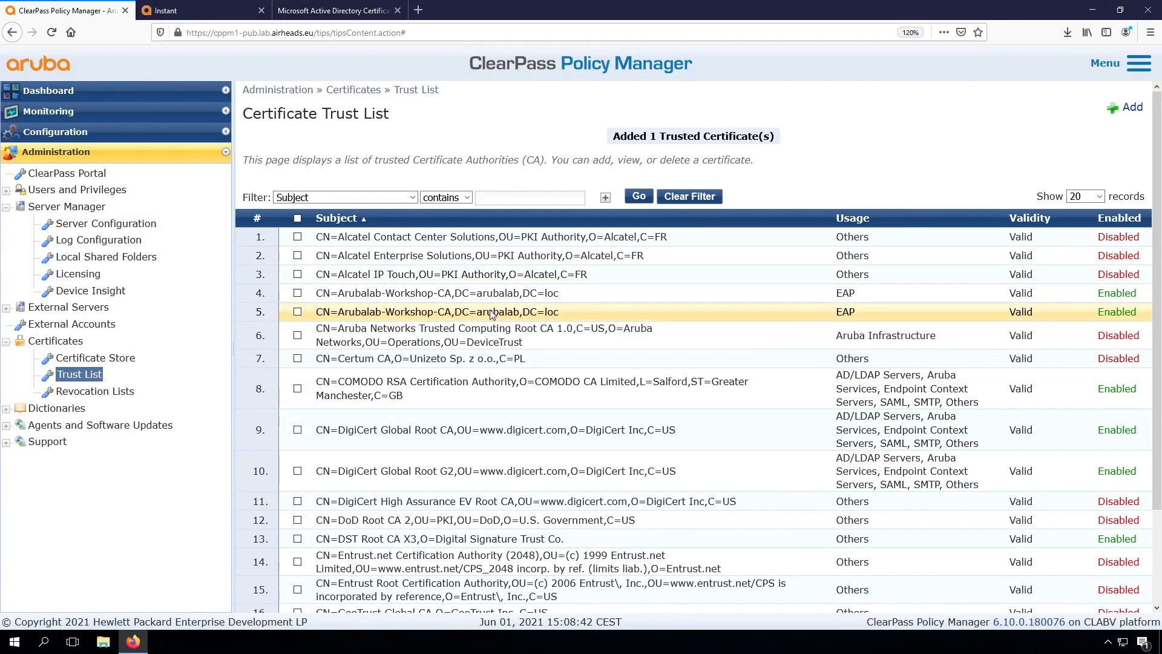
- Review and close the details of both newly added workshop CA certificates
{"action": "left_click", "coordinate": [438, 312]}
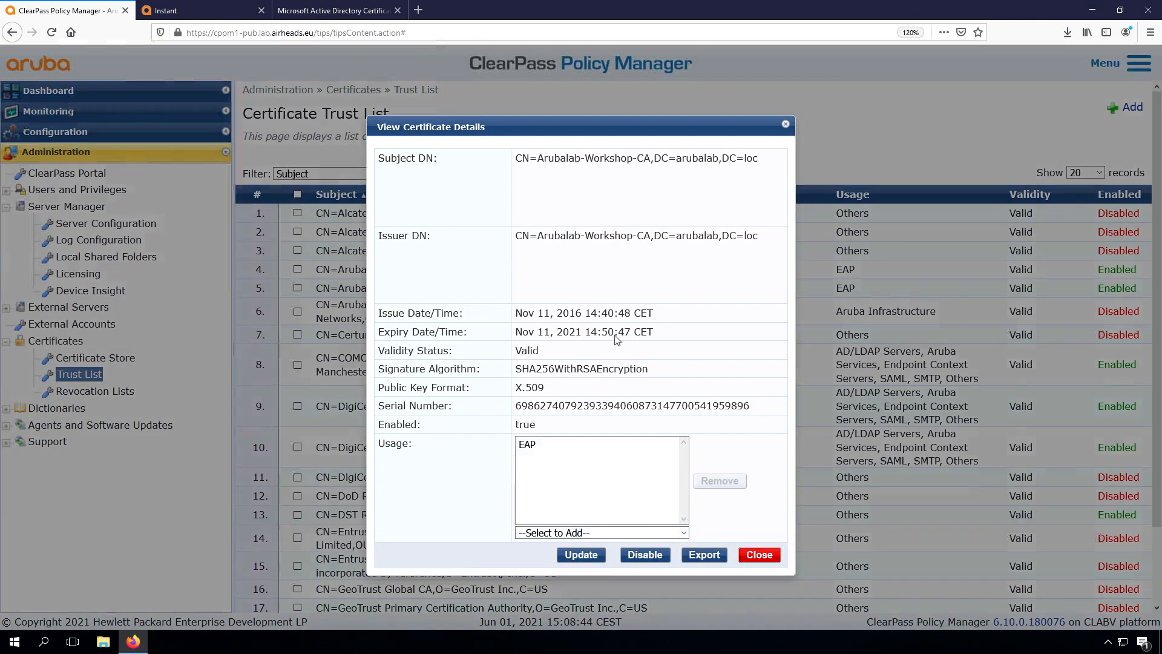
{"action": "mouse_move", "coordinate": [611, 349]}
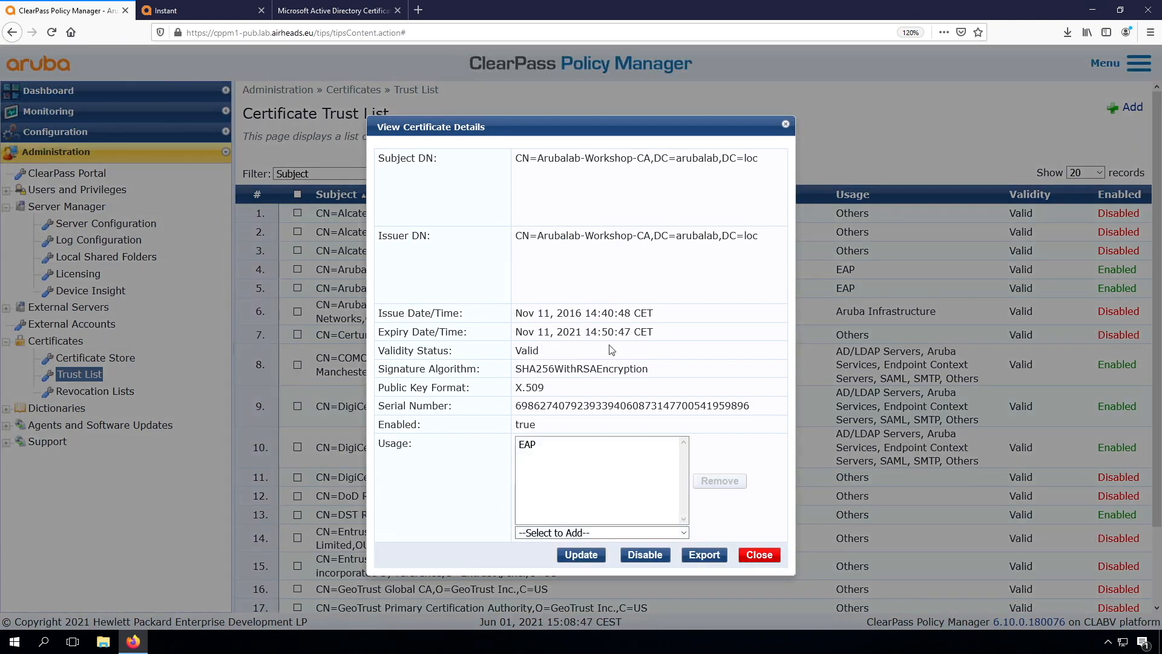
{"action": "left_click", "coordinate": [759, 555]}
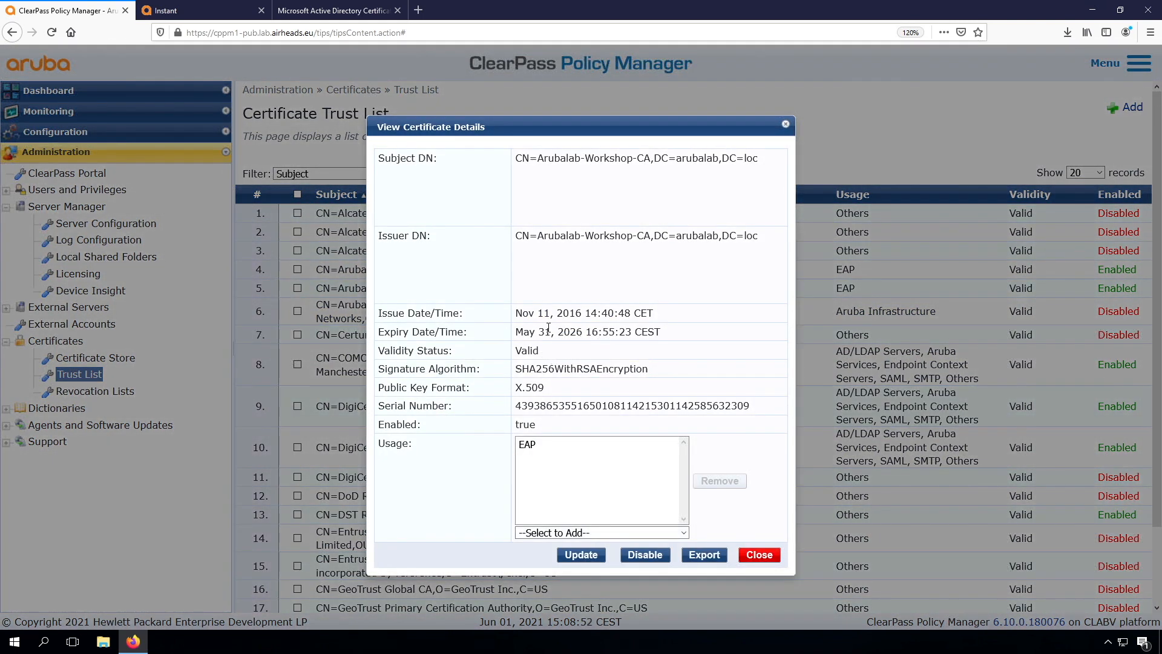
{"action": "left_click", "coordinate": [759, 555]}
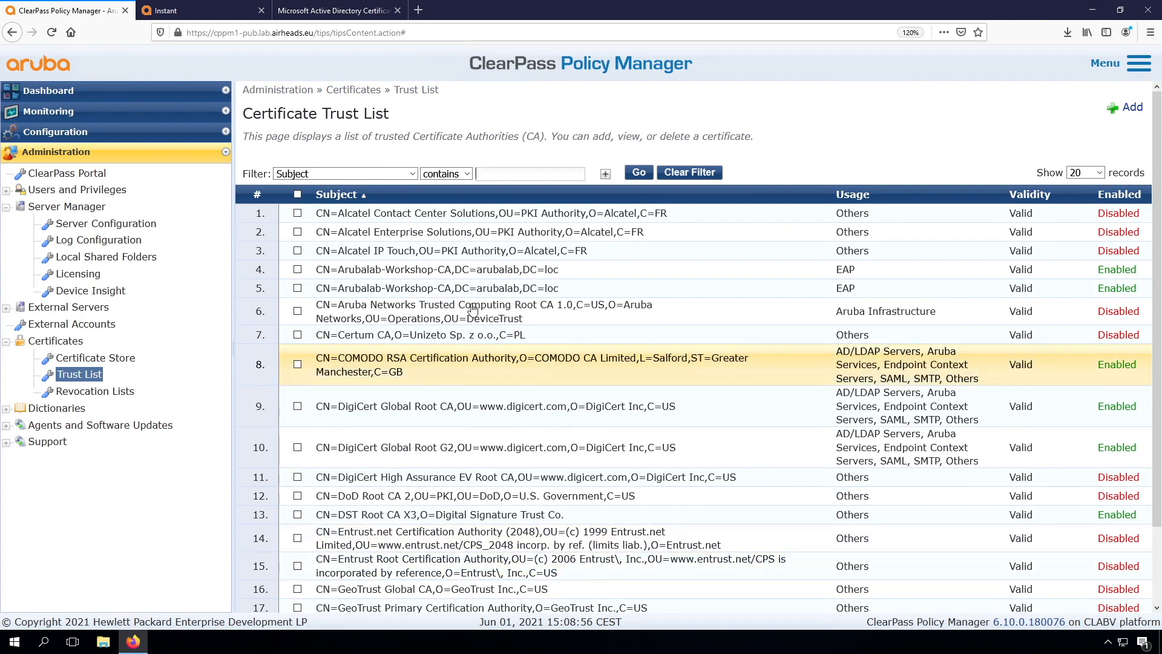
- Import certnew(1).cer as cppm1-pub's RADIUS/EAP server certificate radius.arubalab.loc
{"action": "left_click", "coordinate": [94, 357]}
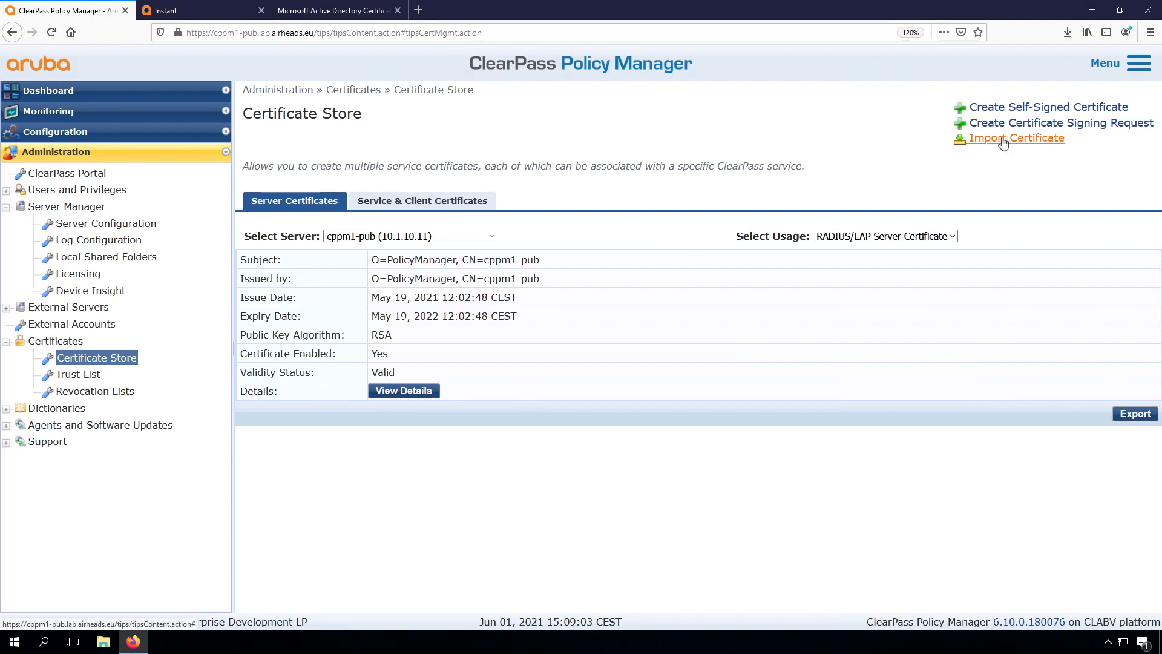
{"action": "left_click", "coordinate": [1017, 138]}
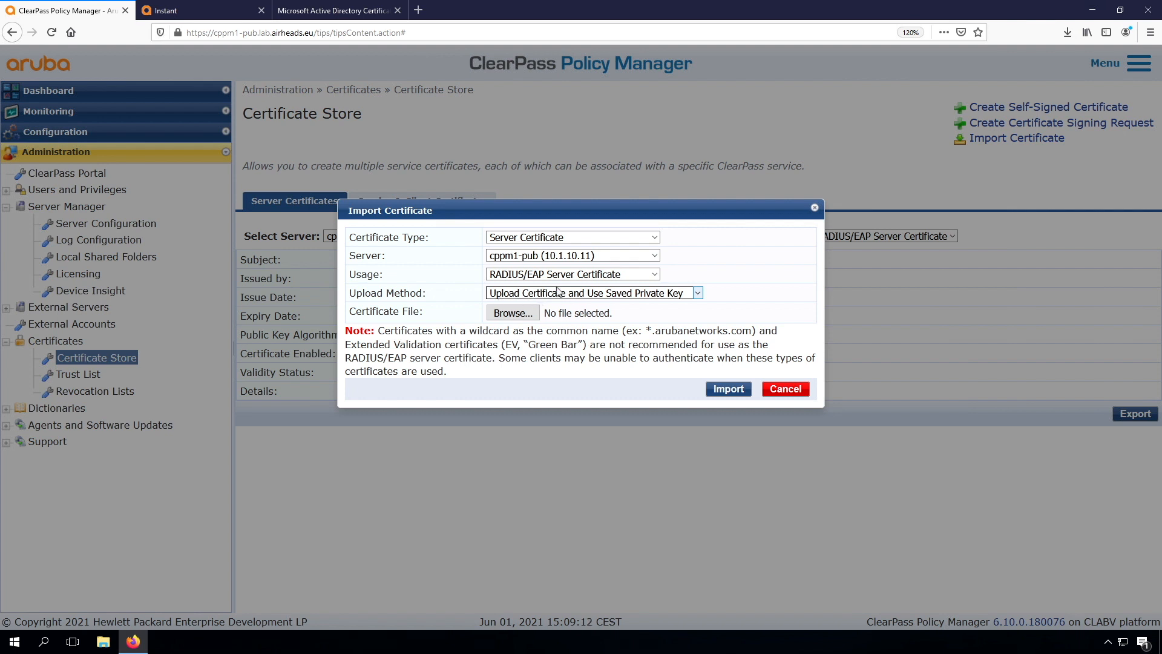
{"action": "mouse_move", "coordinate": [542, 308]}
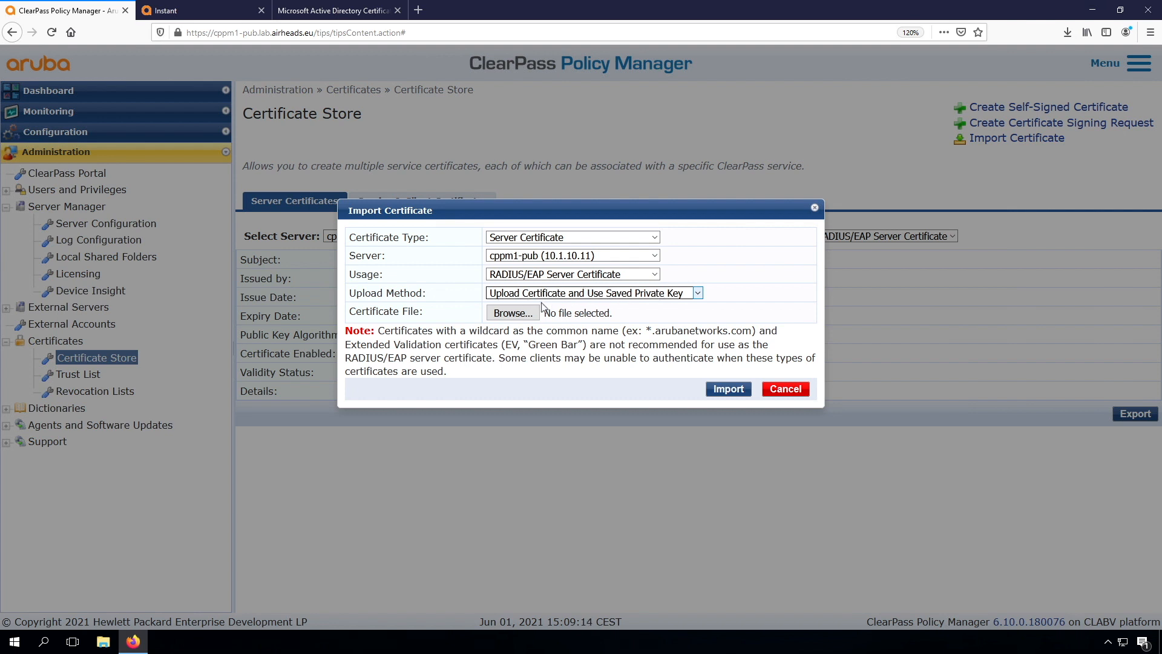
{"action": "left_click", "coordinate": [514, 312]}
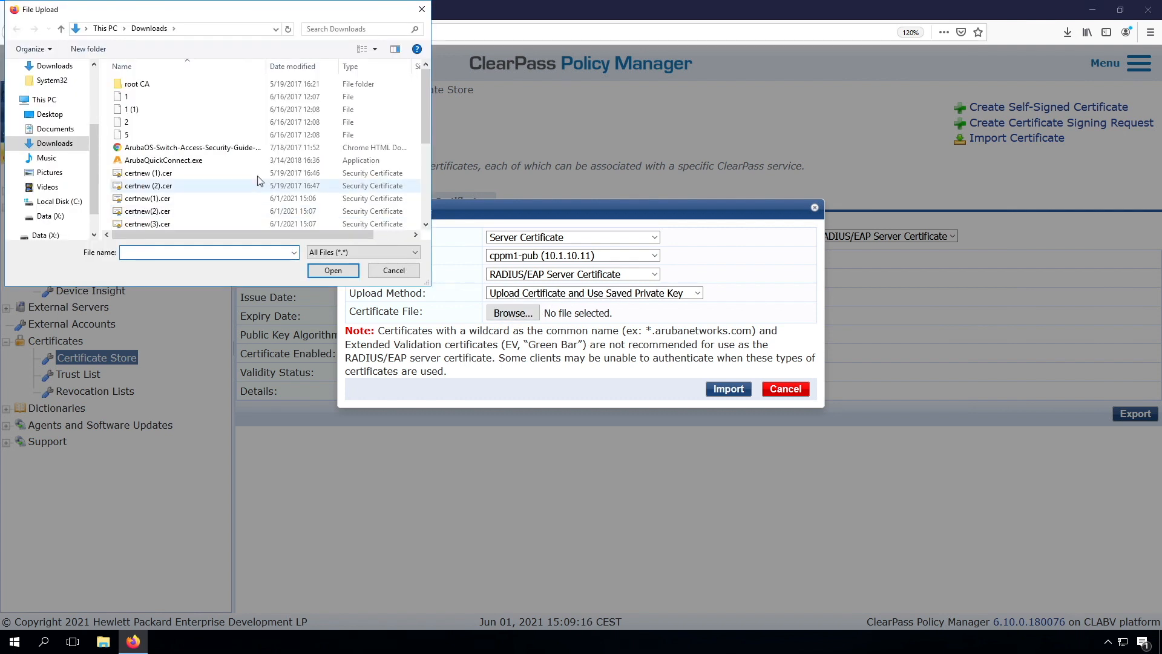
{"action": "left_click", "coordinate": [144, 198]}
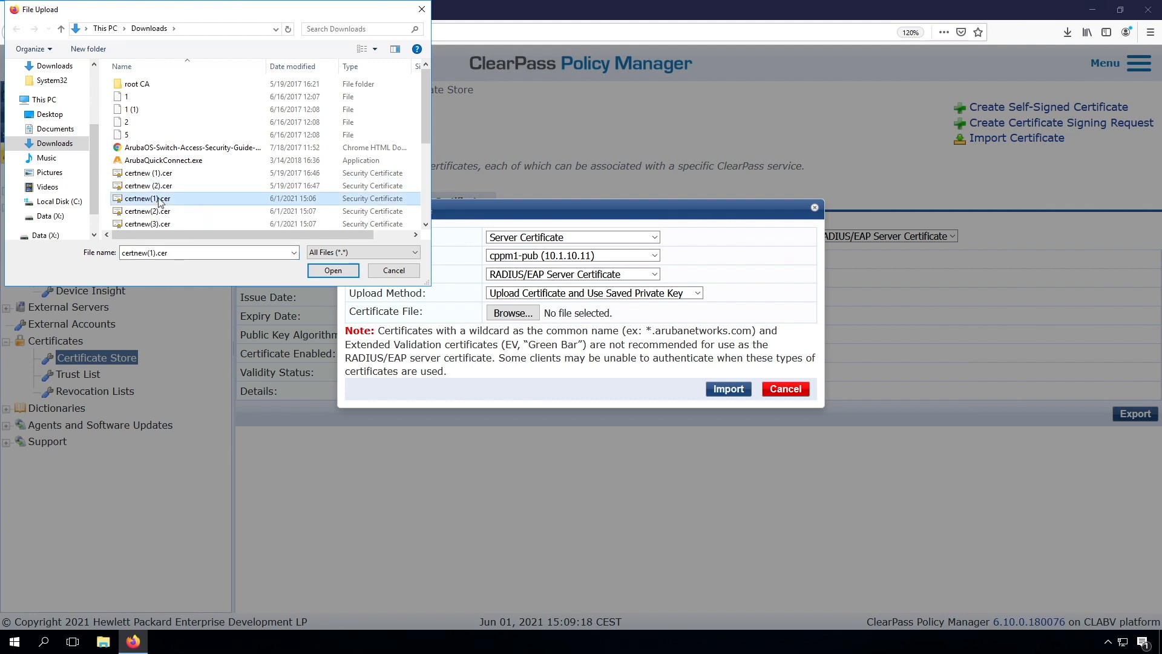
{"action": "left_click", "coordinate": [333, 272]}
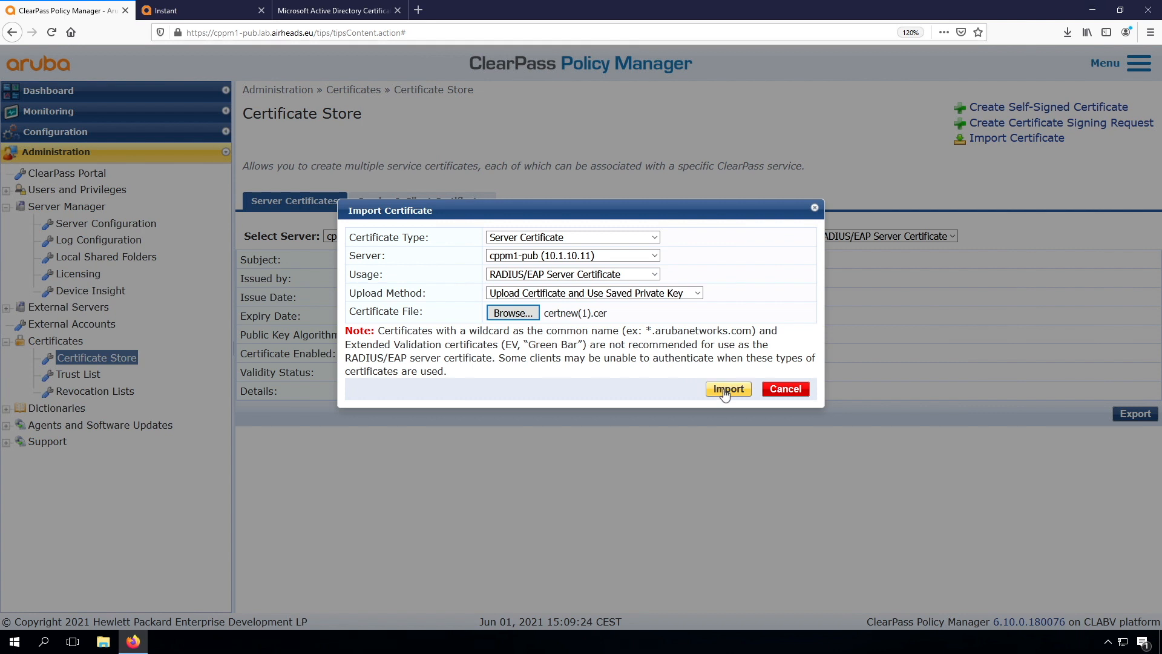
{"action": "left_click", "coordinate": [728, 388]}
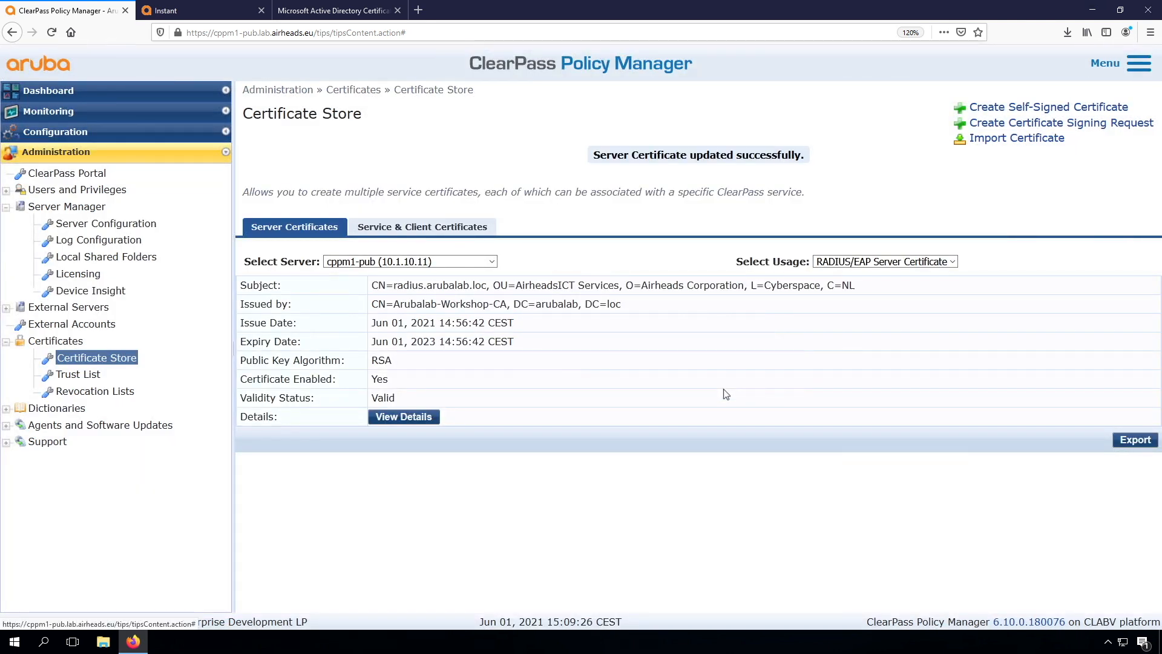
{"action": "mouse_move", "coordinate": [480, 373]}
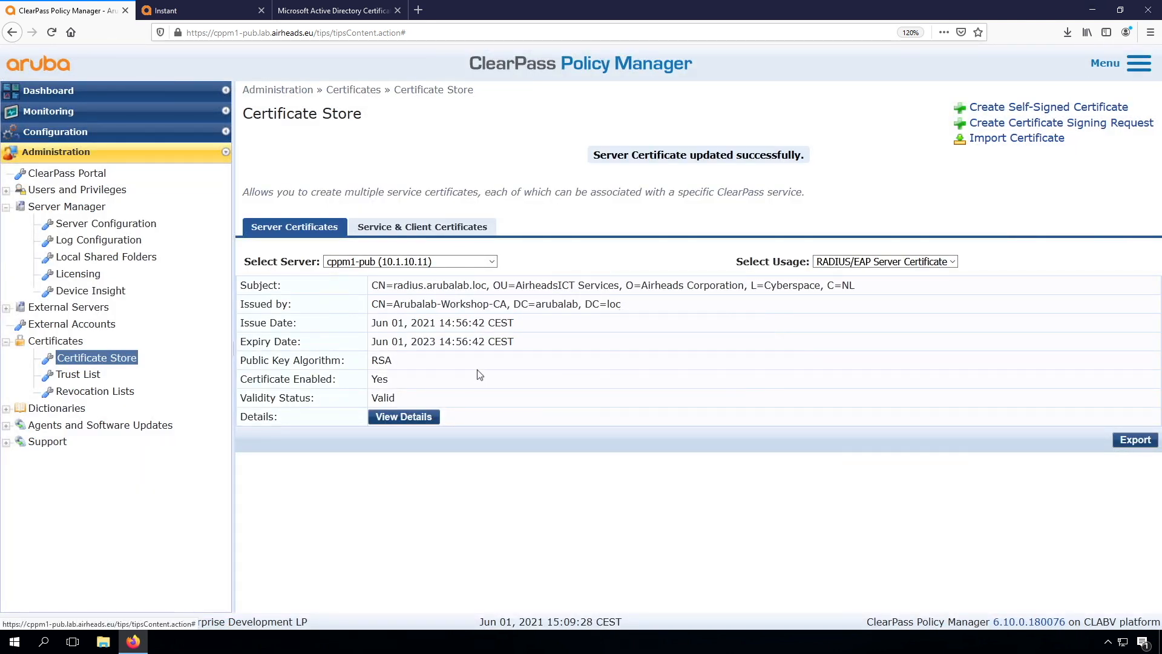
{"action": "mouse_move", "coordinate": [671, 312]}
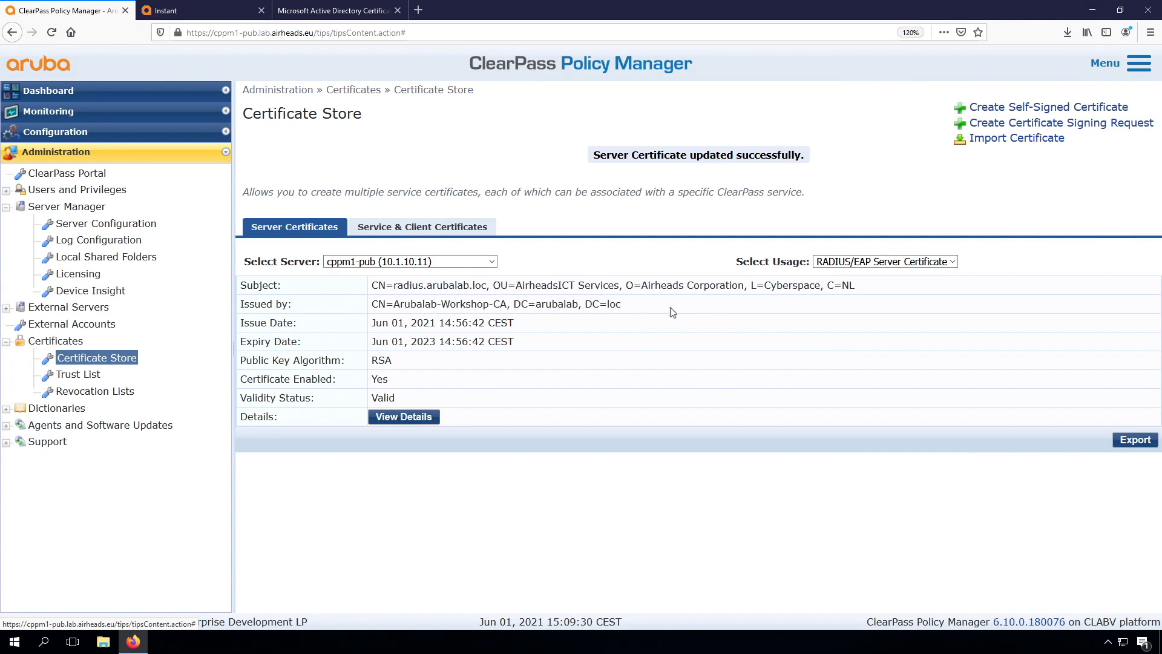
{"action": "mouse_move", "coordinate": [528, 338]}
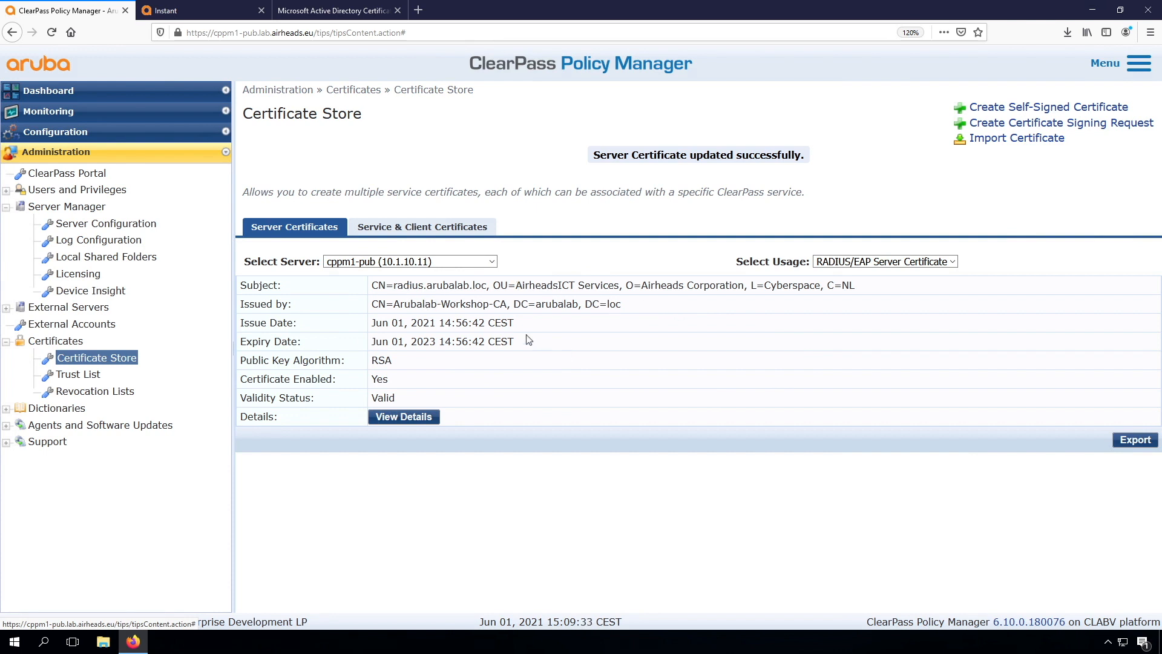
{"action": "mouse_move", "coordinate": [518, 334]}
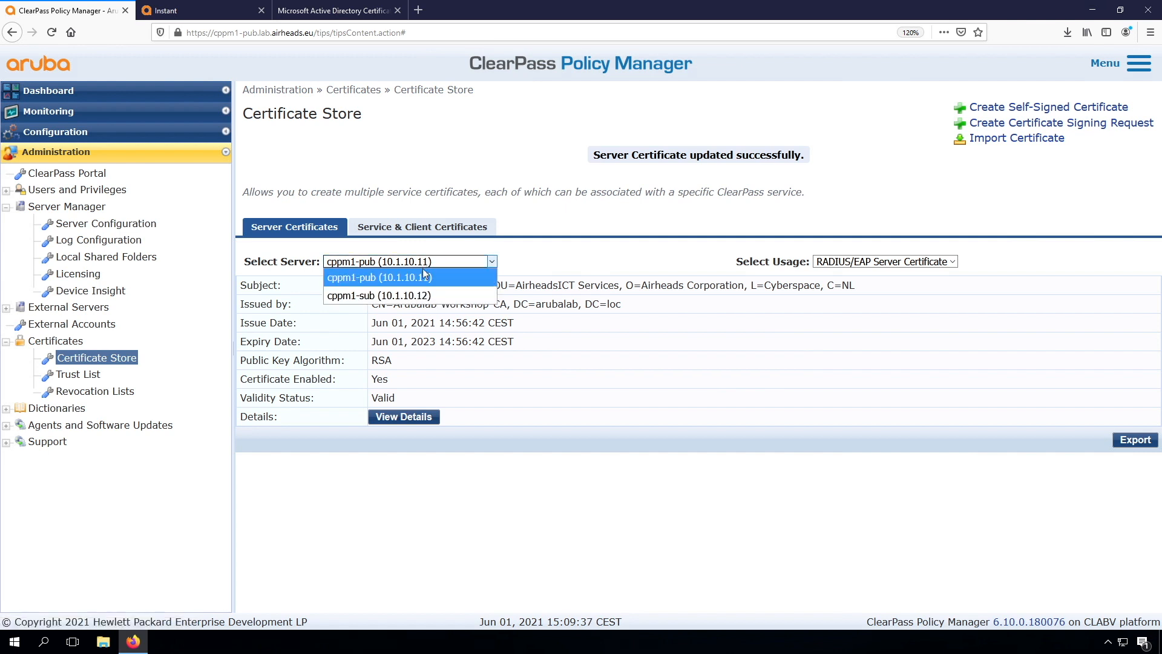
- Export cppm1-pub's server certificate and key as a password-protected PKCS#12 file
{"action": "left_click", "coordinate": [379, 277]}
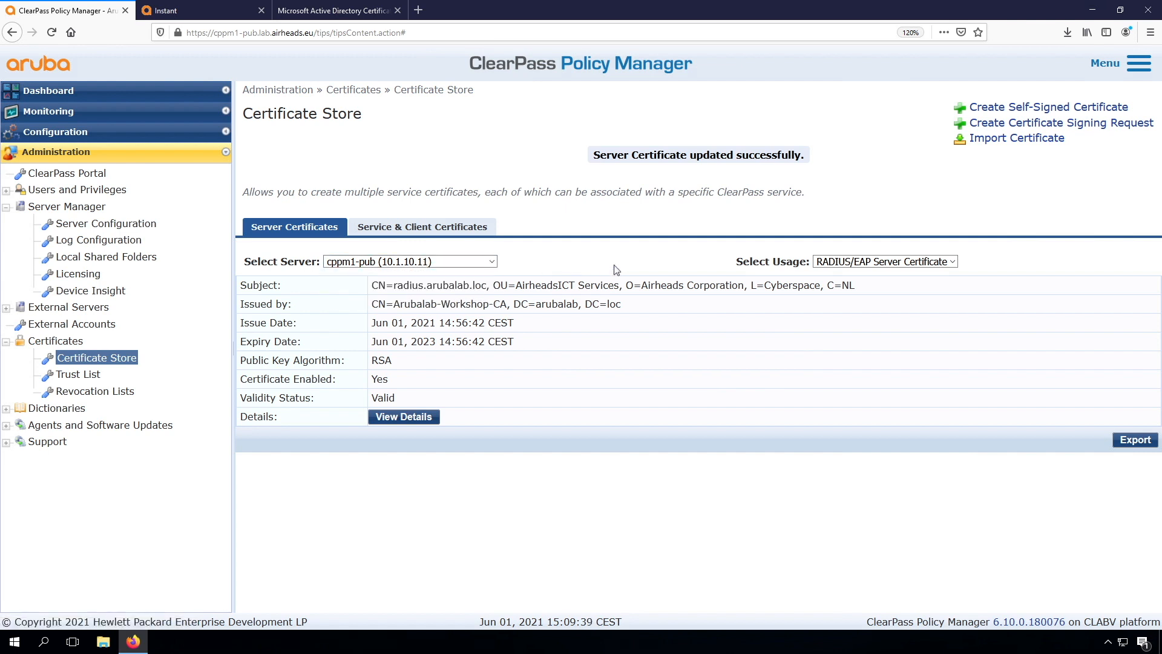
{"action": "mouse_move", "coordinate": [1133, 446]}
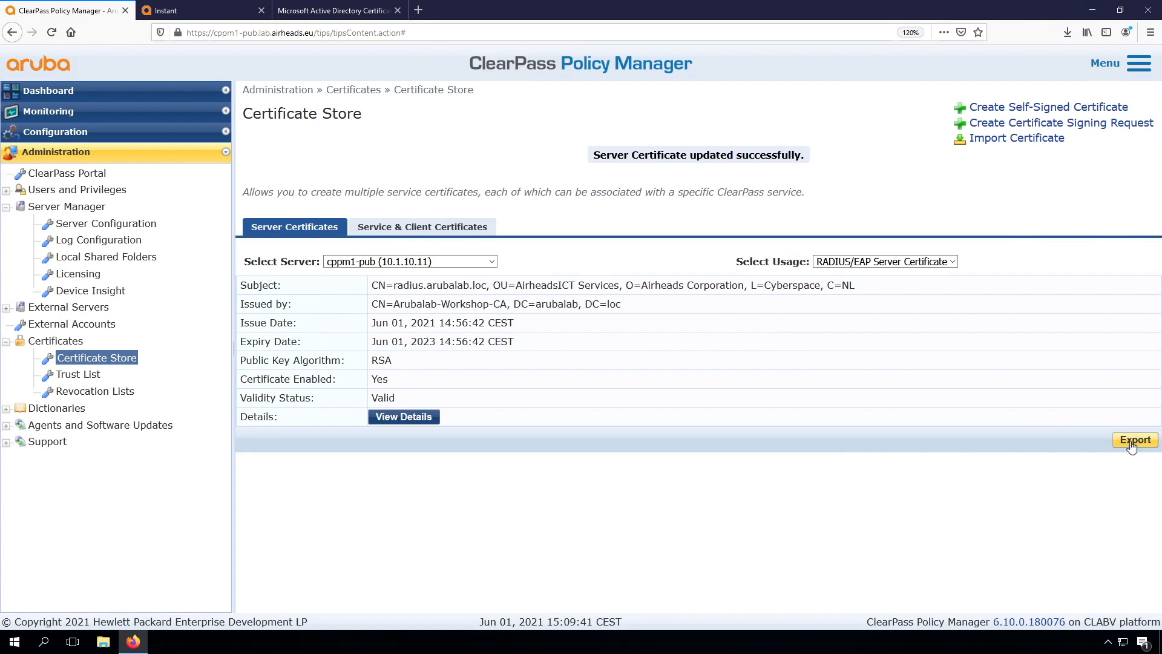
{"action": "left_click", "coordinate": [1136, 440]}
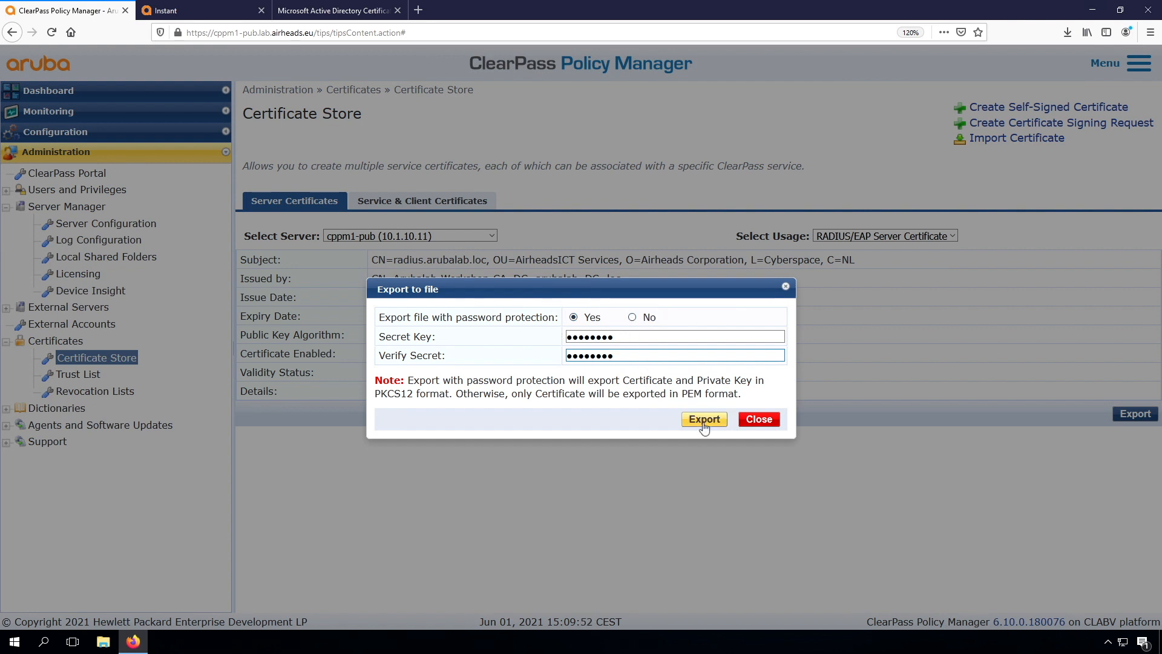
{"action": "left_click", "coordinate": [705, 419]}
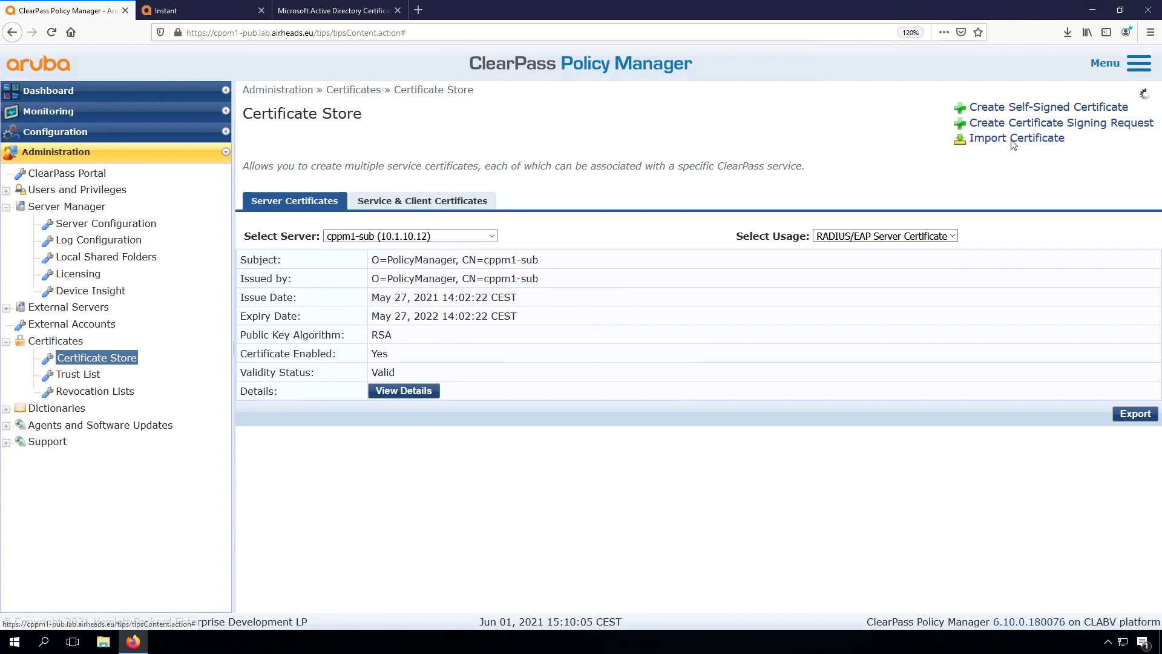
- Import RADIUSServerCertificate.p12 with its passphrase as cppm1-sub's RADIUS/EAP certificate
{"action": "left_click", "coordinate": [1017, 138]}
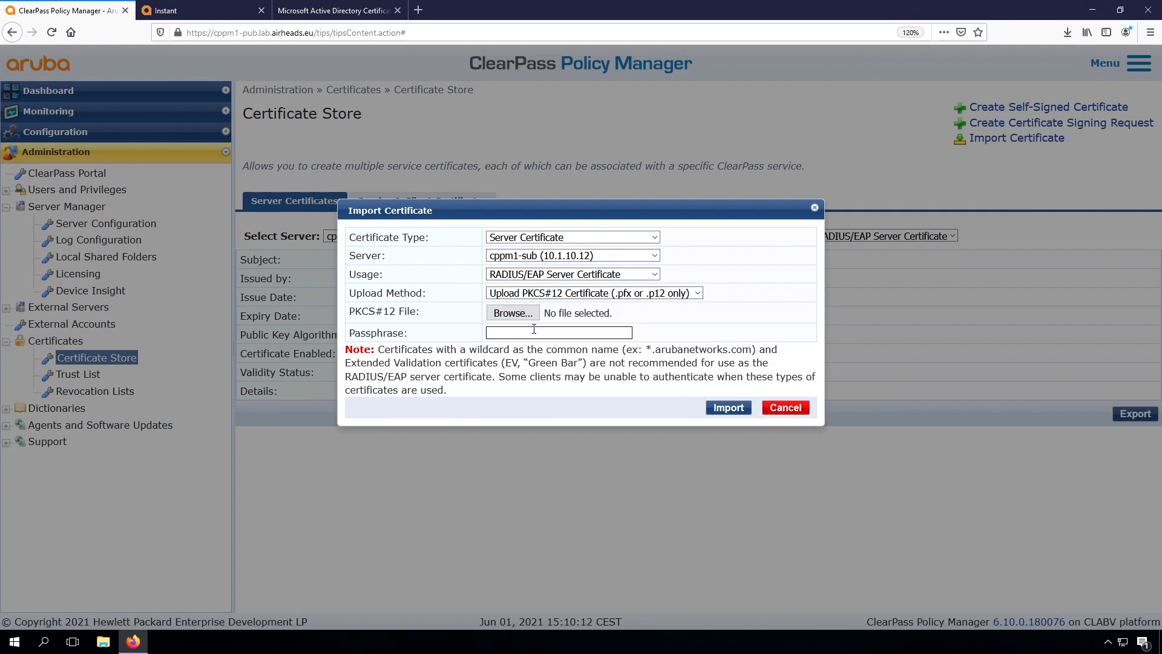
{"action": "left_click", "coordinate": [512, 312]}
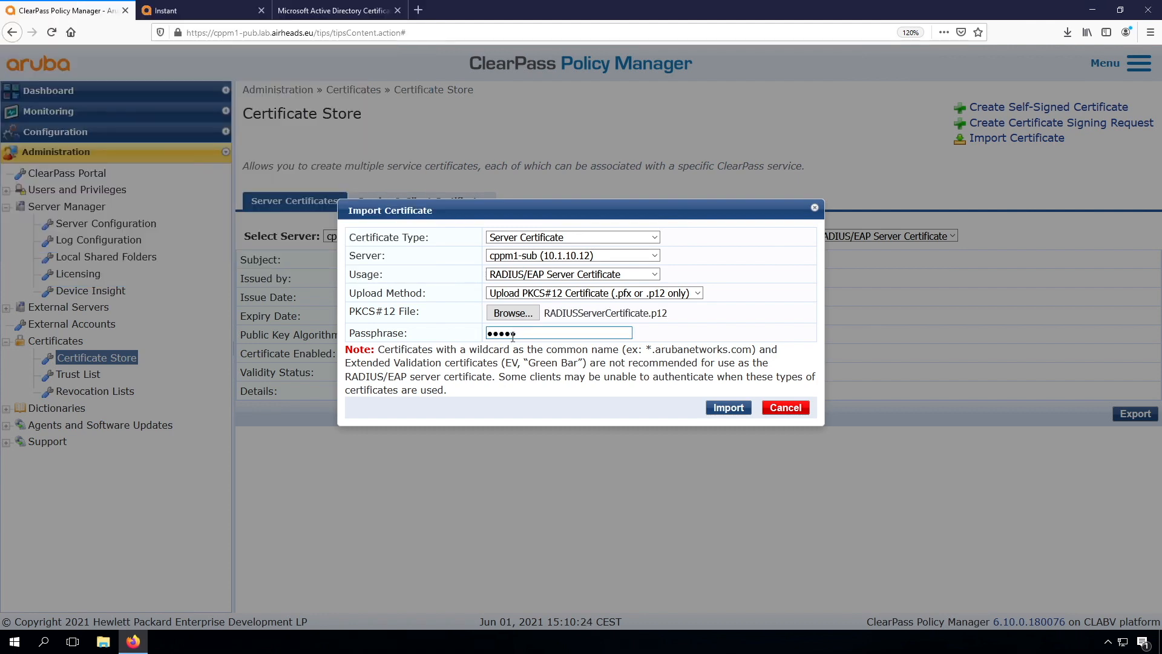
{"action": "type", "text": "••"}
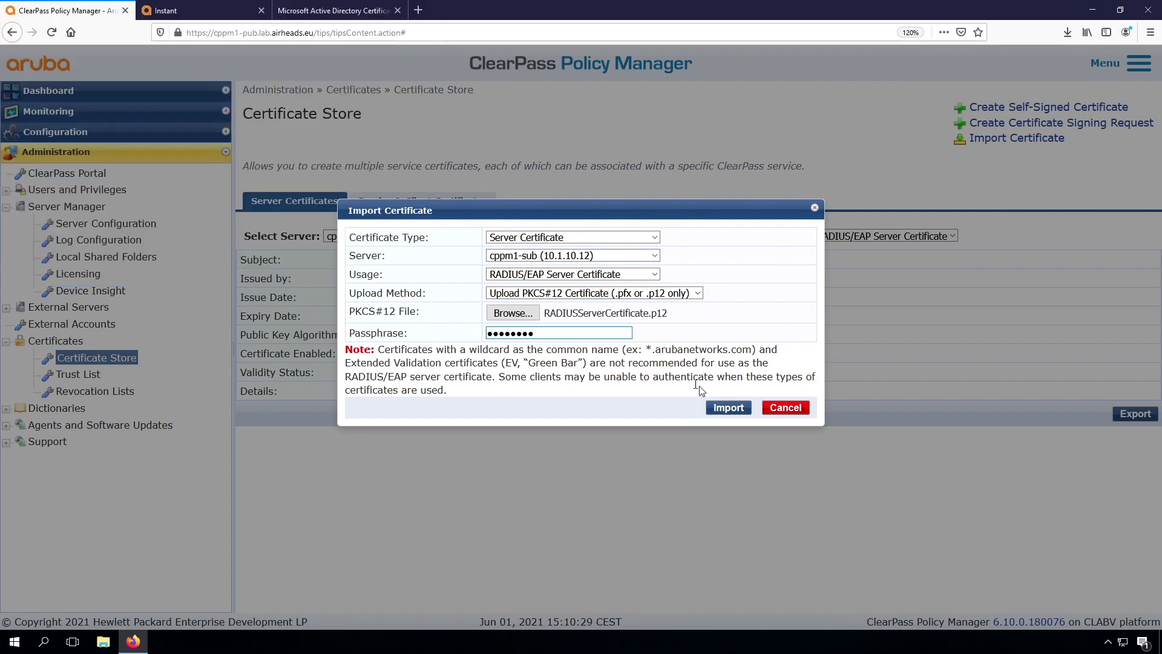
{"action": "left_click", "coordinate": [728, 407]}
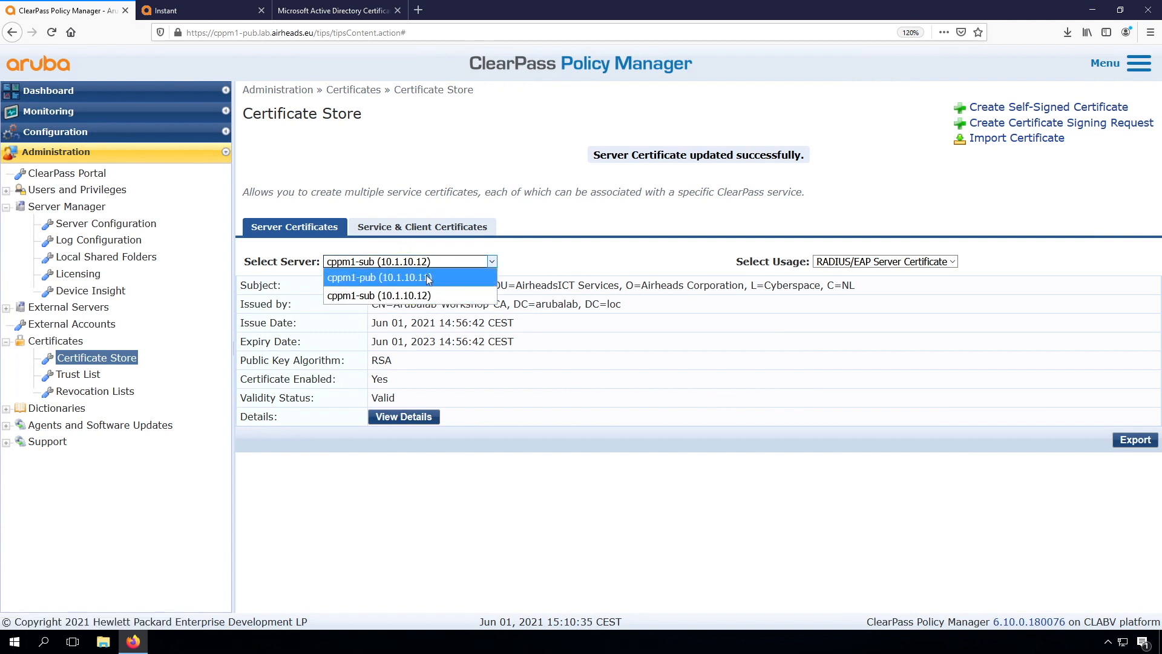
- Connect to Airheads-Corp Wi-Fi, cancelling the username/password prompt
{"action": "left_click", "coordinate": [378, 277]}
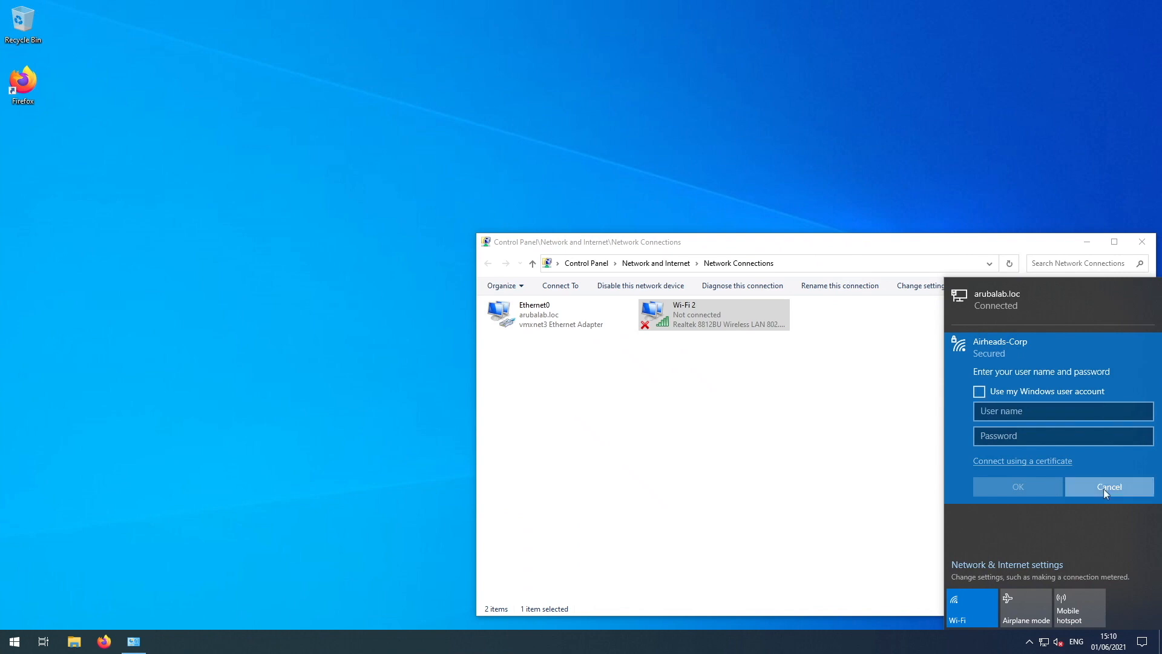
{"action": "left_click", "coordinate": [1109, 487]}
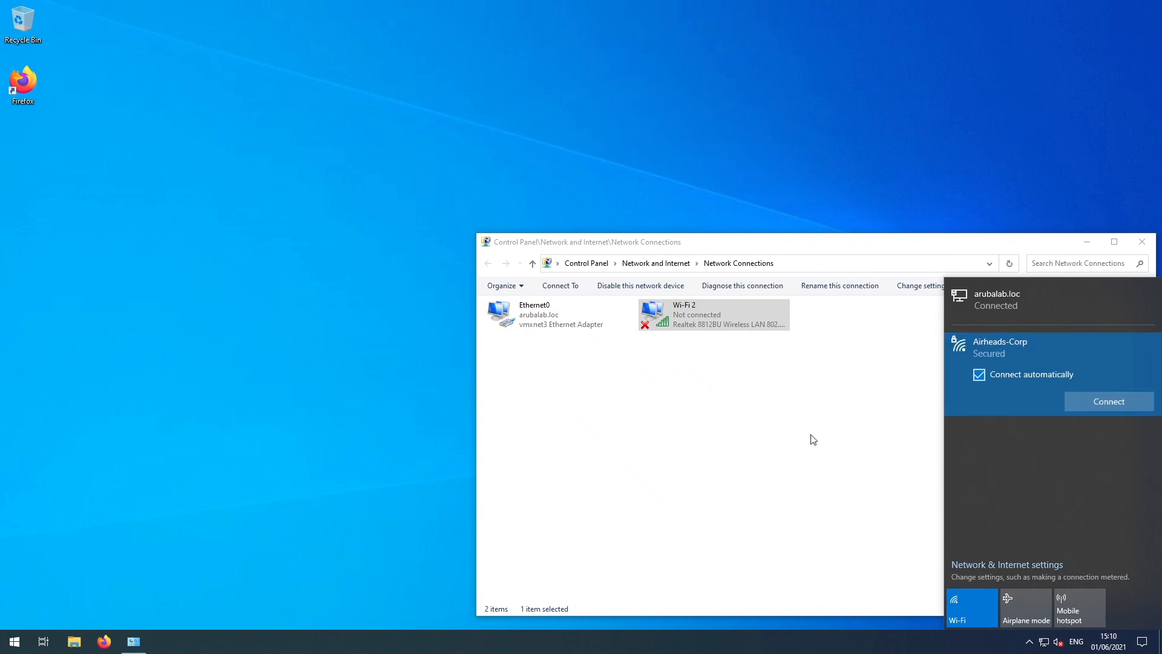
{"action": "left_click", "coordinate": [1109, 401]}
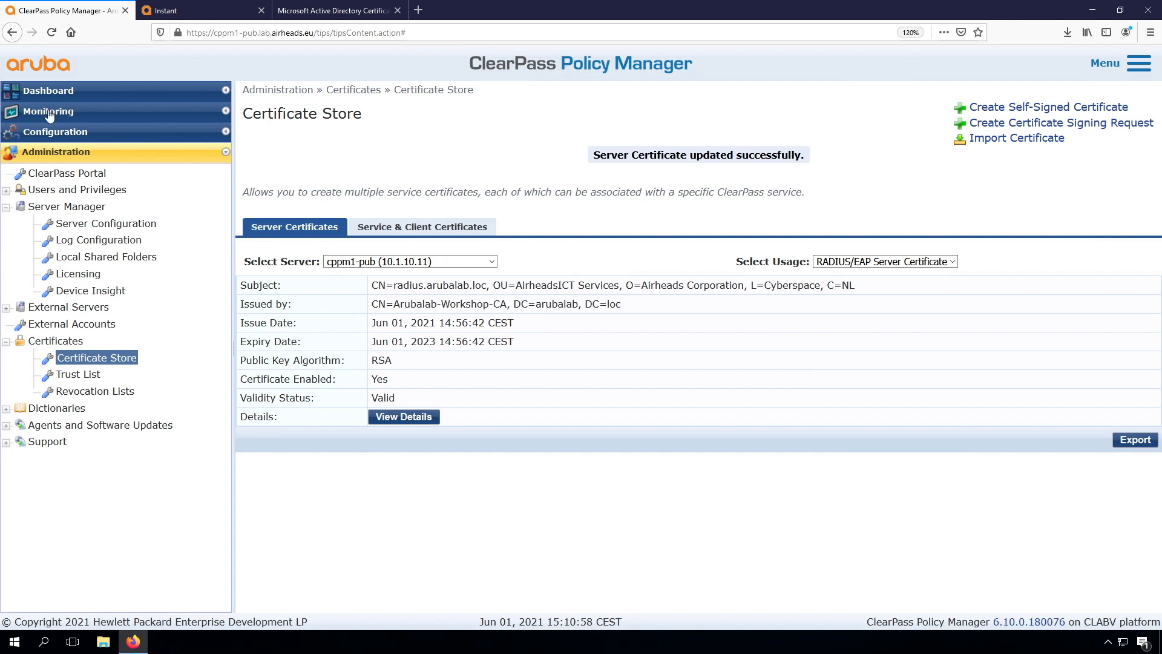
- Bring up Monitoring > Access Tracker and the details of the accepted EAP-TLS request
{"action": "left_click", "coordinate": [48, 111]}
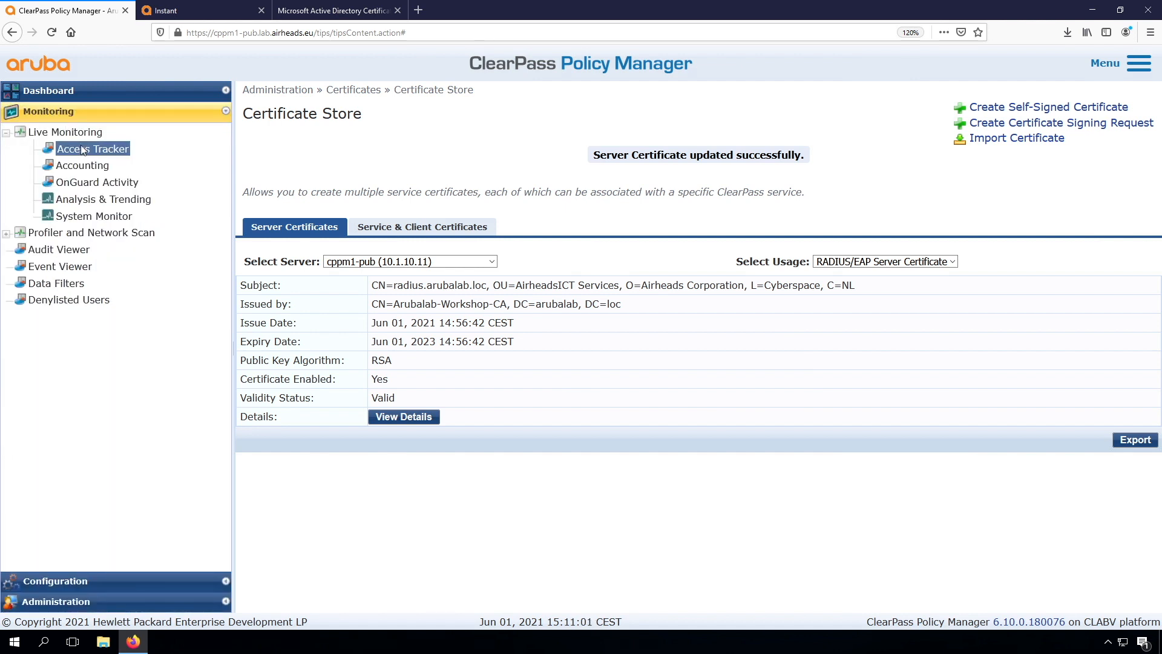
{"action": "left_click", "coordinate": [93, 148]}
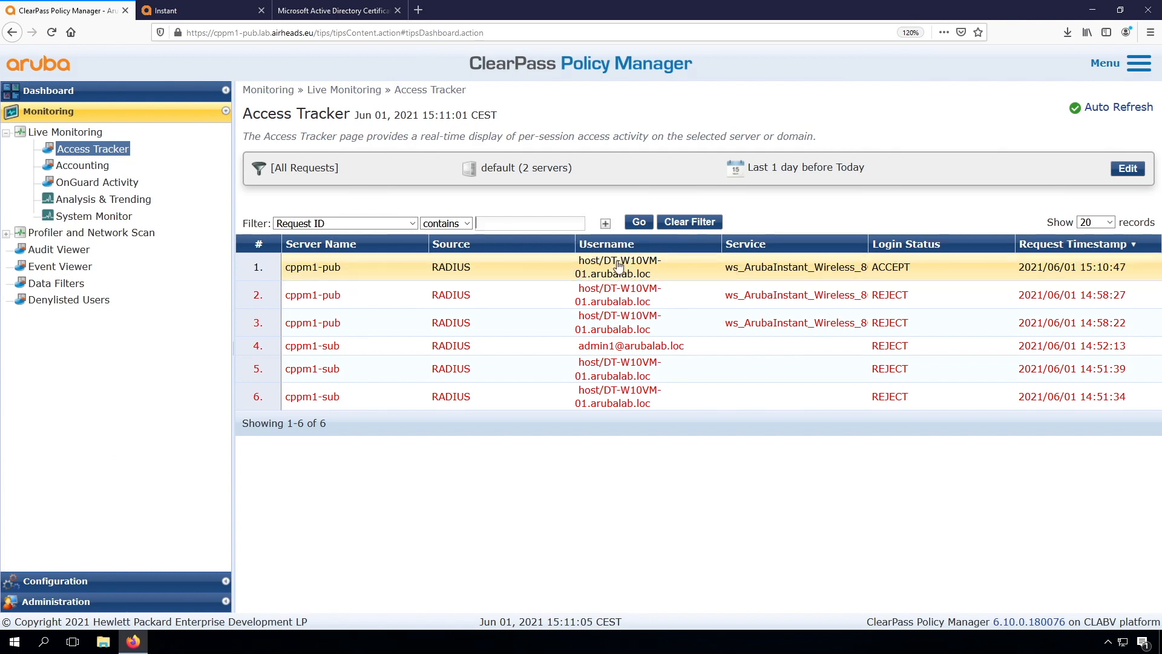
{"action": "left_click", "coordinate": [619, 267]}
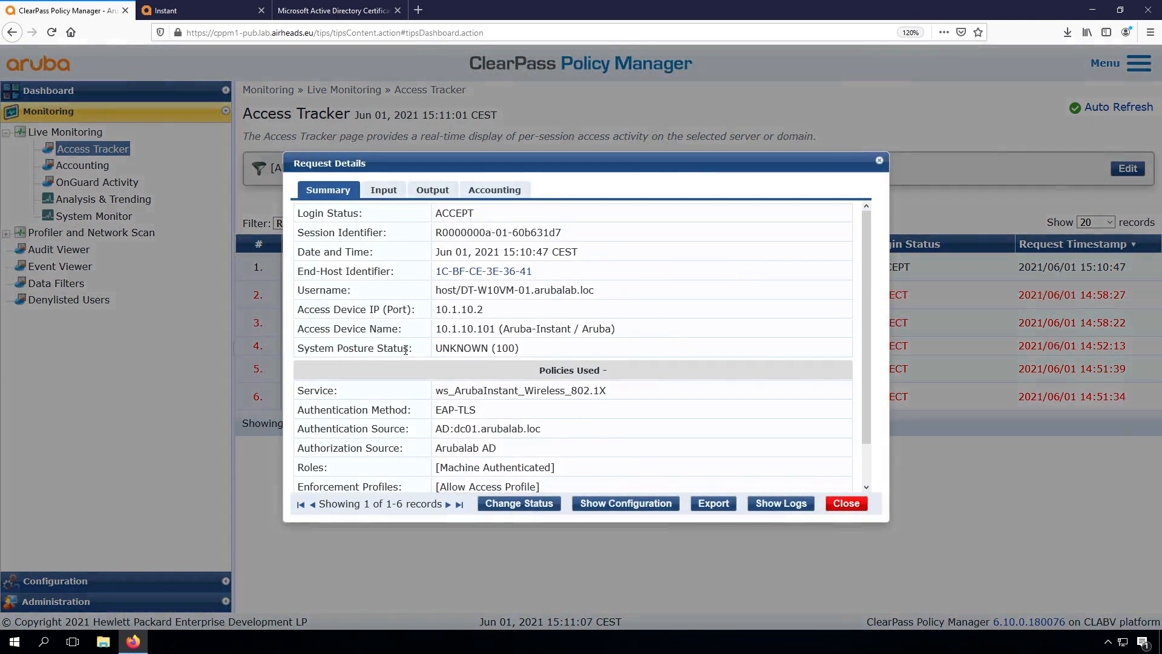
{"action": "mouse_move", "coordinate": [495, 448]}
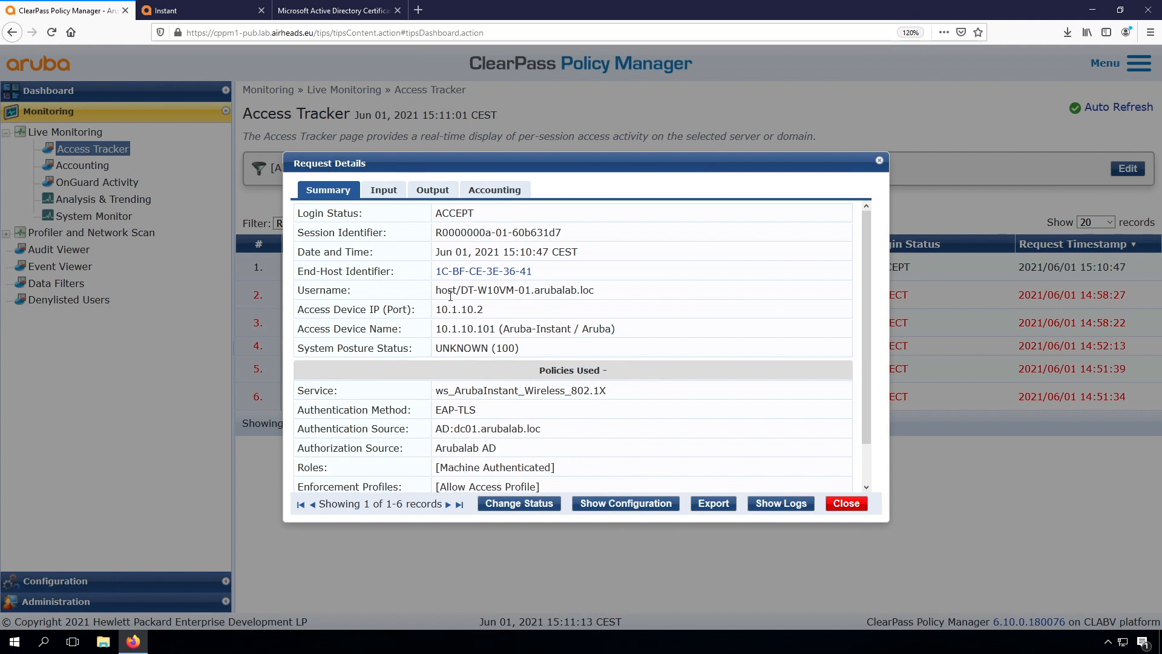
- Review the request's input attributes and expanded Computed Attributes for host/DT-W10VM-01
{"action": "left_click", "coordinate": [382, 188]}
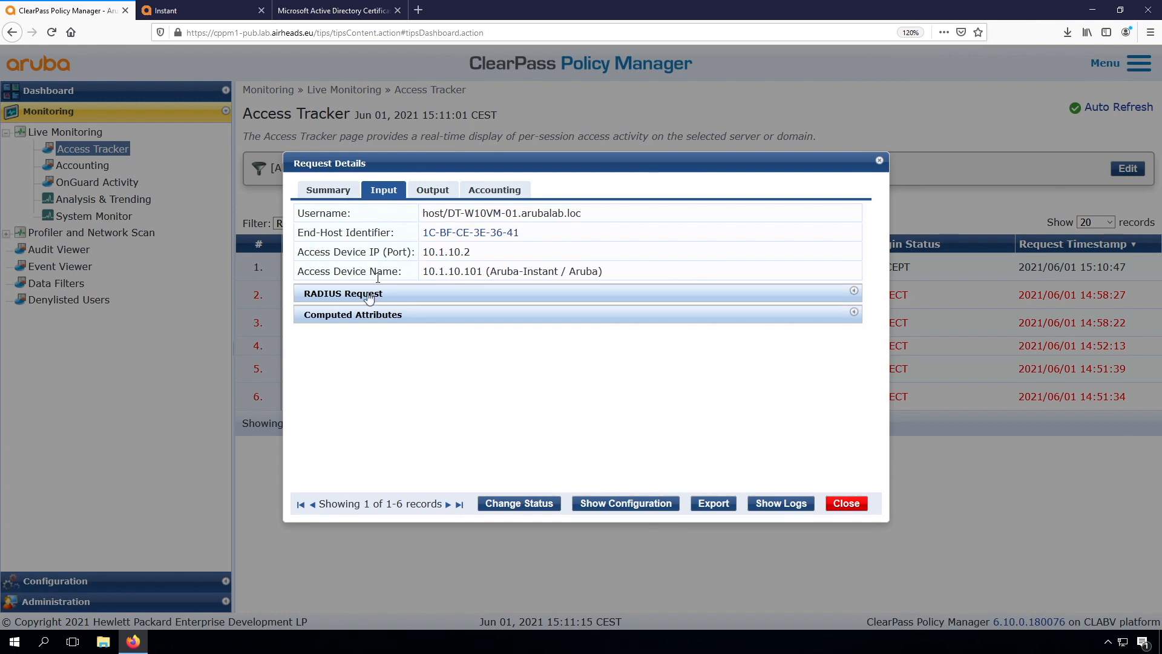
{"action": "left_click", "coordinate": [353, 315]}
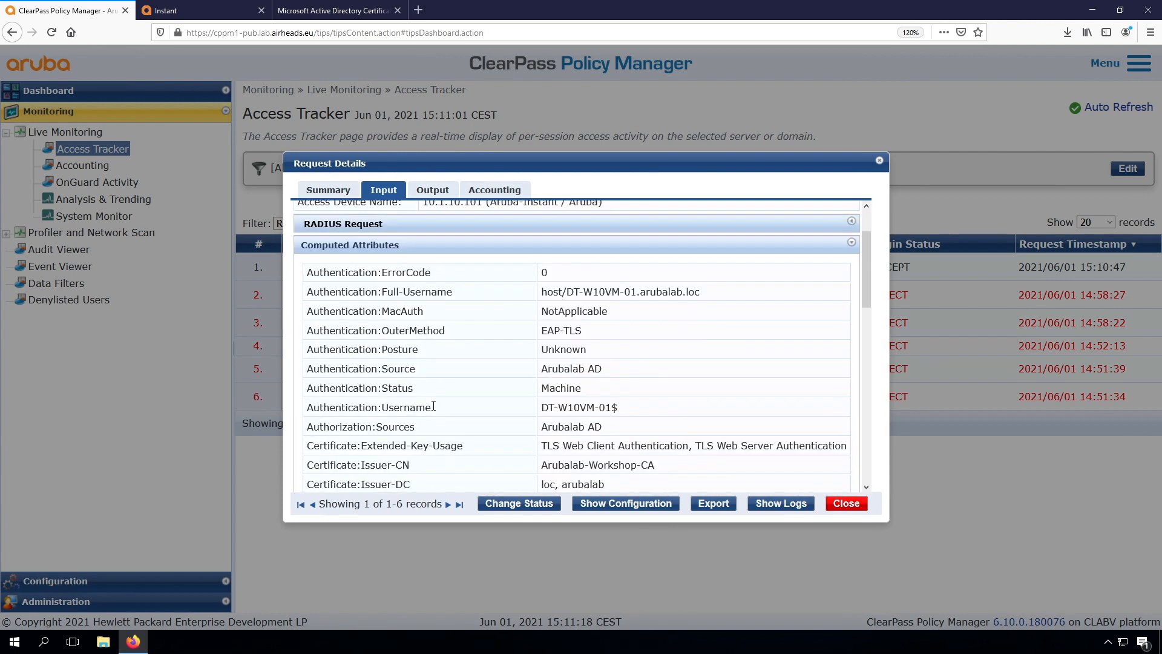
{"action": "scroll", "scroll_direction": "down", "scroll_amount": 3}
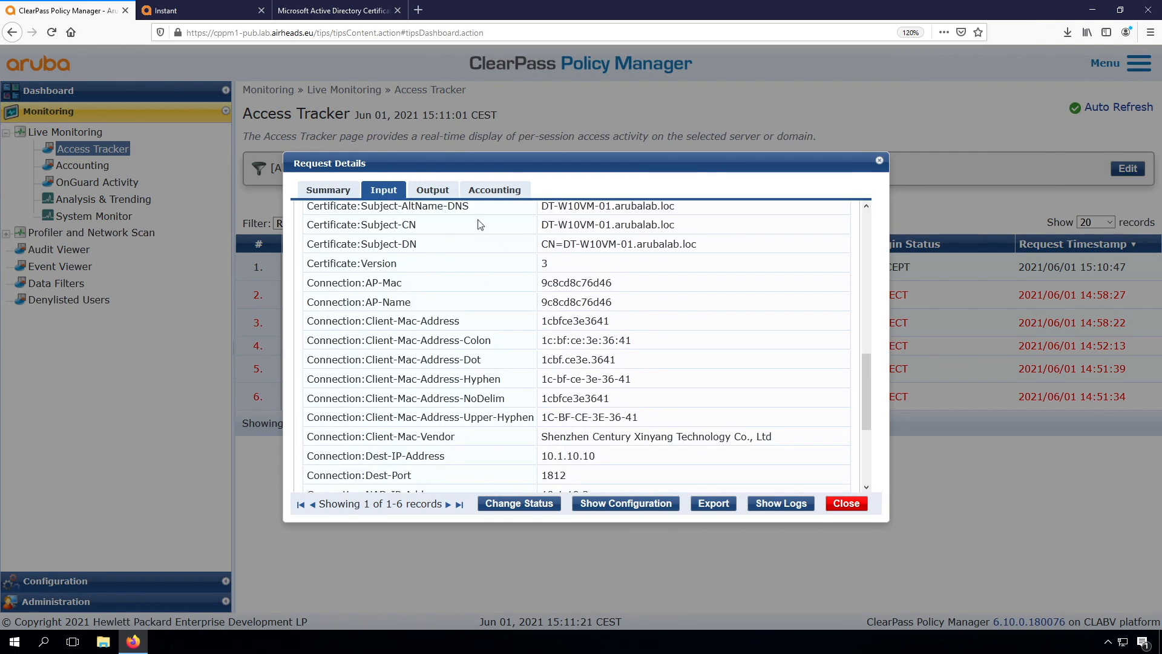
{"action": "mouse_move", "coordinate": [466, 424]}
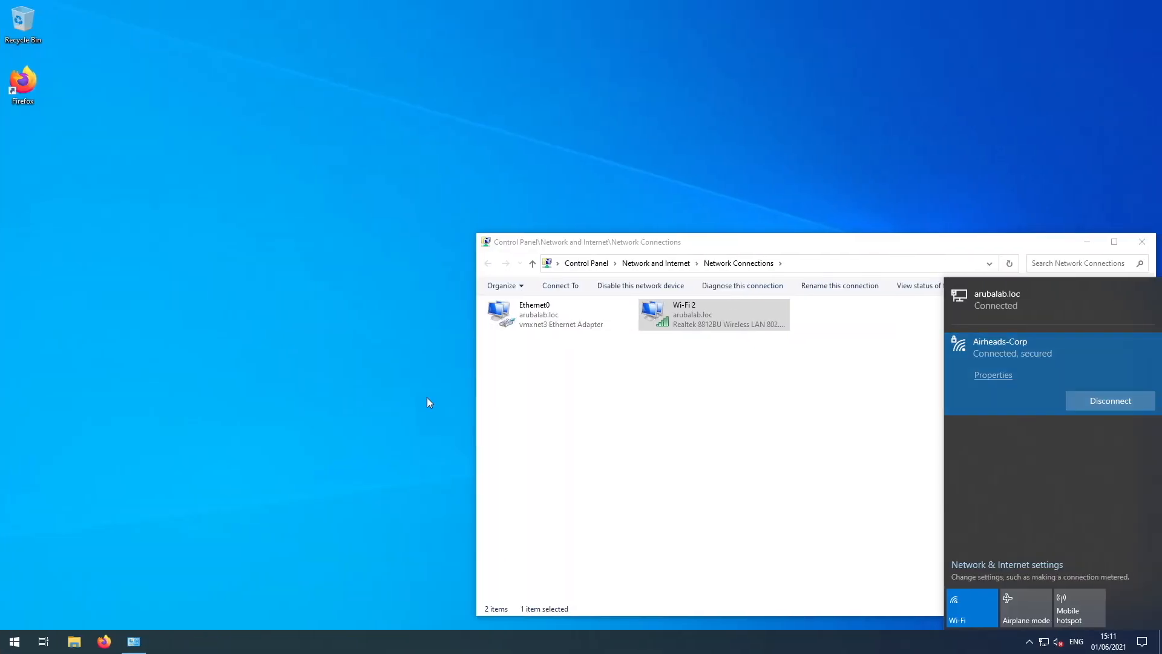
{"action": "mouse_move", "coordinate": [964, 470]}
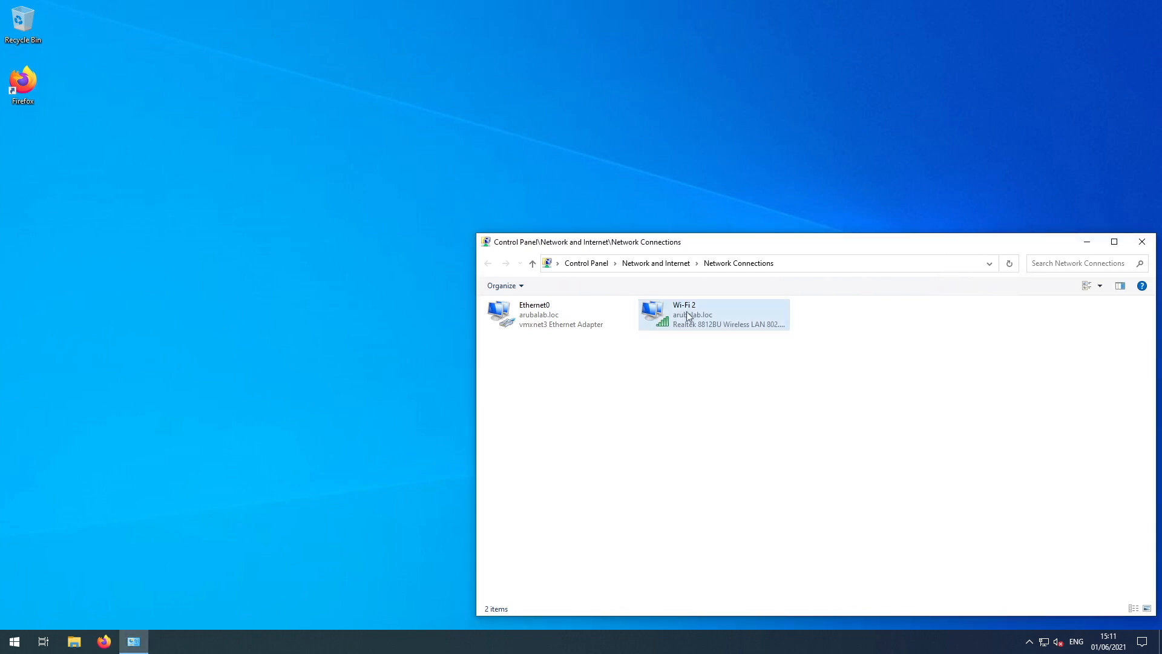
- Set Wi-Fi 2's 802.1X advanced settings to 'User or computer authentication'
{"action": "left_click", "coordinate": [715, 314]}
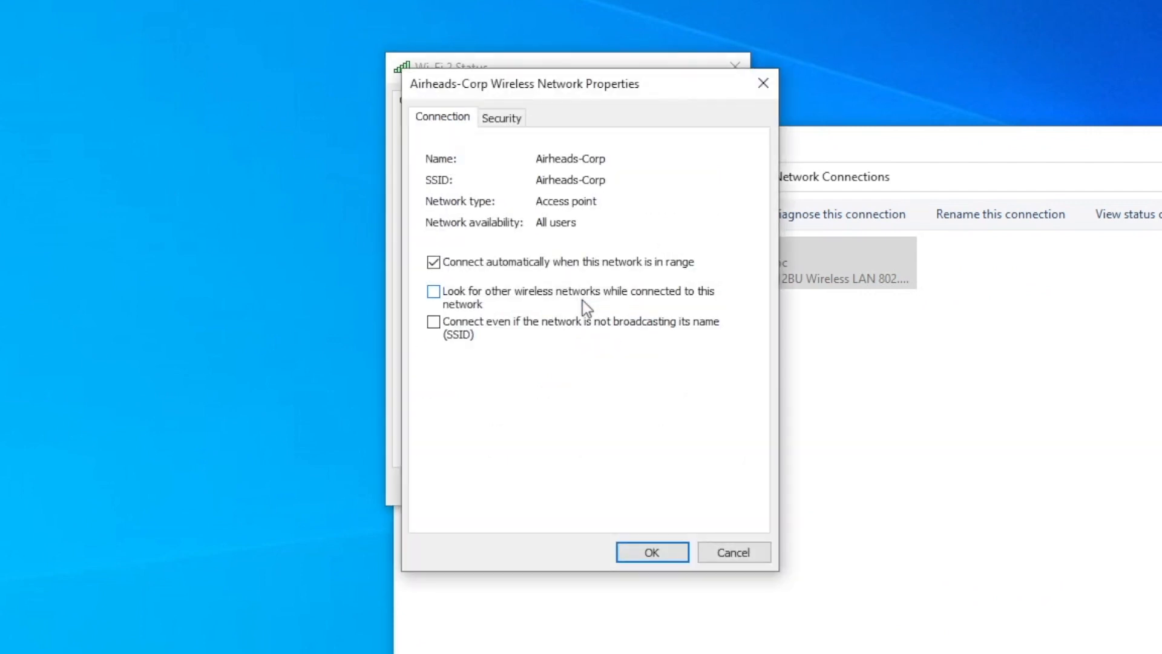
{"action": "left_click", "coordinate": [501, 117]}
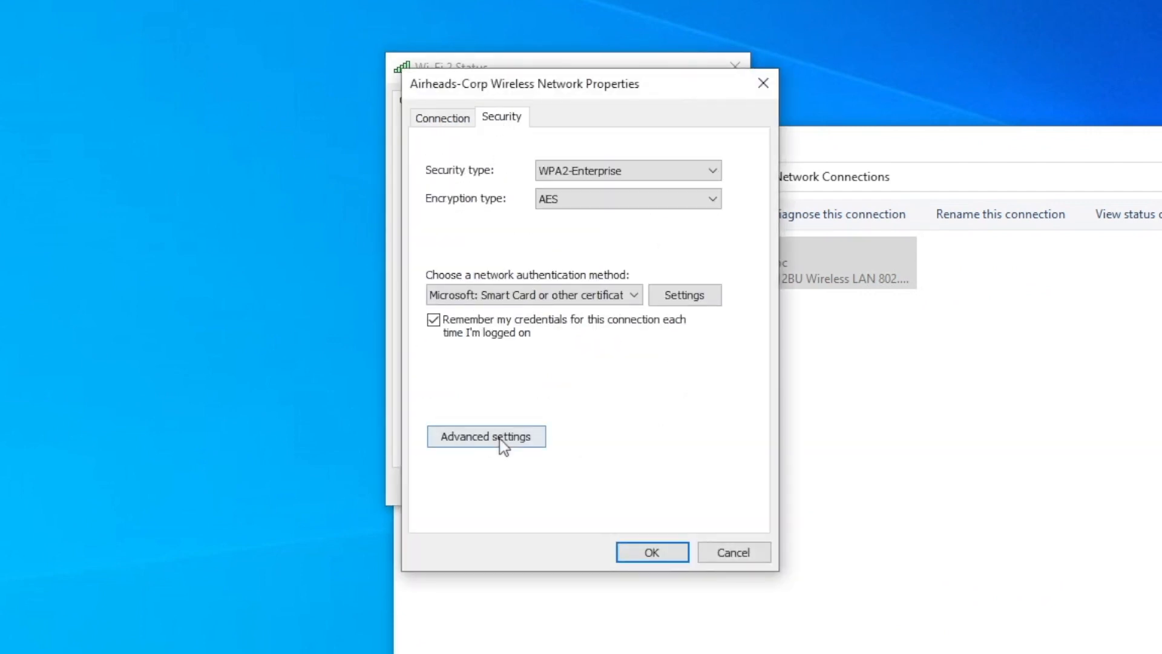
{"action": "left_click", "coordinate": [487, 436]}
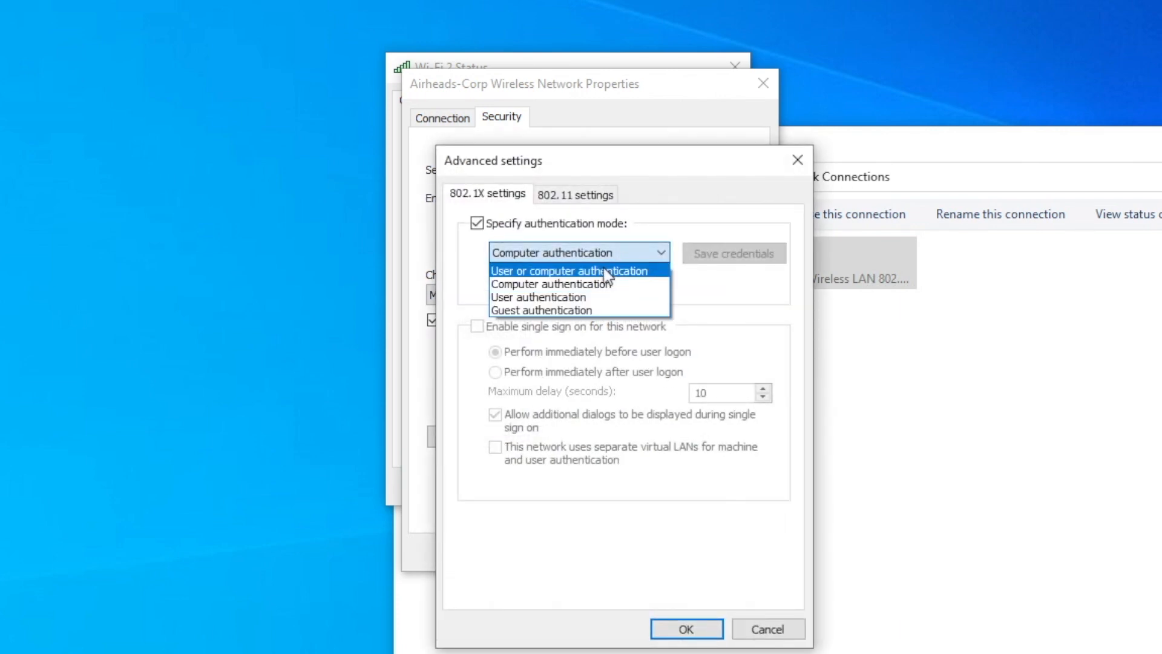
{"action": "left_click", "coordinate": [568, 272]}
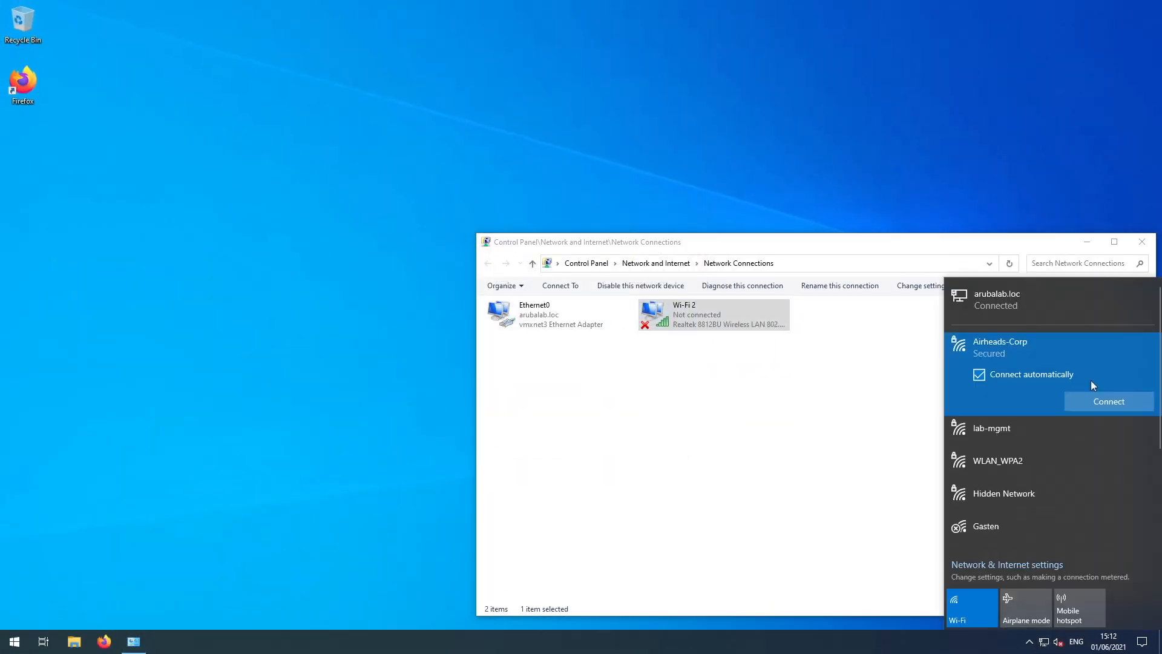
- Connect to the Airheads-Corp network again
{"action": "left_click", "coordinate": [1109, 401]}
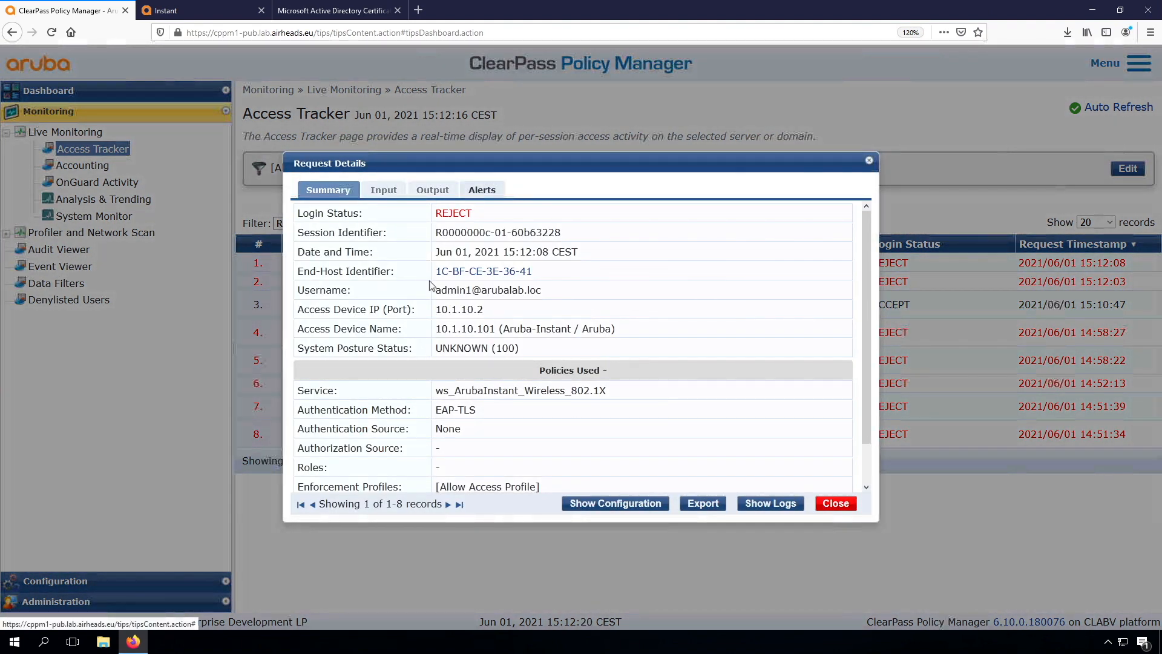
{"action": "mouse_move", "coordinate": [421, 258]}
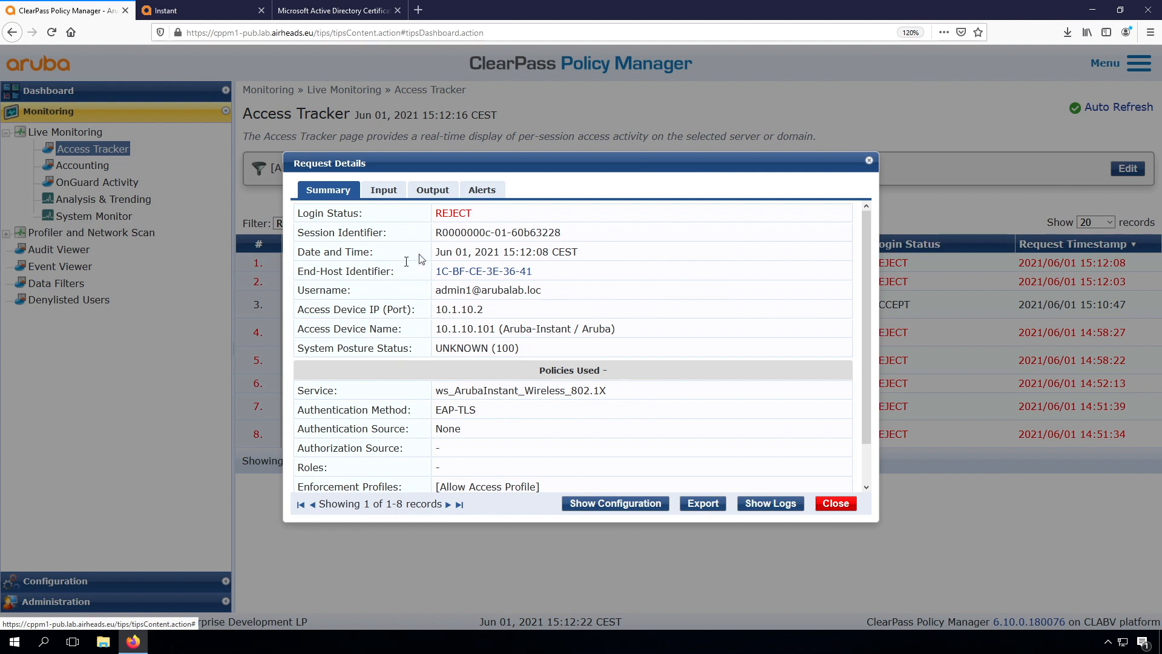
{"action": "left_click", "coordinate": [482, 189]}
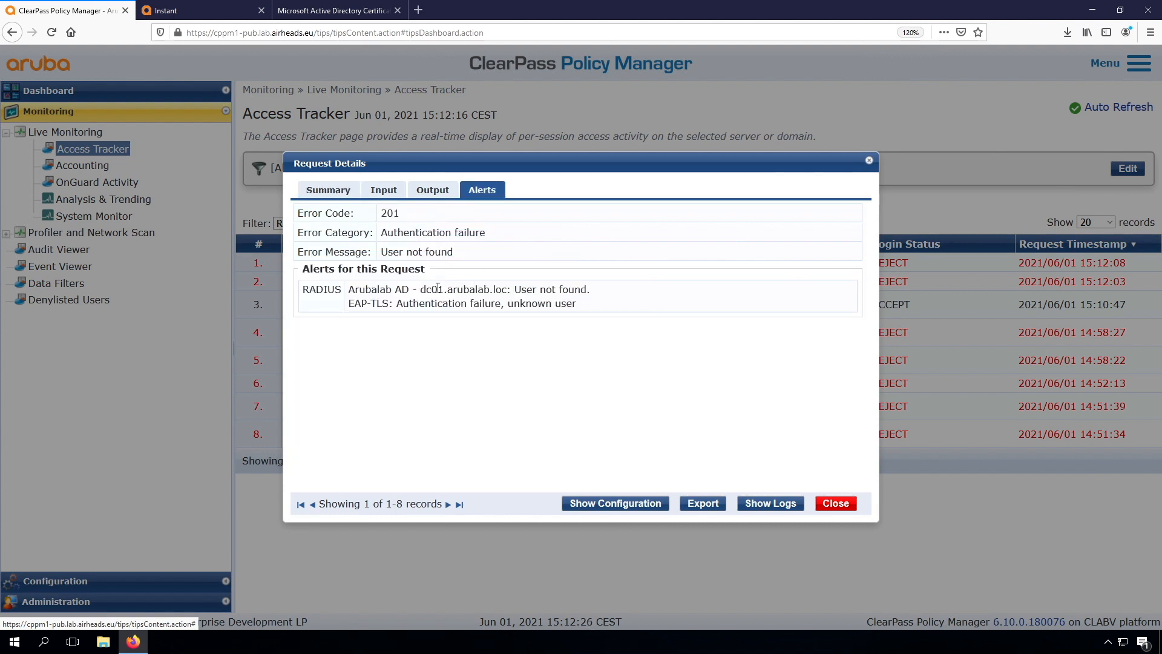
{"action": "left_click_drag", "start_coordinate": [418, 289], "coordinate": [603, 303]}
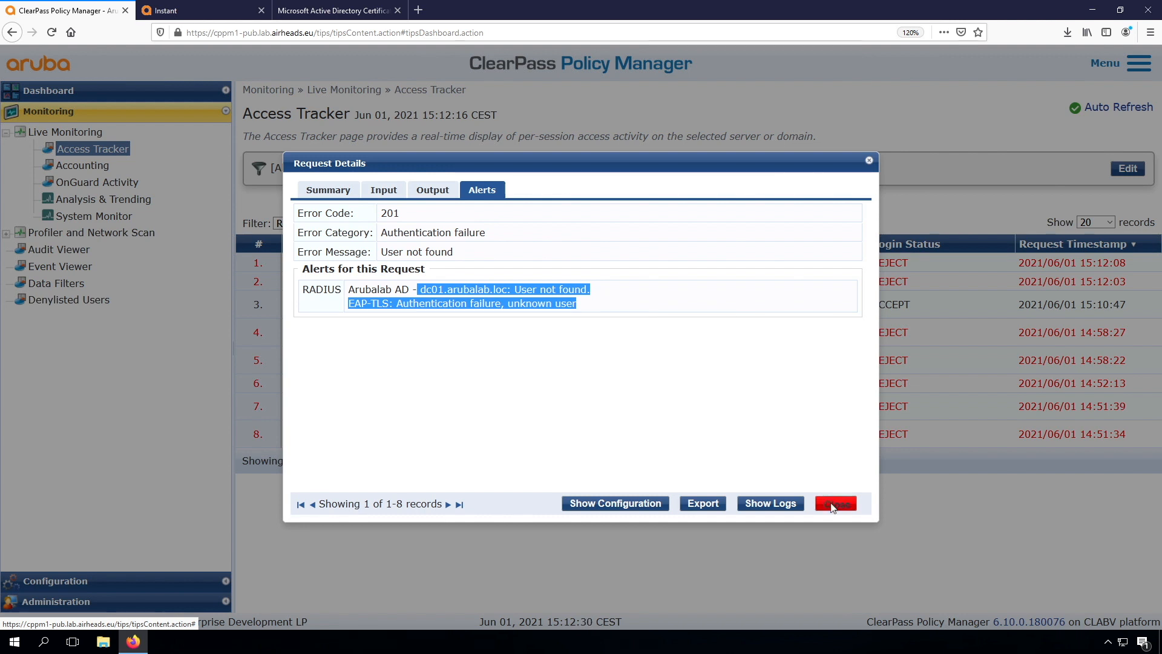
{"action": "left_click", "coordinate": [837, 502]}
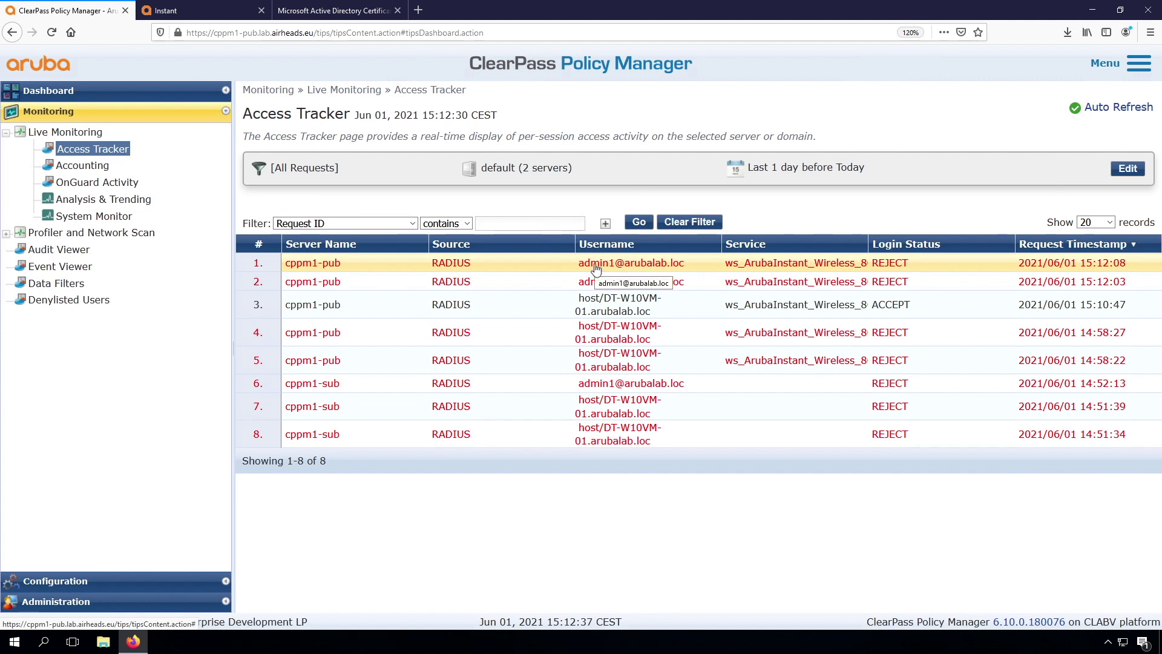
{"action": "mouse_move", "coordinate": [582, 271]}
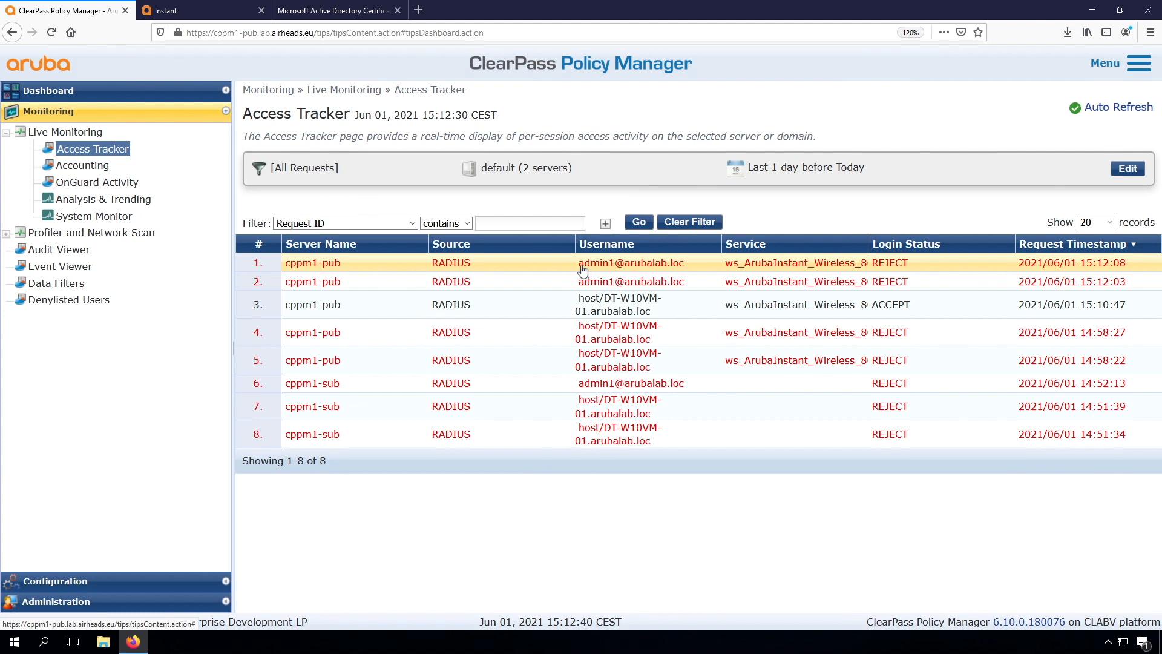
{"action": "mouse_move", "coordinate": [675, 264]}
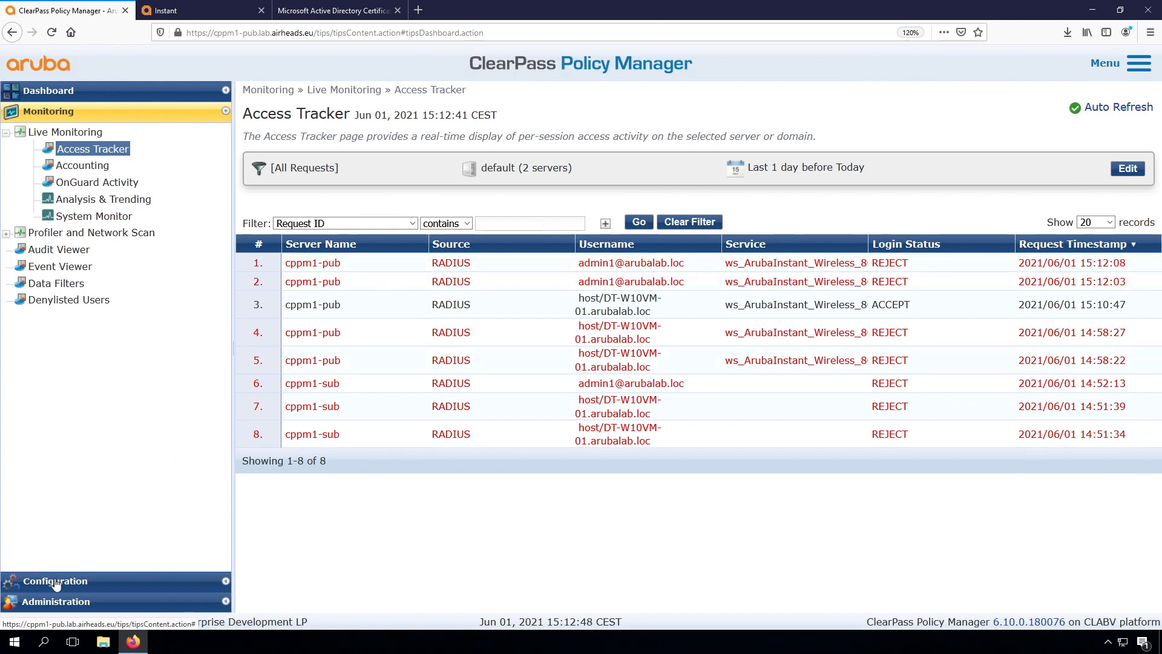
- Bring up the Configuration > Services list
{"action": "left_click", "coordinate": [54, 581]}
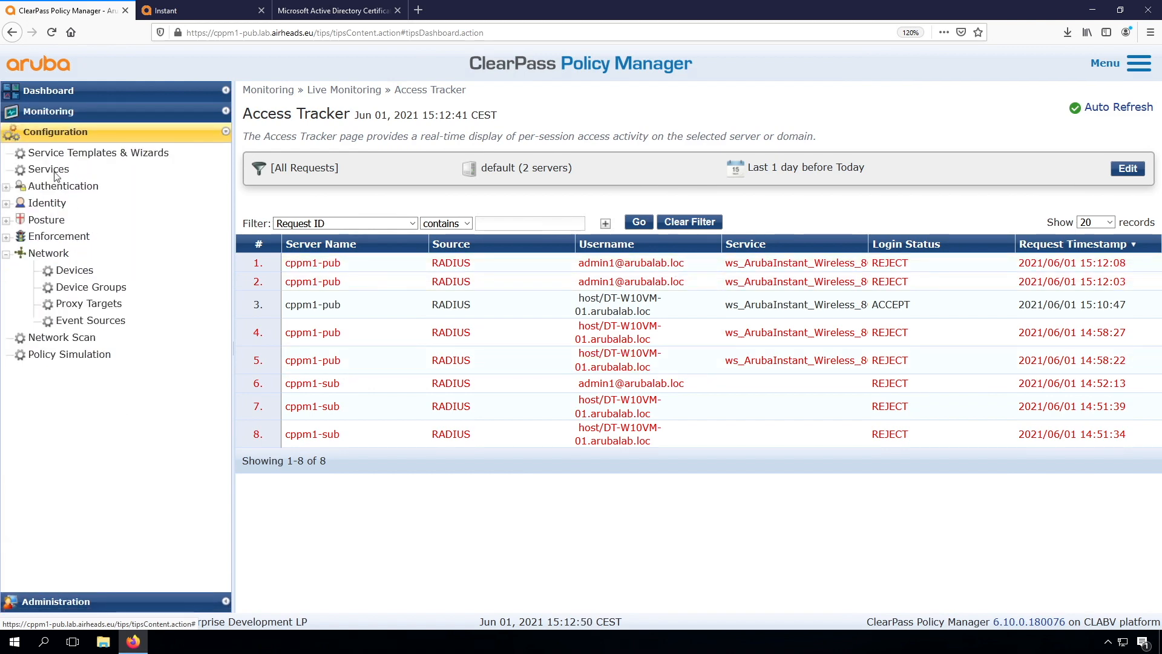
{"action": "left_click", "coordinate": [48, 168]}
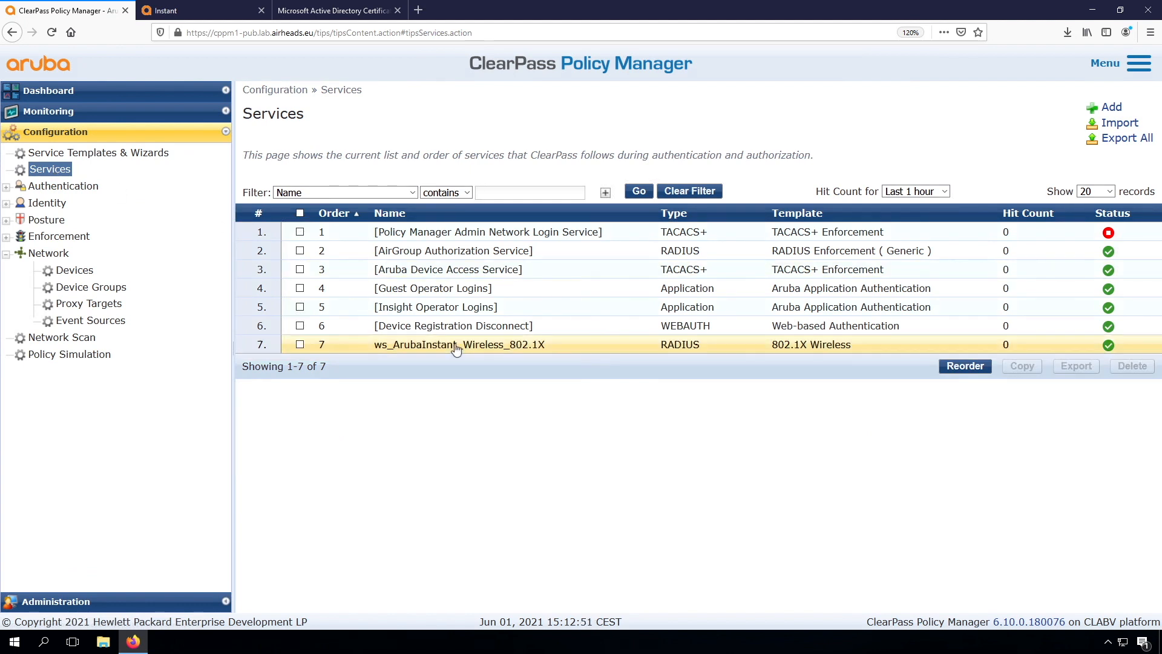
- Enable Strip Username Rules with user:@ on ws_ArubaInstant_Wireless_802.1X and save the service
{"action": "left_click", "coordinate": [459, 344]}
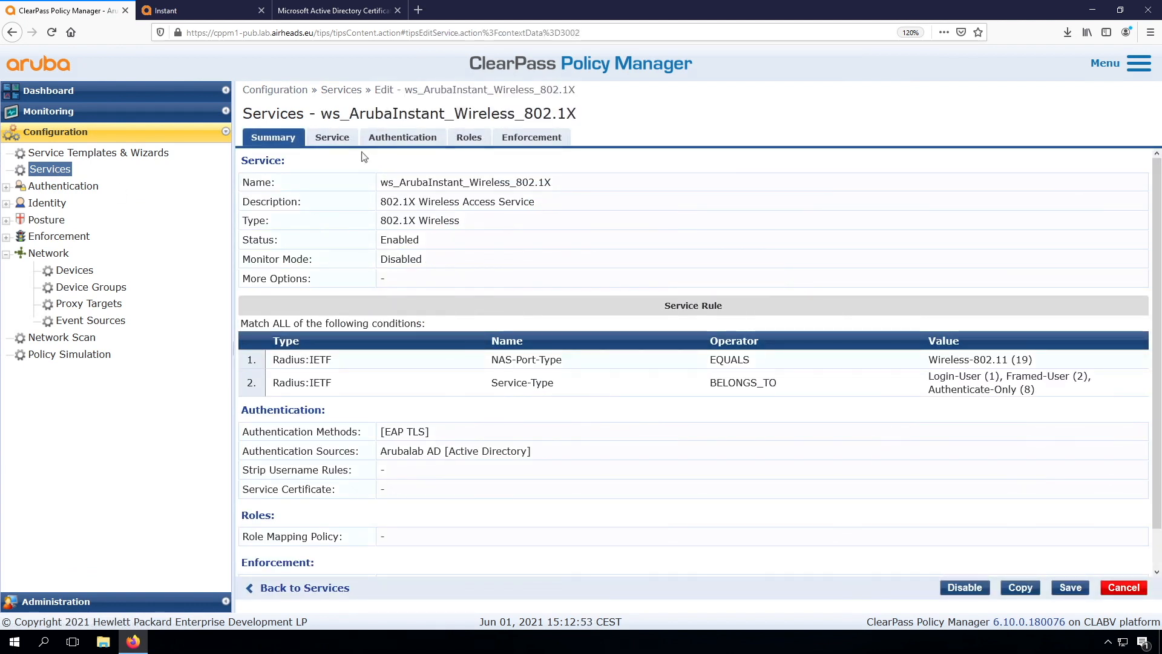
{"action": "left_click", "coordinate": [402, 136]}
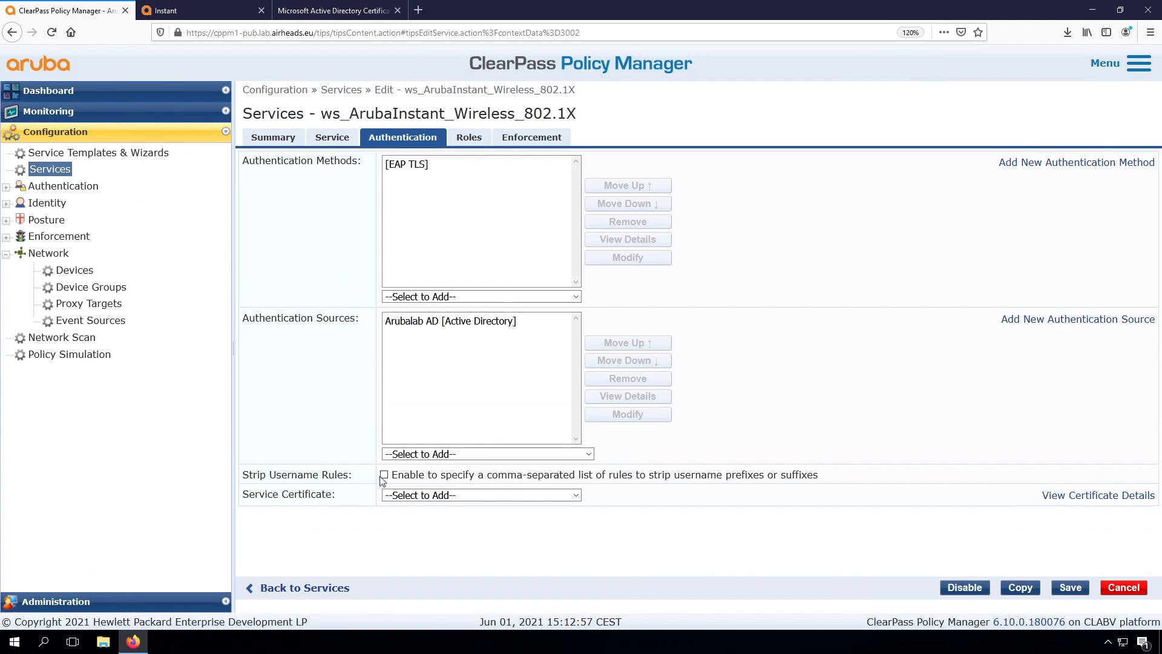
{"action": "left_click", "coordinate": [384, 475]}
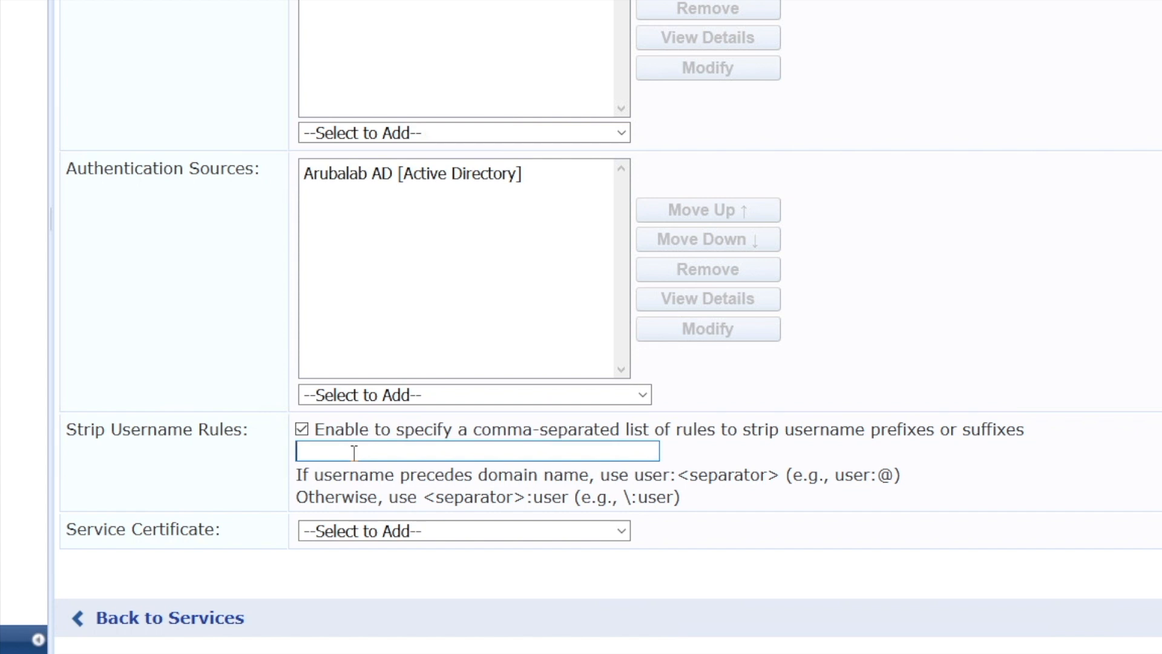
{"action": "type", "text": "user:"}
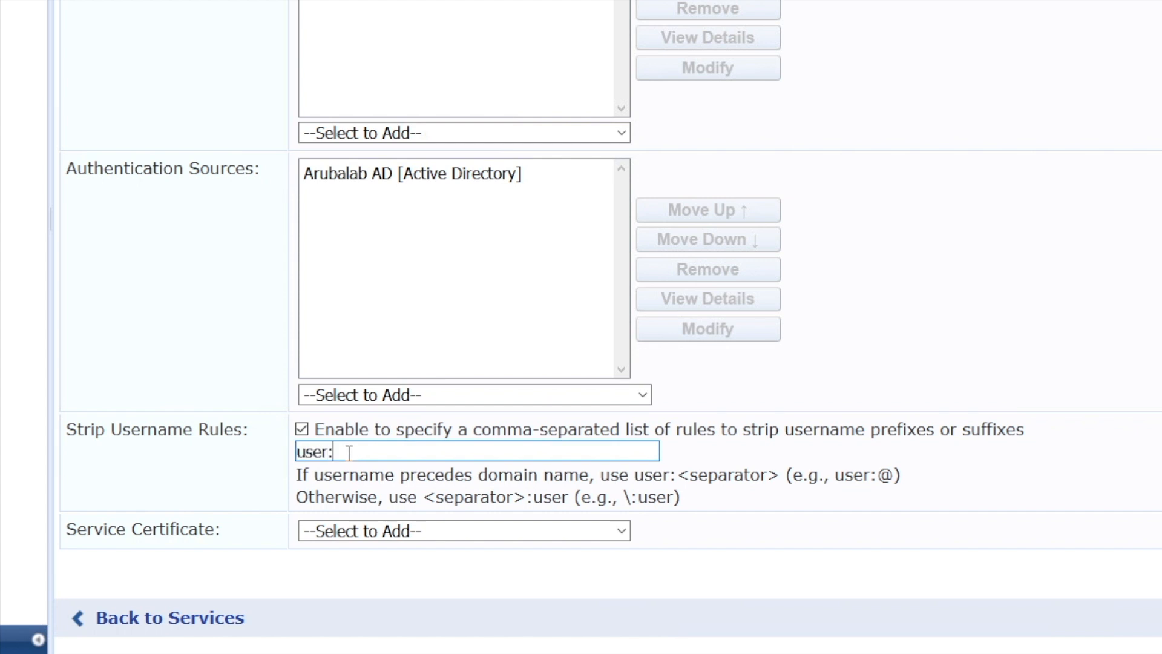
{"action": "type", "text": "@"}
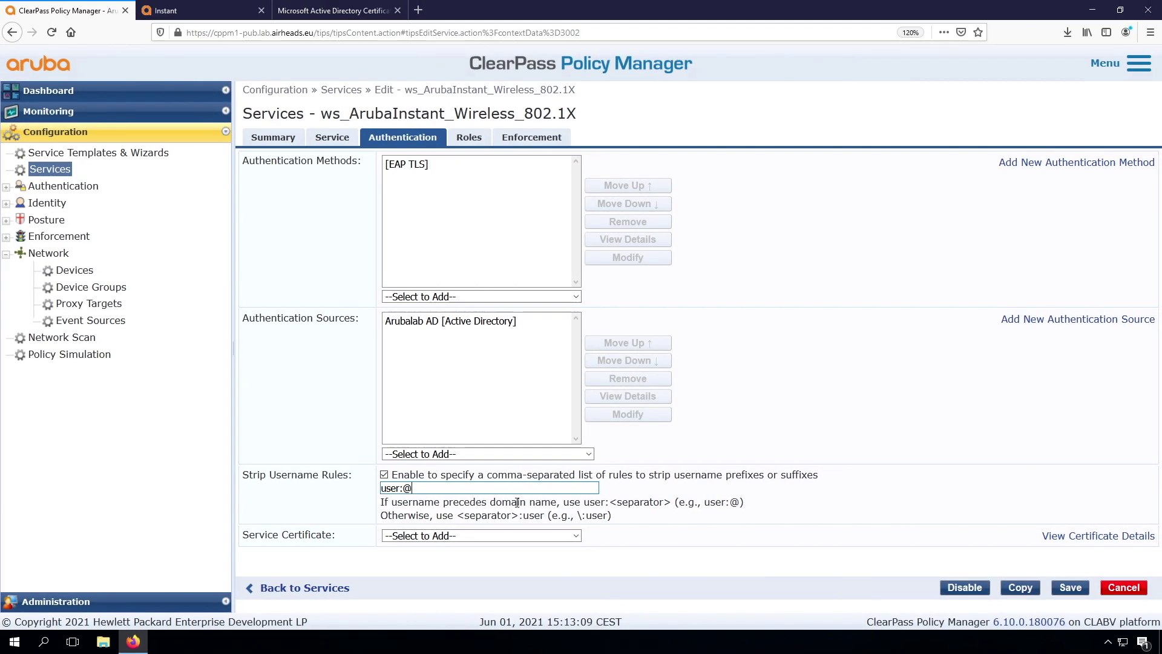
{"action": "mouse_move", "coordinate": [744, 492]}
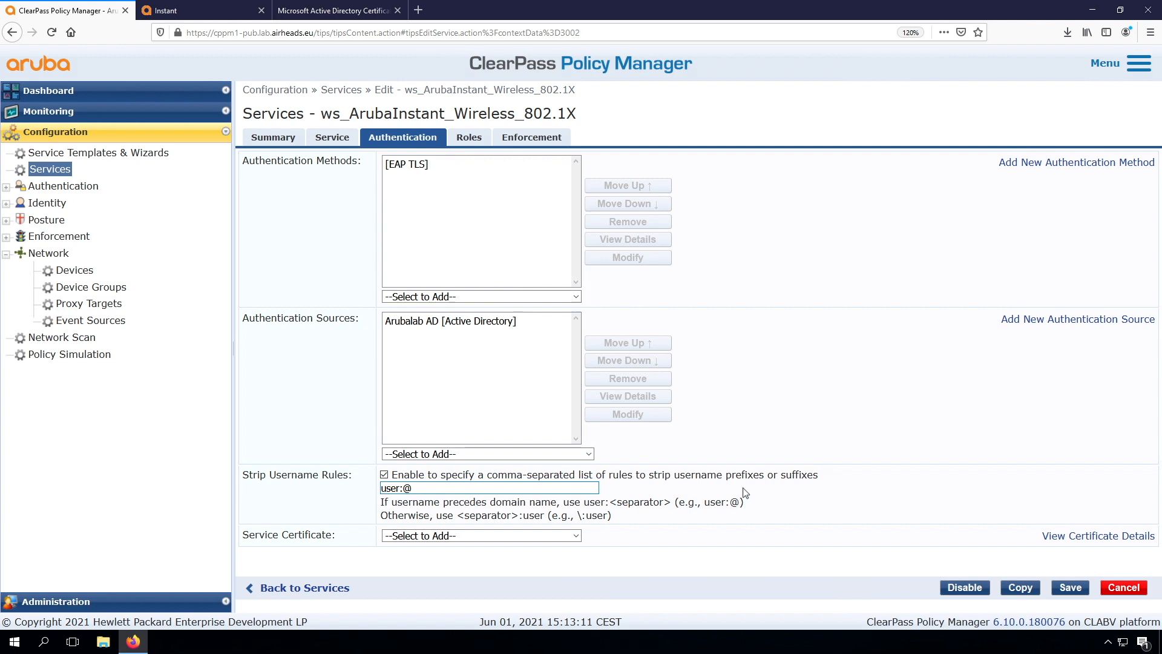
{"action": "mouse_move", "coordinate": [945, 506]}
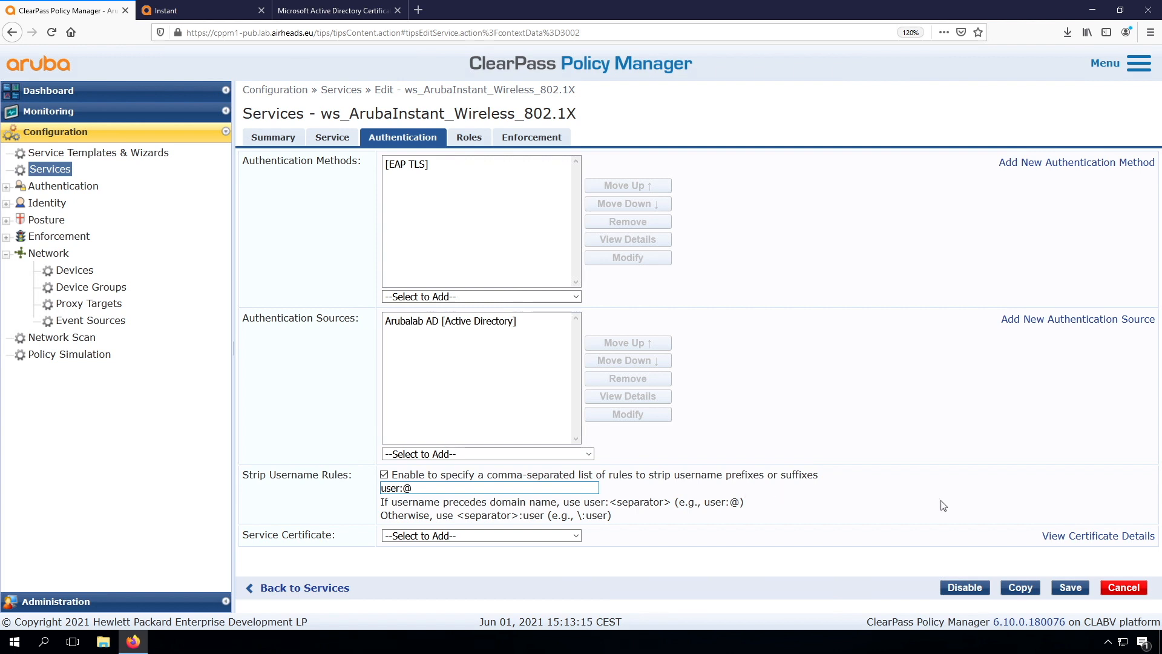
{"action": "left_click", "coordinate": [1070, 587]}
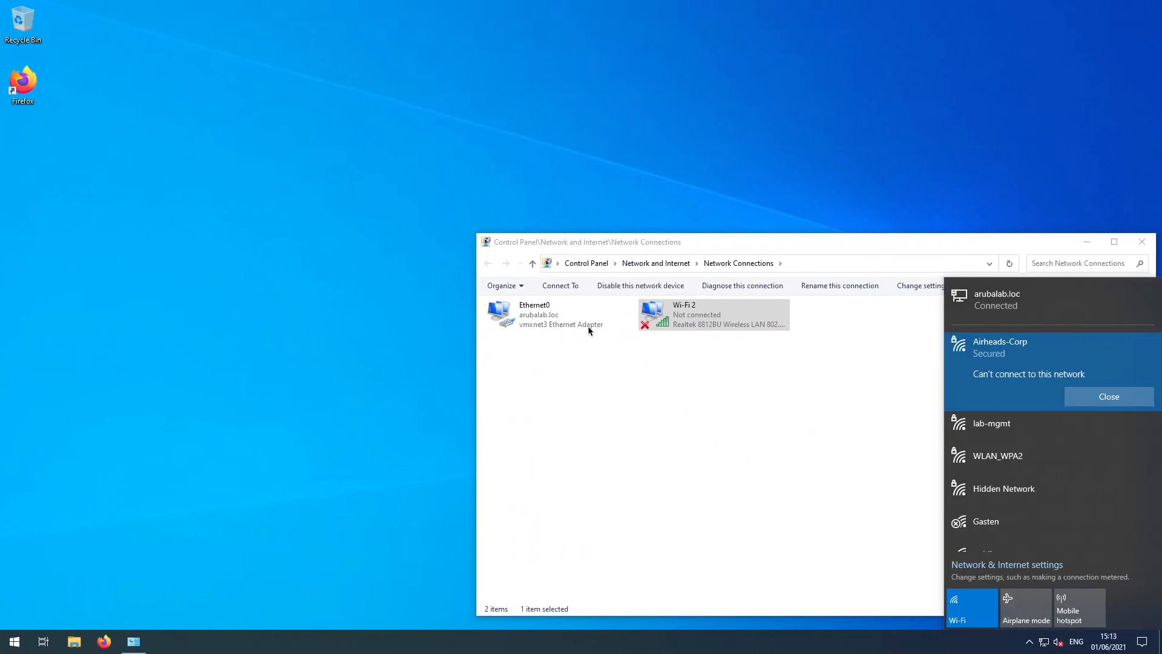
- Dismiss the can't-connect message and connect to Airheads-Corp again
{"action": "left_click", "coordinate": [999, 348]}
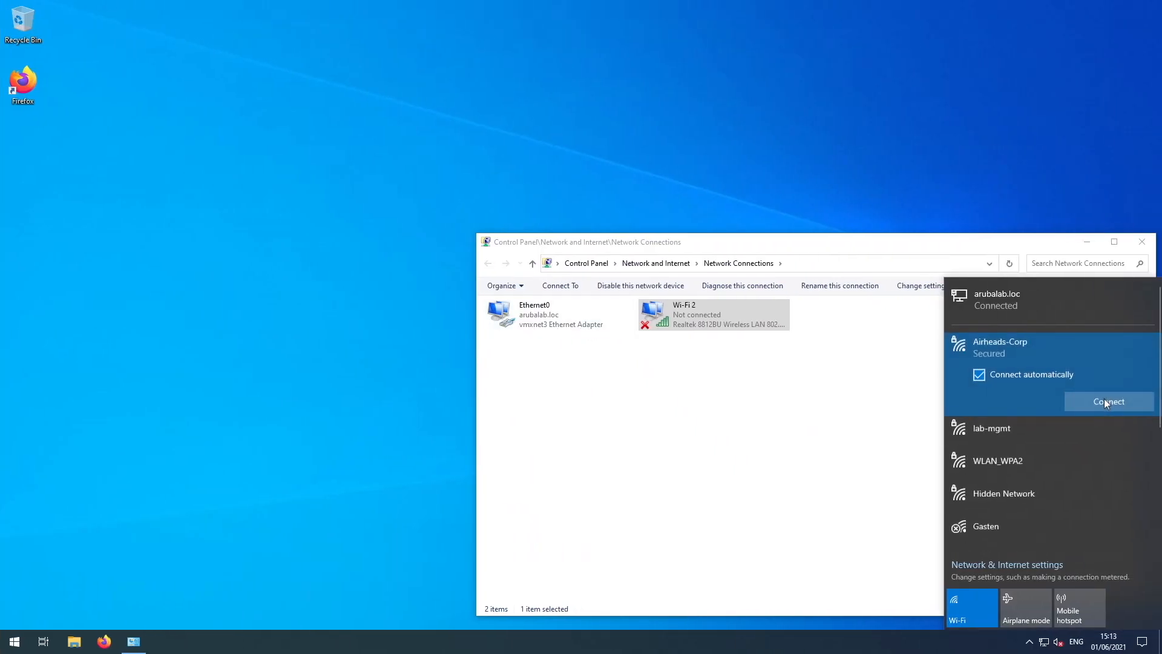
{"action": "left_click", "coordinate": [1109, 401]}
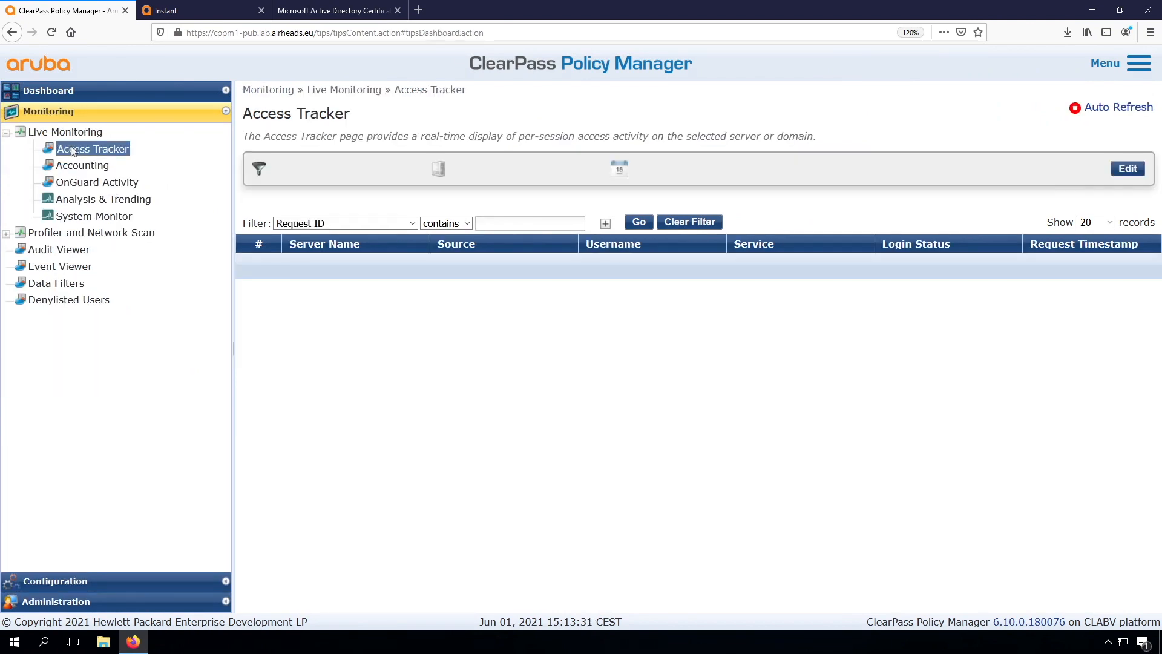
- Reload Access Tracker and bring up the newest accepted request's Computed Attributes
{"action": "left_click", "coordinate": [92, 148]}
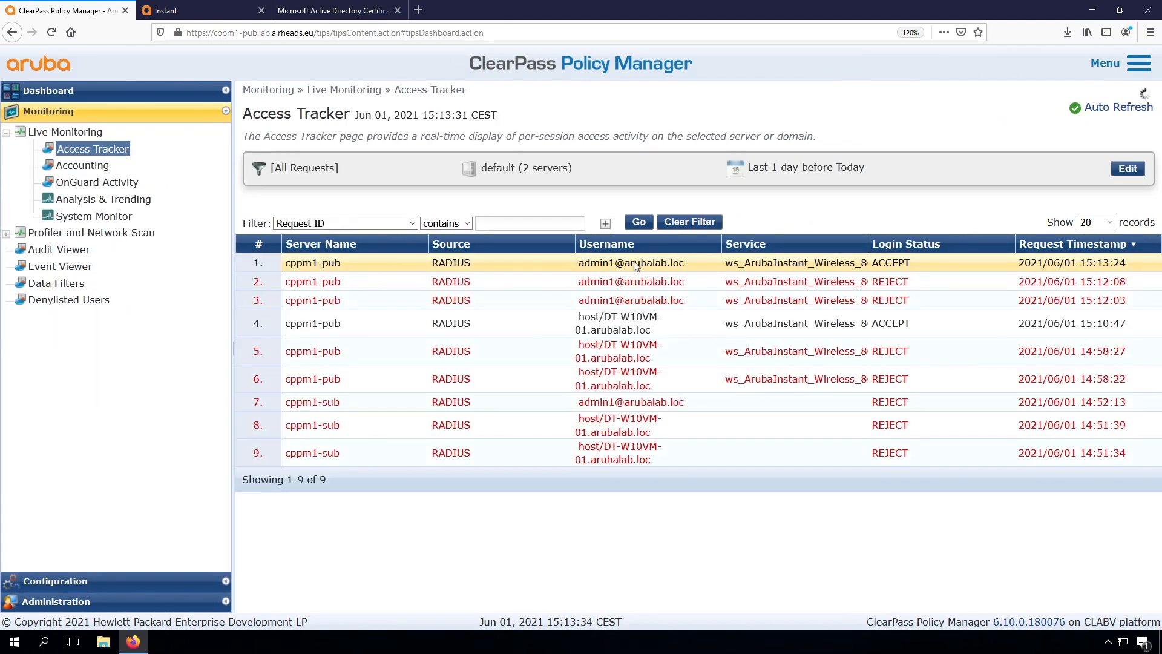
{"action": "left_click", "coordinate": [631, 262]}
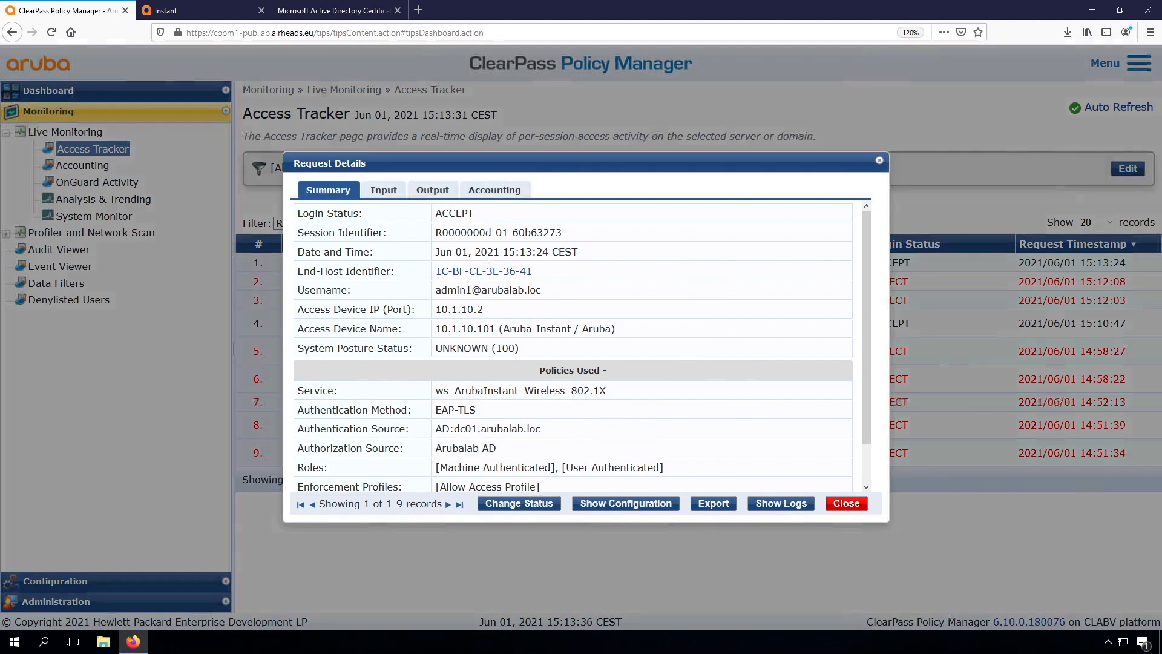
{"action": "mouse_move", "coordinate": [384, 190]}
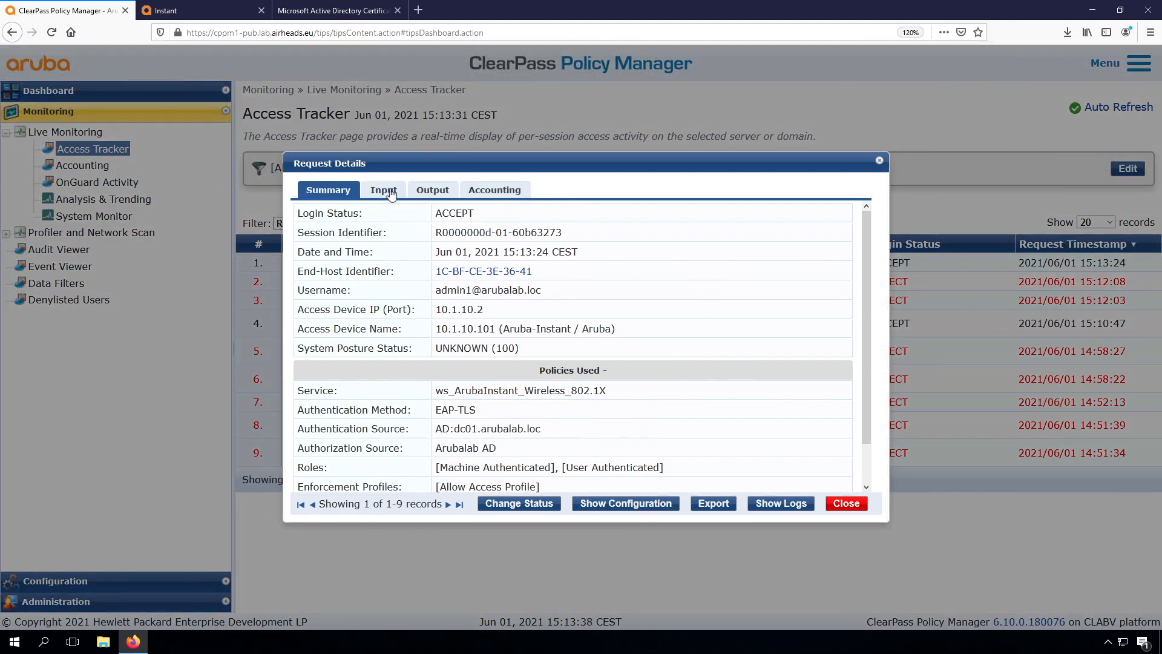
{"action": "left_click", "coordinate": [383, 189]}
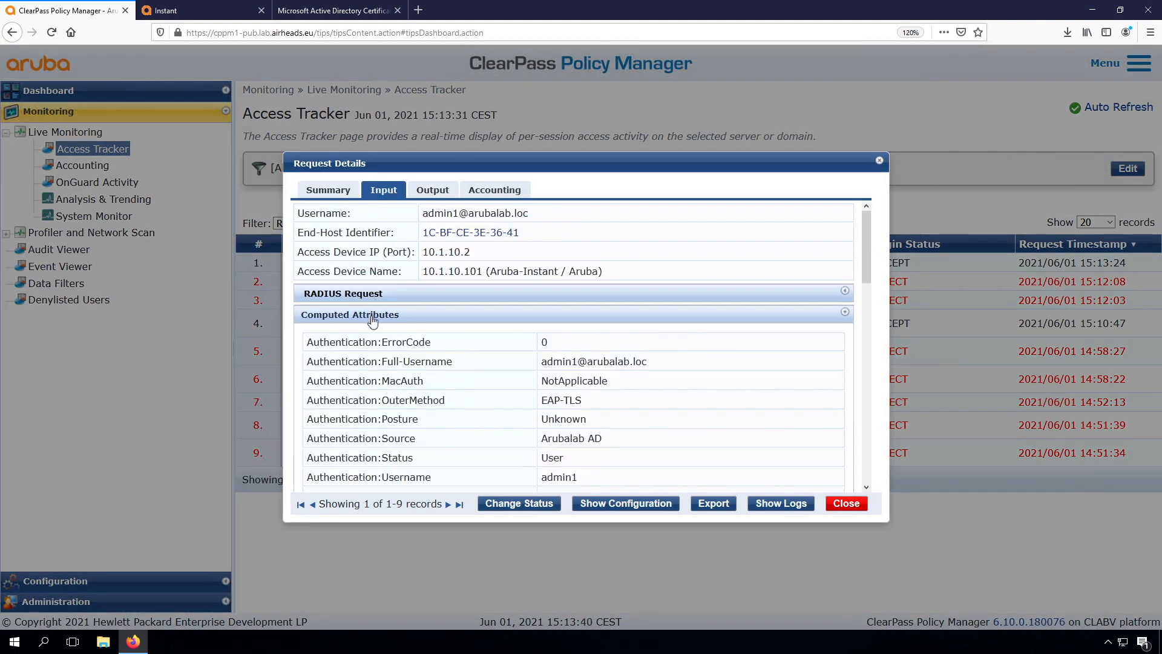
{"action": "scroll", "scroll_direction": "down", "scroll_amount": 3}
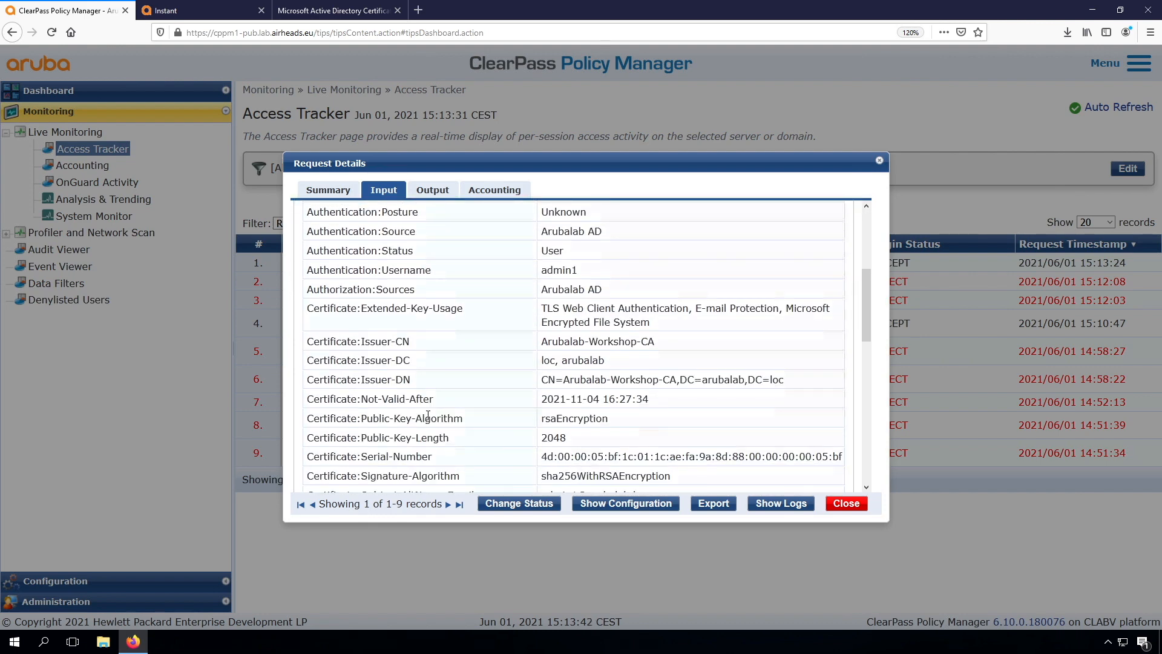
{"action": "scroll", "scroll_direction": "down", "scroll_amount": 3}
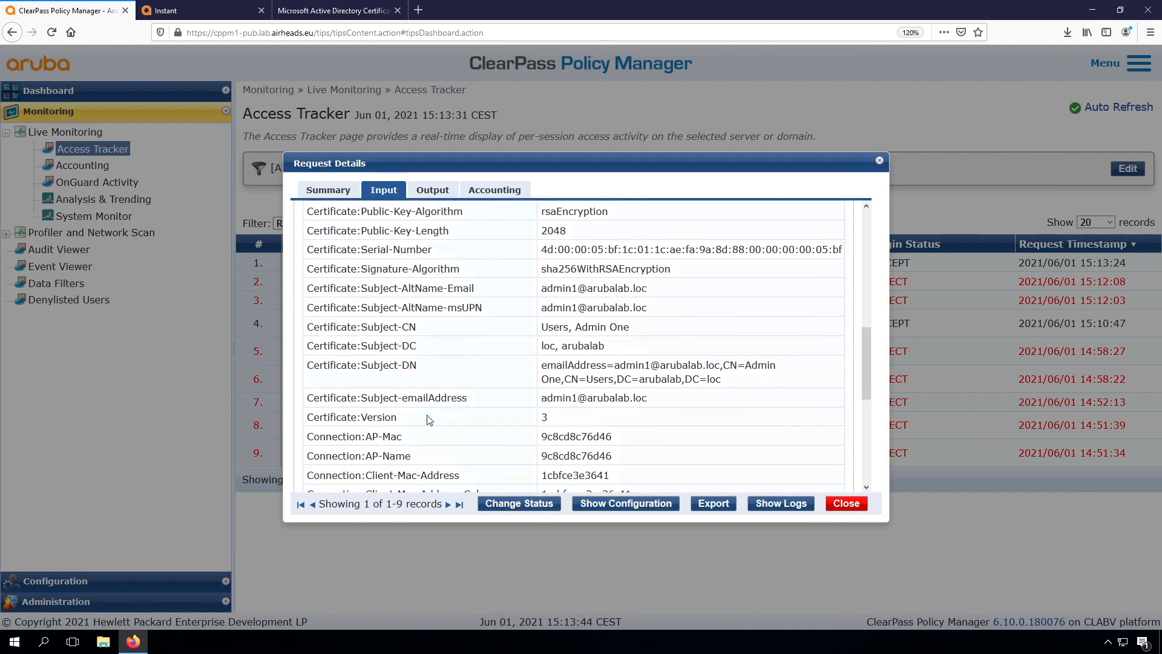
{"action": "scroll", "scroll_direction": "down", "scroll_amount": 3}
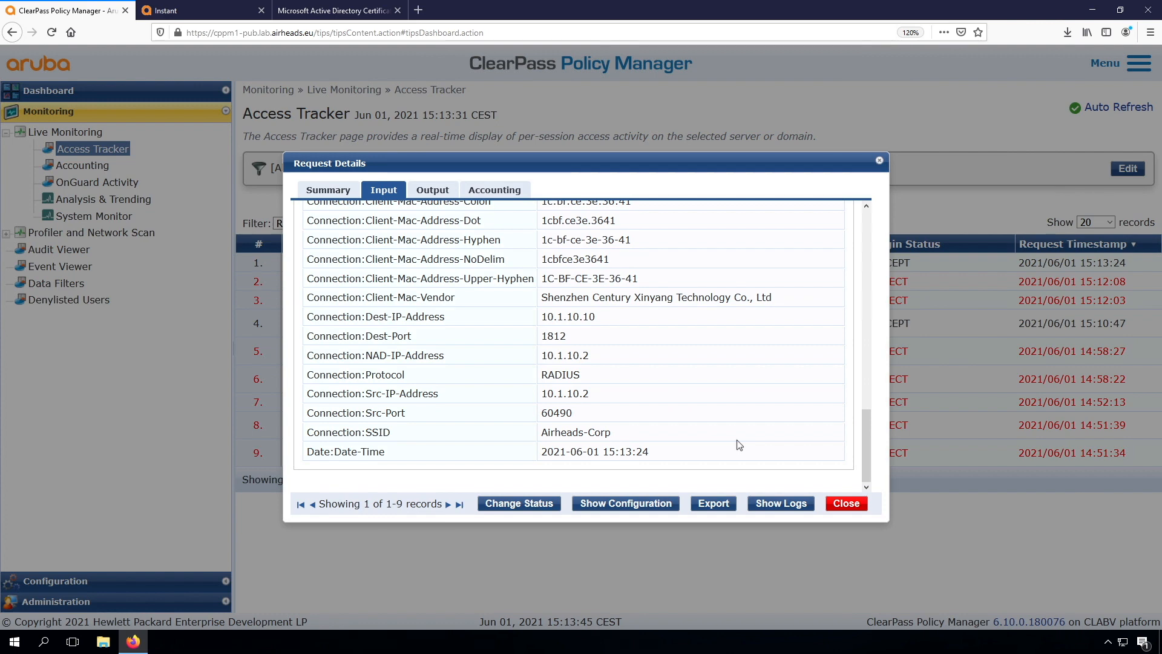
{"action": "left_click", "coordinate": [846, 502]}
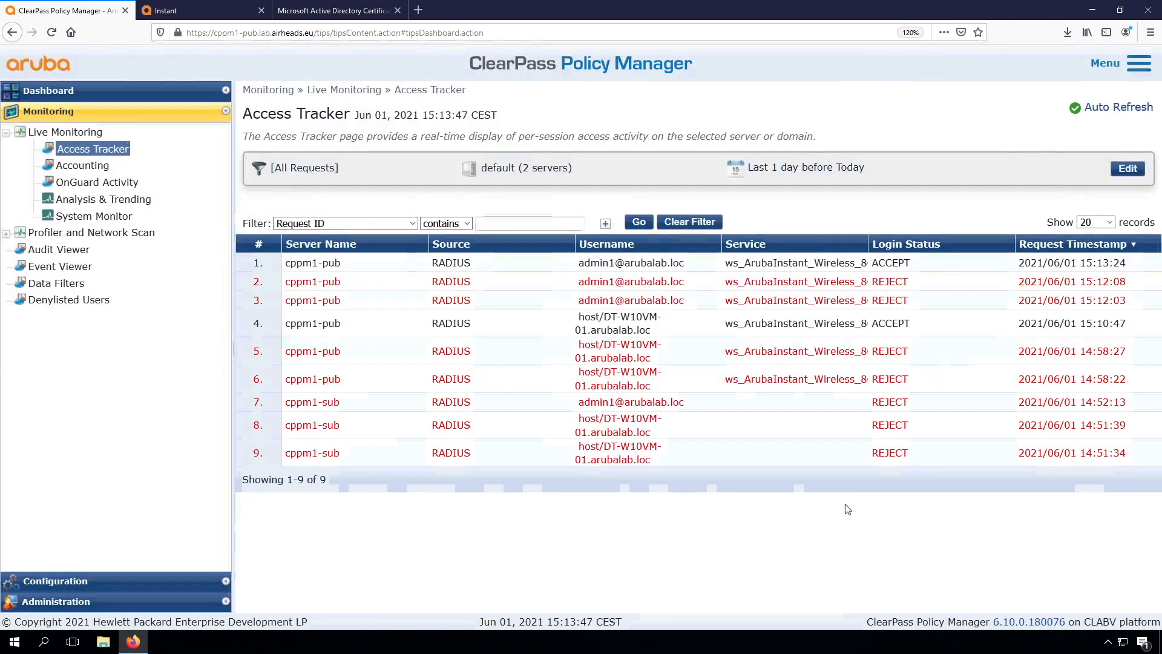
{"action": "mouse_move", "coordinate": [608, 432]}
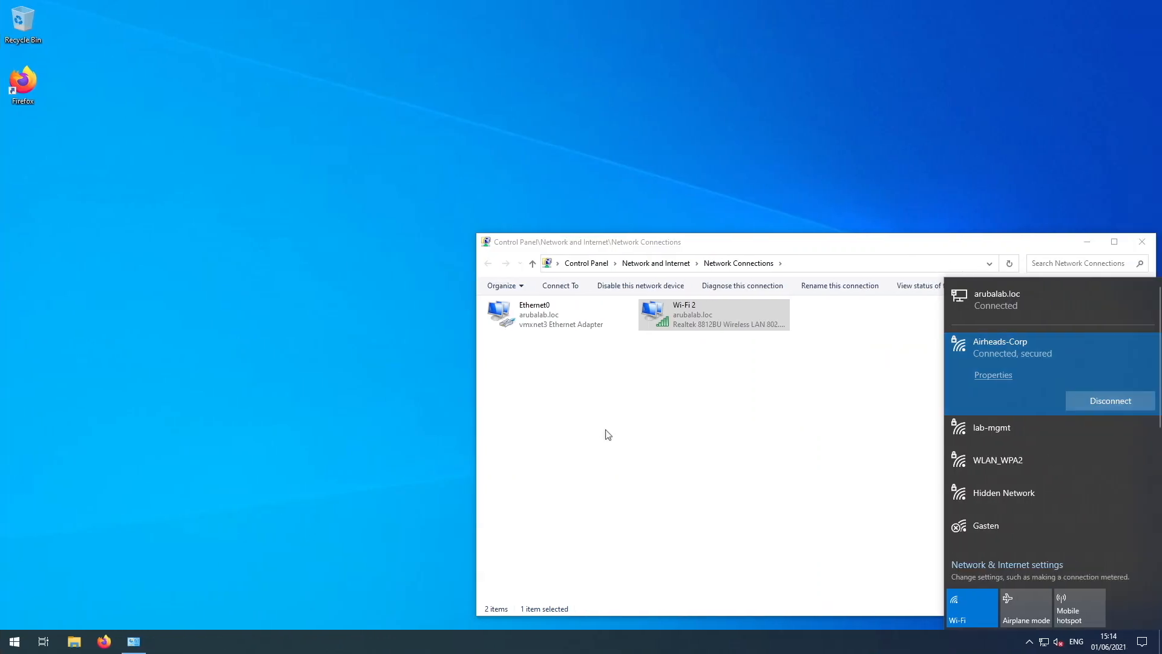
- Dismiss the wireless network list and start launching the user certificate manager
{"action": "left_click", "coordinate": [271, 189]}
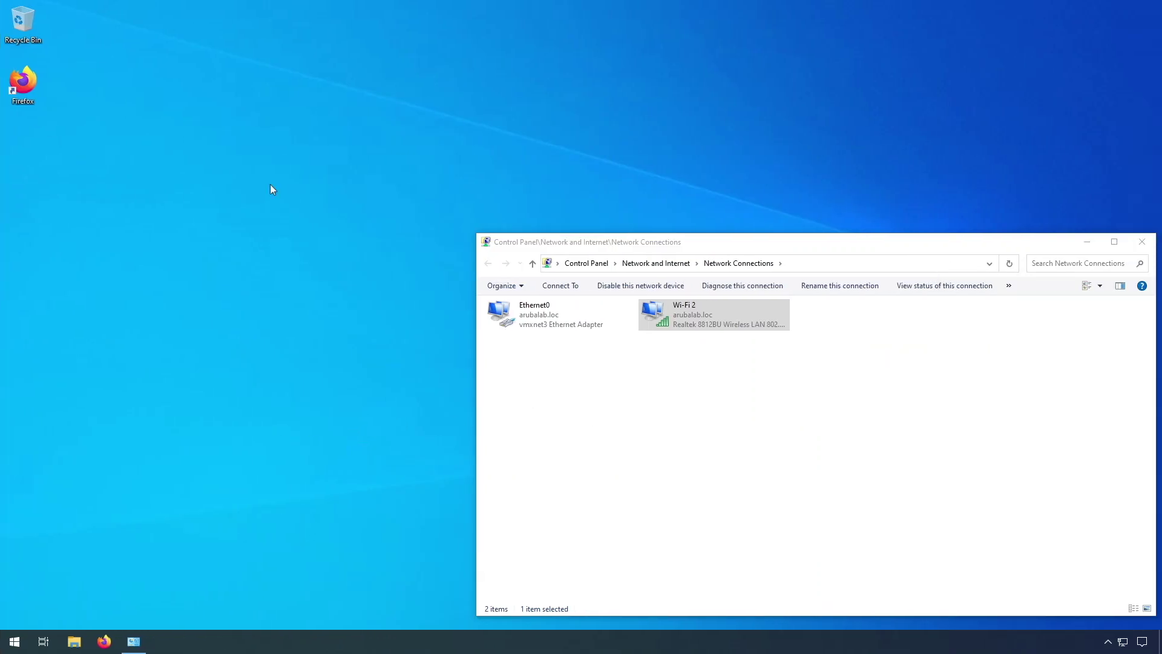
{"action": "mouse_move", "coordinate": [126, 395]}
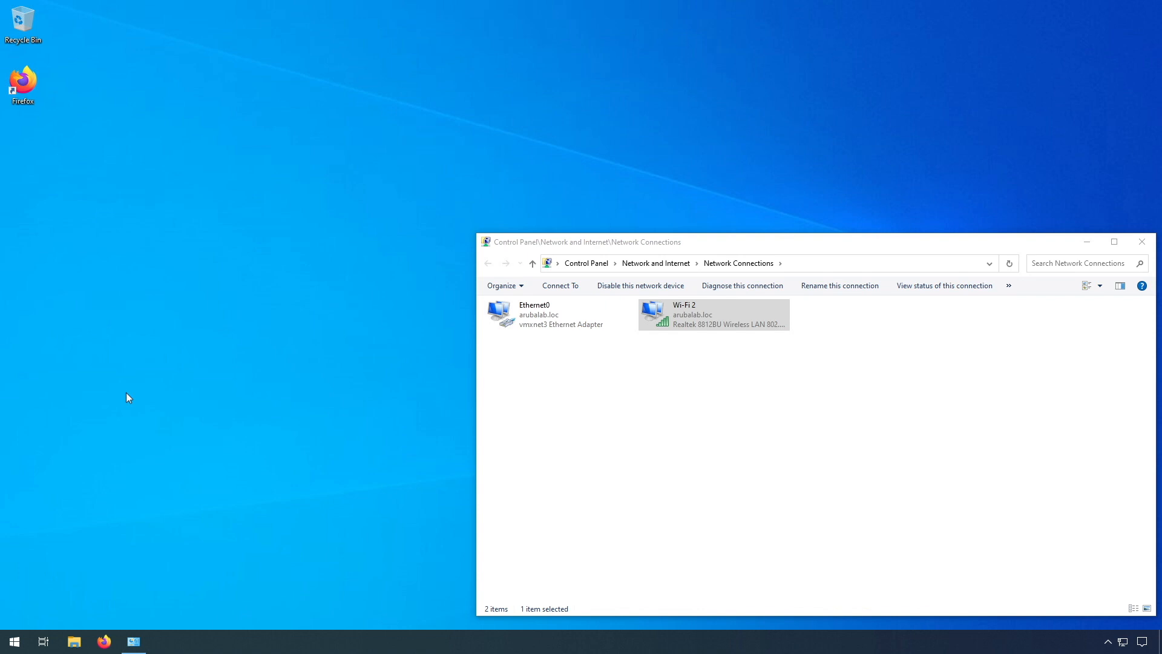
{"action": "mouse_move", "coordinate": [15, 607]}
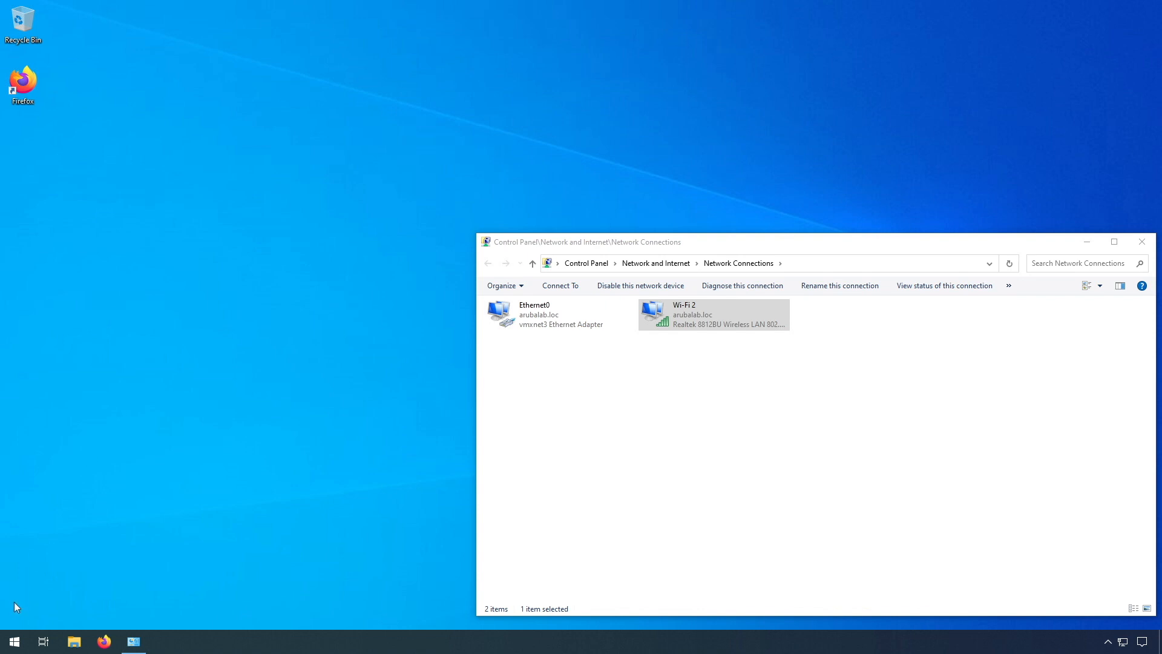
{"action": "left_click", "coordinate": [13, 641]}
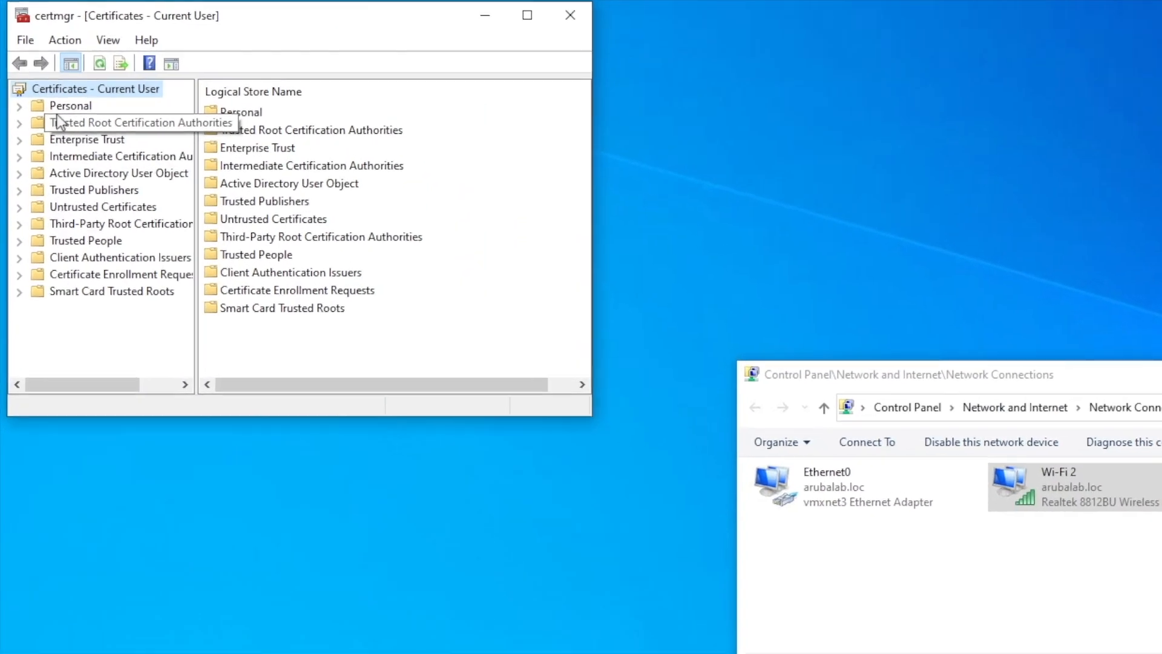
- List the Personal certificates showing the Admin One certificate from Arubalab-Workshop-CA
{"action": "left_click", "coordinate": [19, 105]}
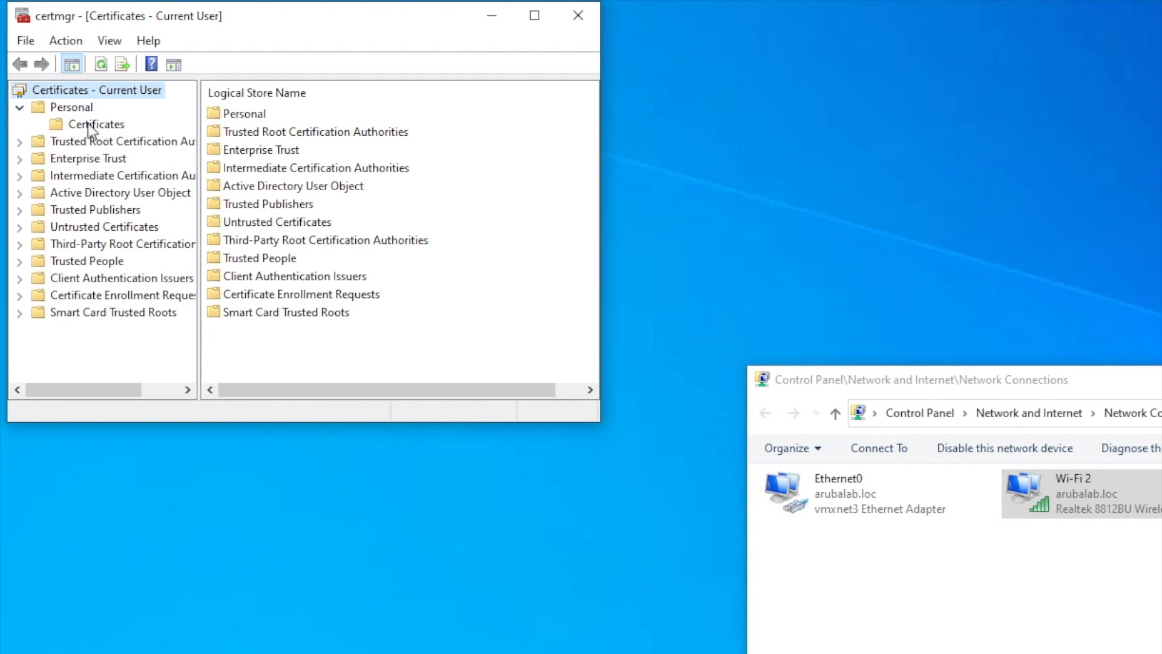
{"action": "left_click", "coordinate": [96, 123]}
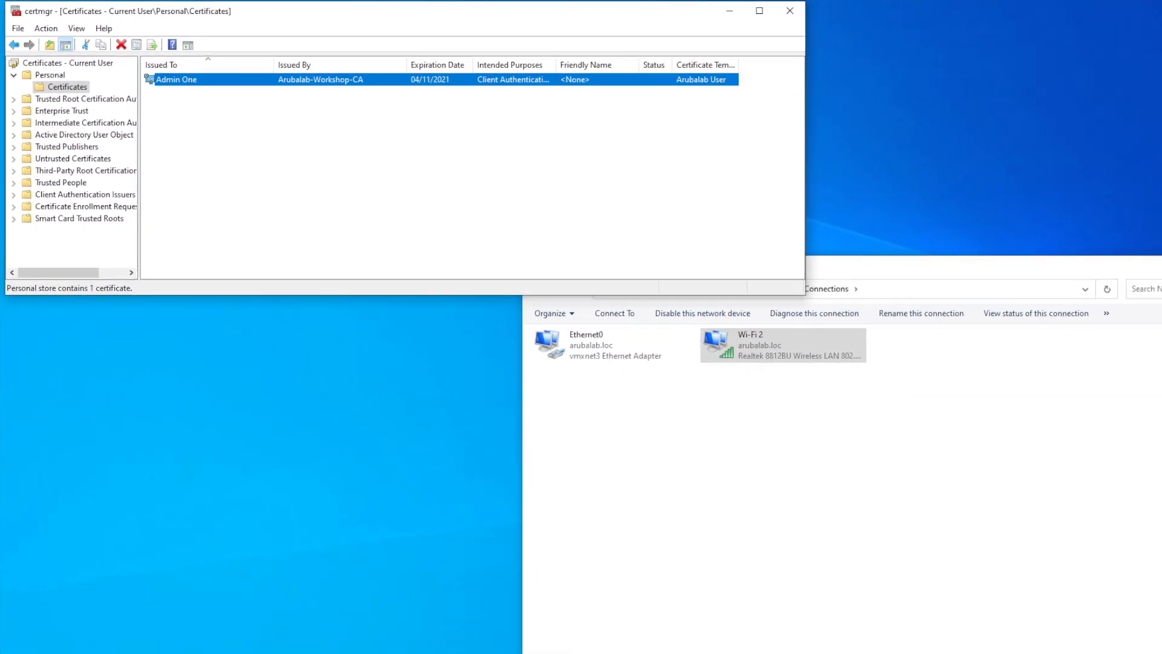
- Search Start for 'compu' and launch Manage computer certificates
{"action": "left_click", "coordinate": [10, 639]}
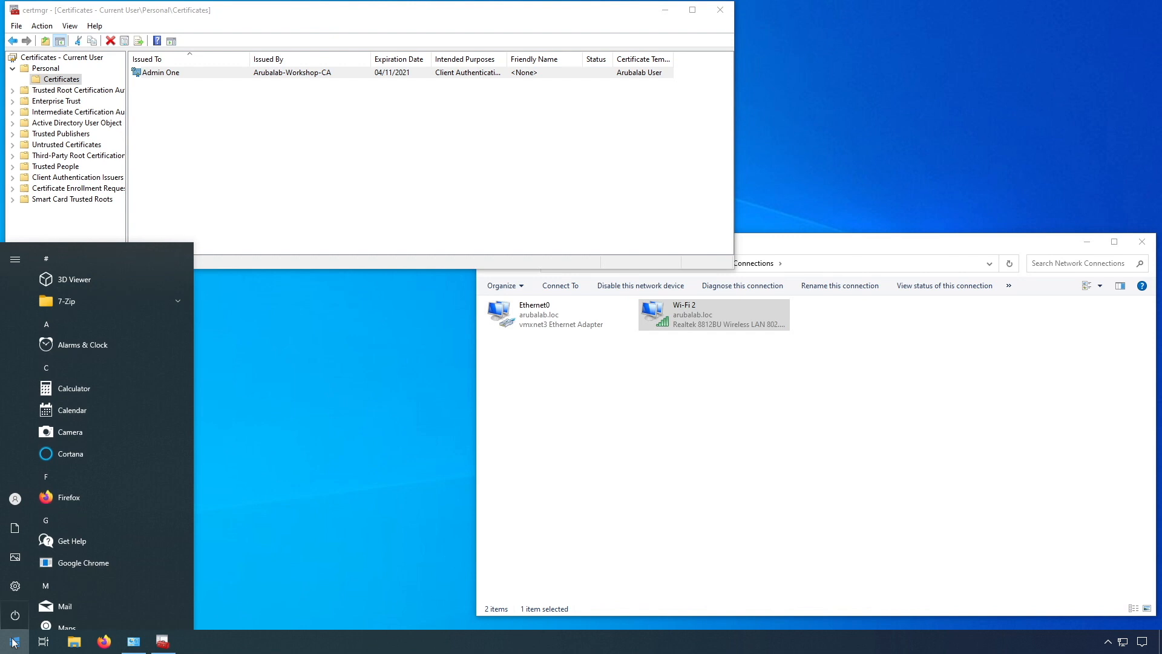
{"action": "type", "text": "compu"}
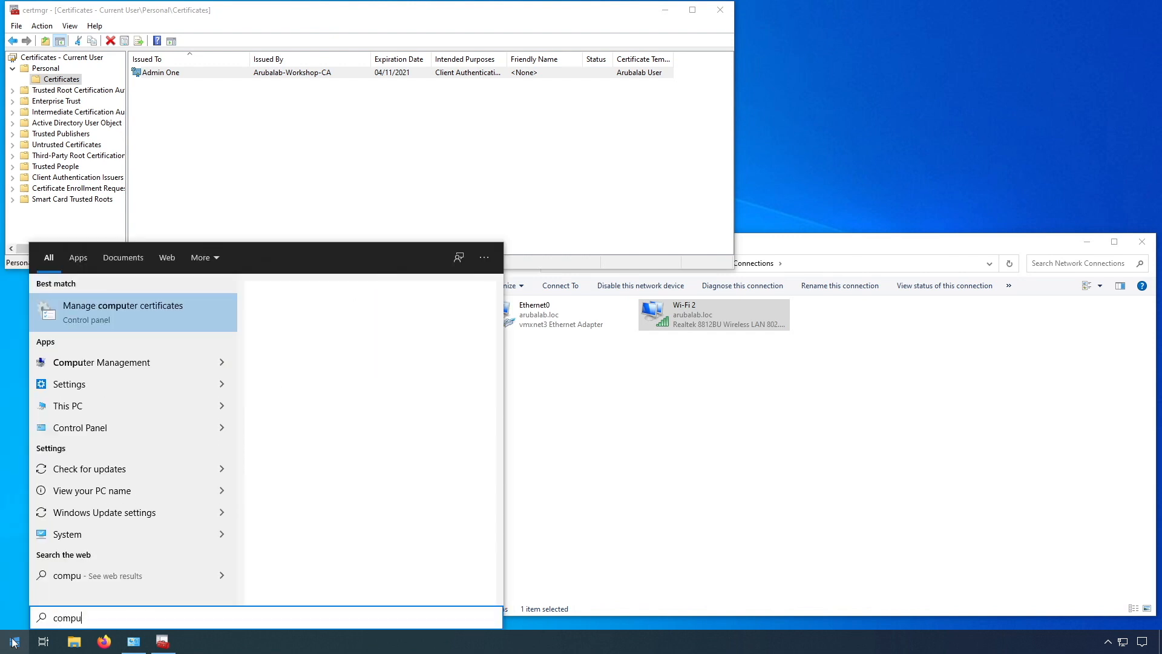
{"action": "left_click", "coordinate": [123, 312]}
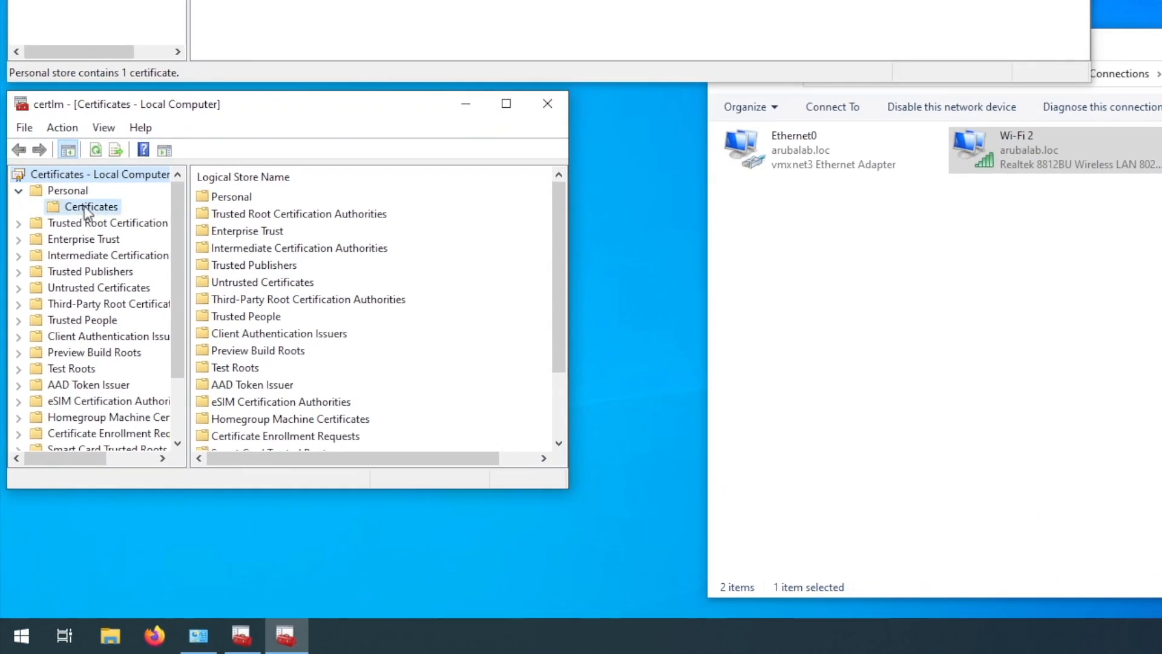
- Show the computer's Personal certificate DT-W10VM-01.arubalab.loc with all columns visible
{"action": "left_click", "coordinate": [89, 206]}
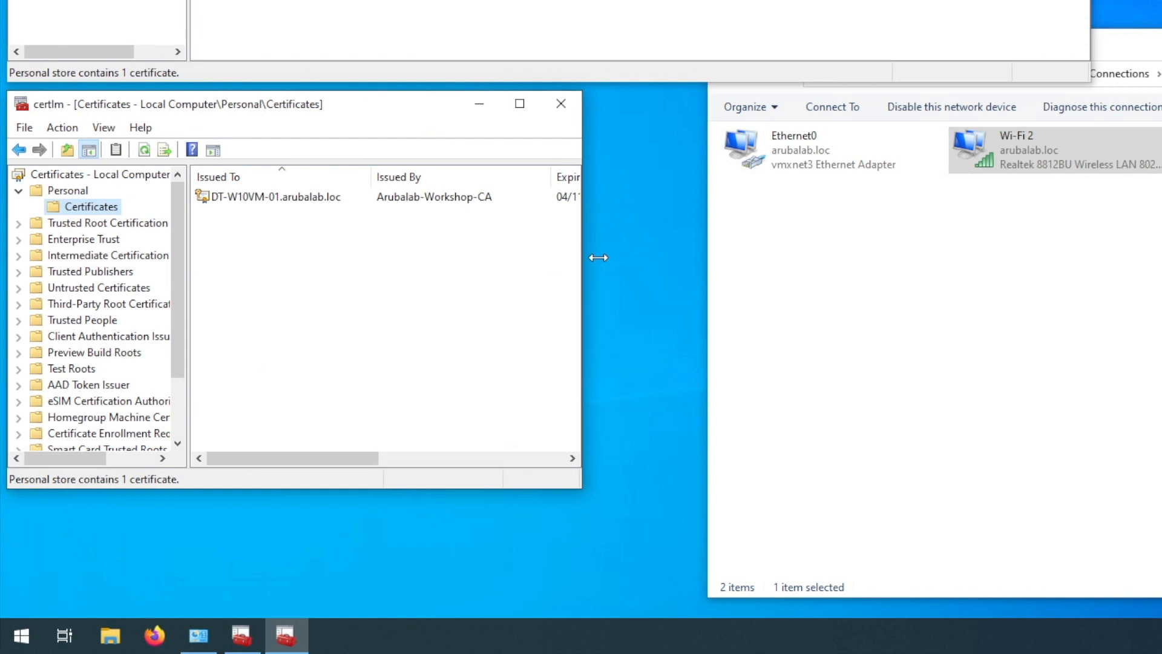
{"action": "left_click_drag", "start_coordinate": [600, 257], "coordinate": [1142, 256]}
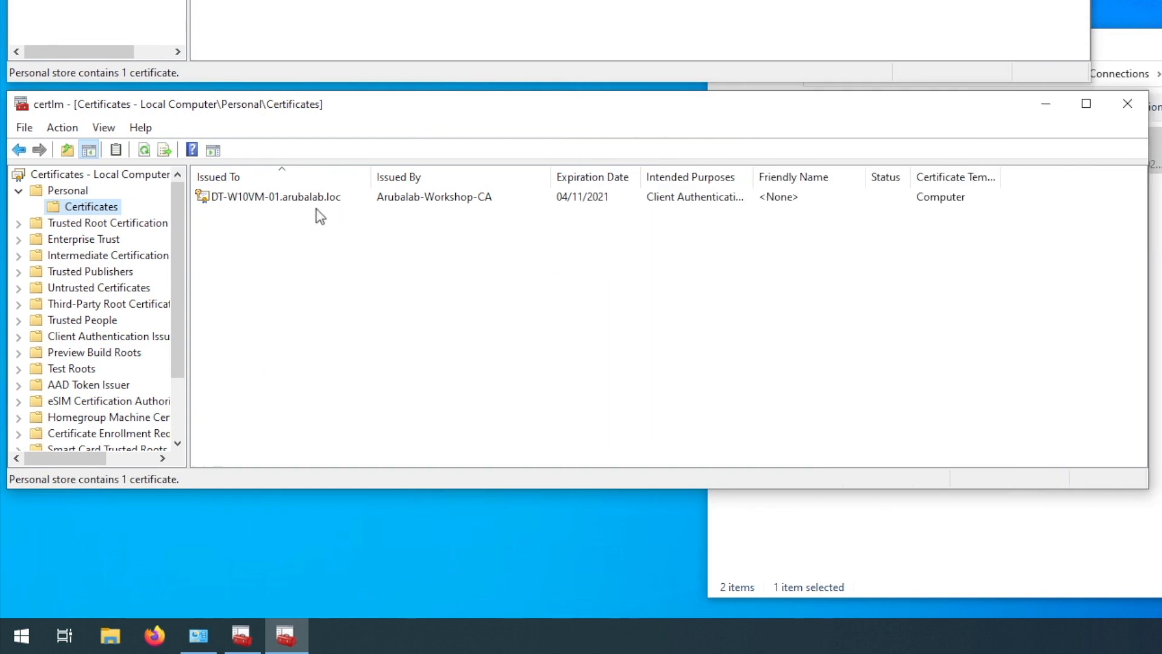
- List the Trusted Root Certification Authorities certificates, including the Arubalab-Workshop-CA roots
{"action": "left_click", "coordinate": [108, 223]}
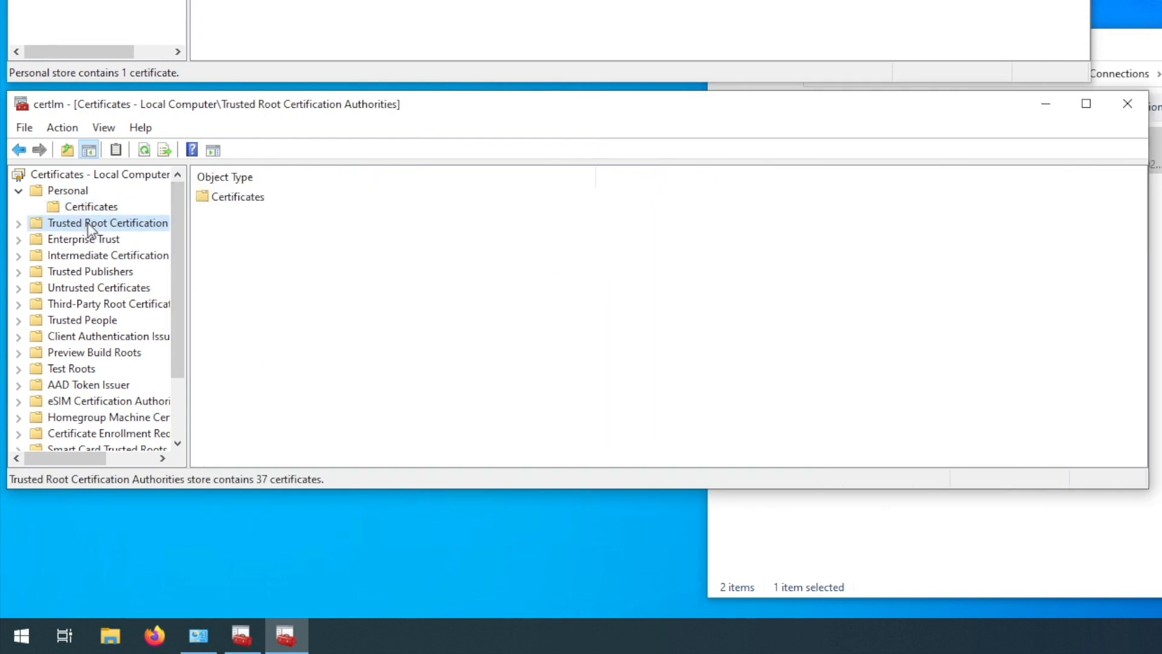
{"action": "left_click", "coordinate": [18, 223]}
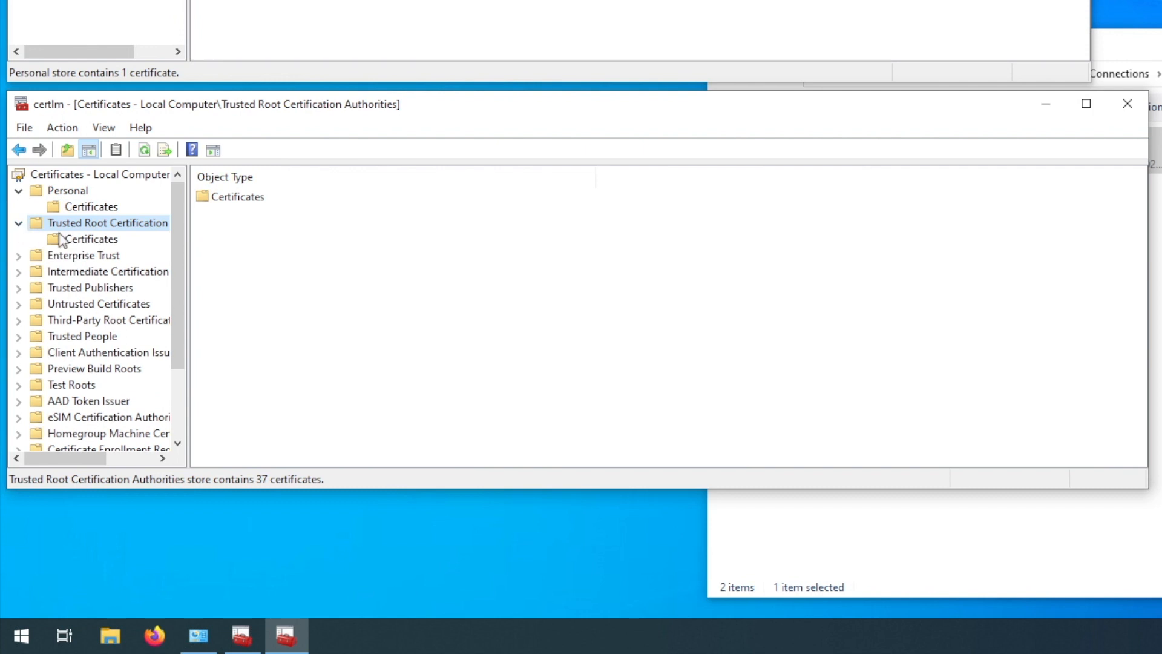
{"action": "left_click", "coordinate": [92, 239]}
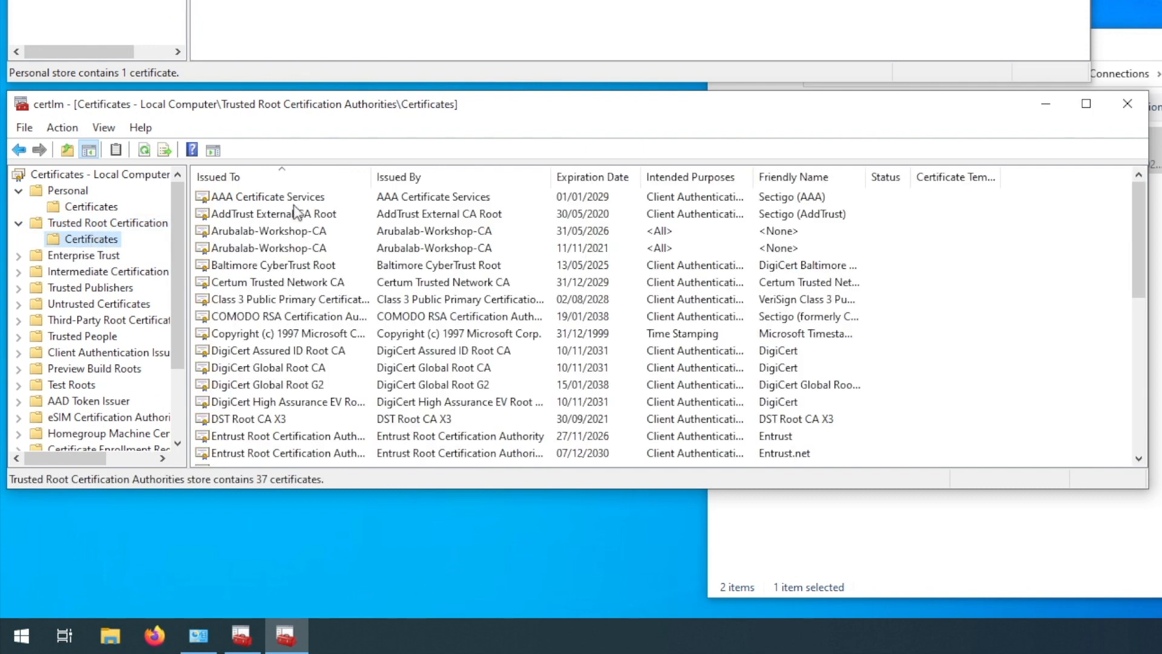
{"action": "mouse_move", "coordinate": [277, 275]}
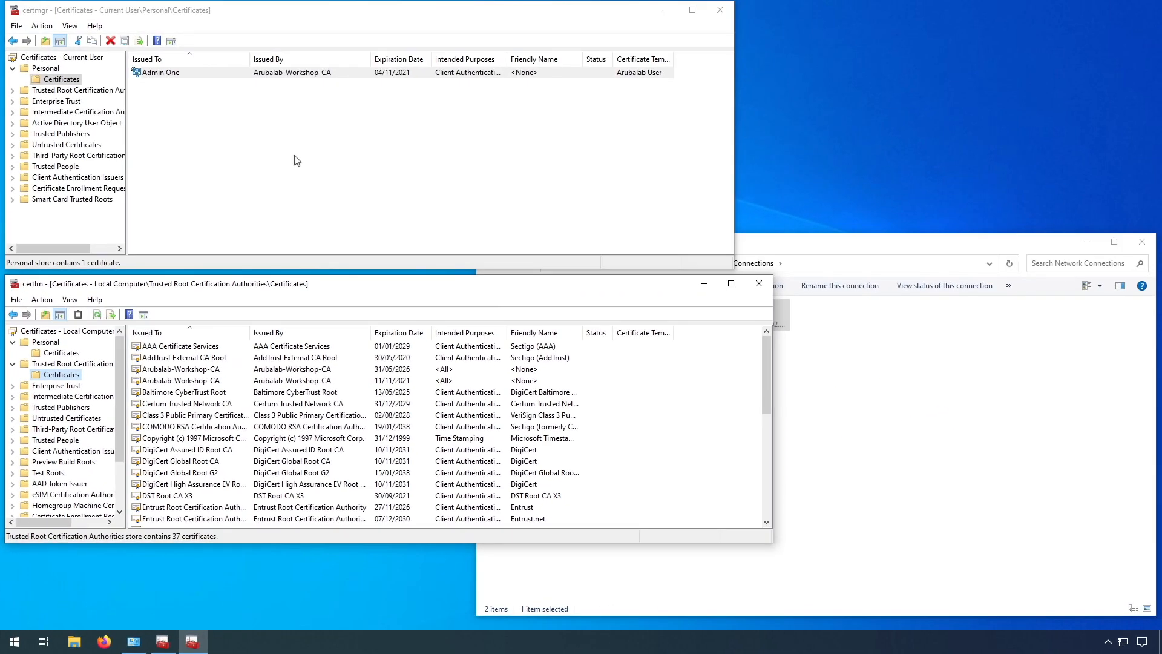
{"action": "mouse_move", "coordinate": [303, 79]}
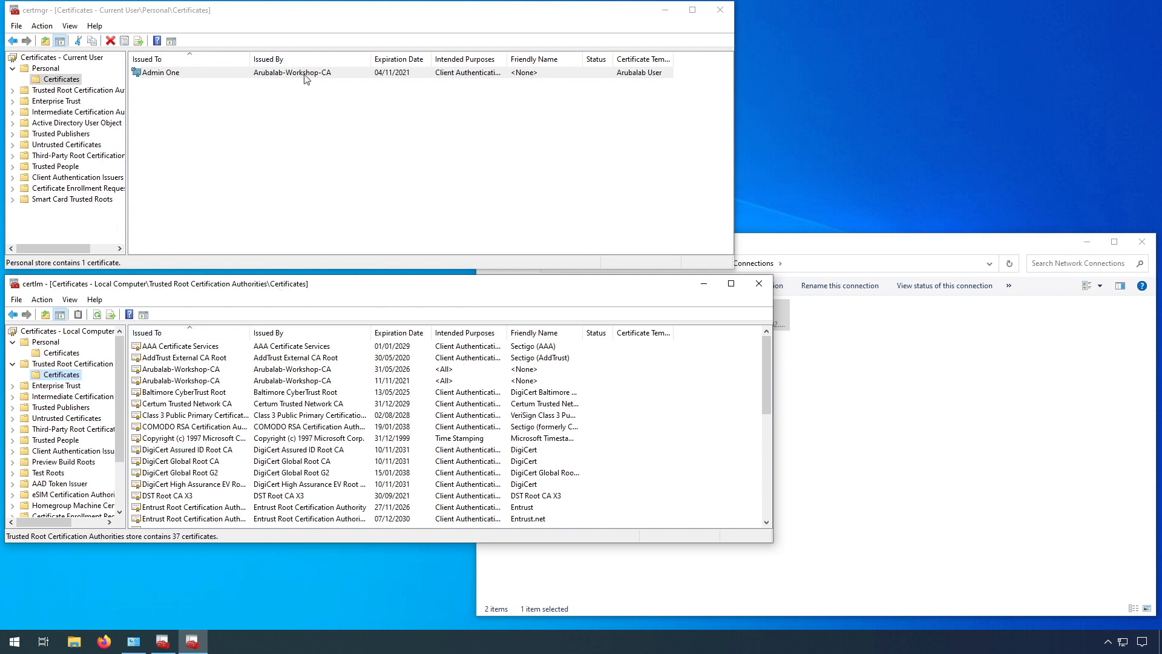
{"action": "mouse_move", "coordinate": [268, 115]}
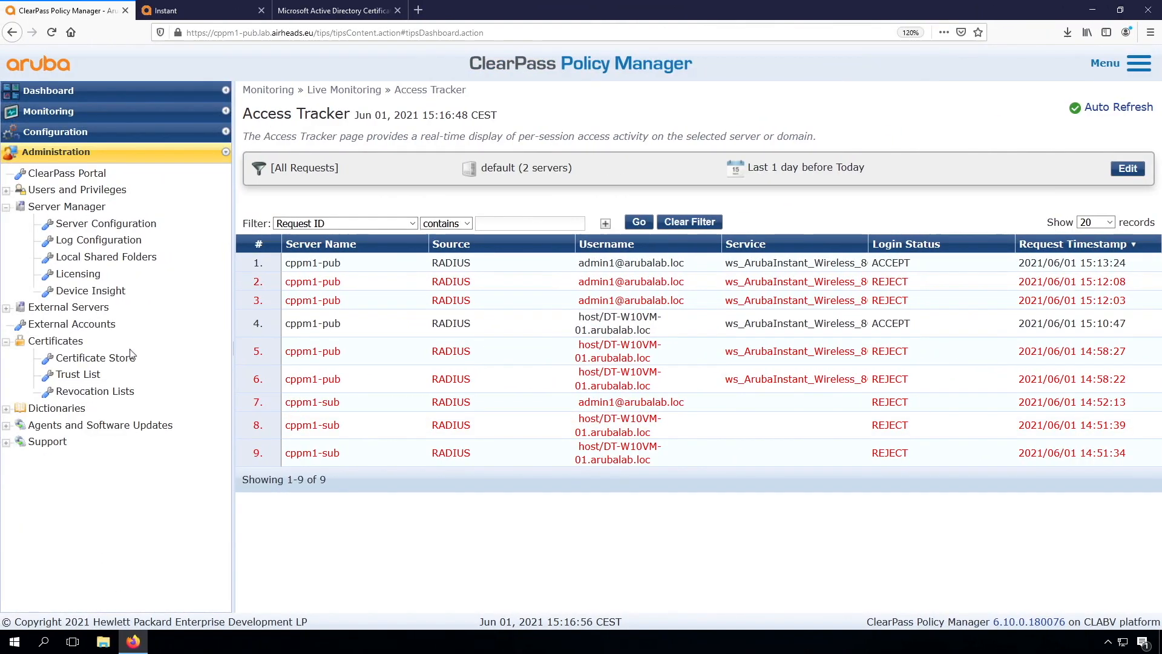
- Expand Administration > Certificates to show Certificate Store and Trust List
{"action": "left_click", "coordinate": [77, 374]}
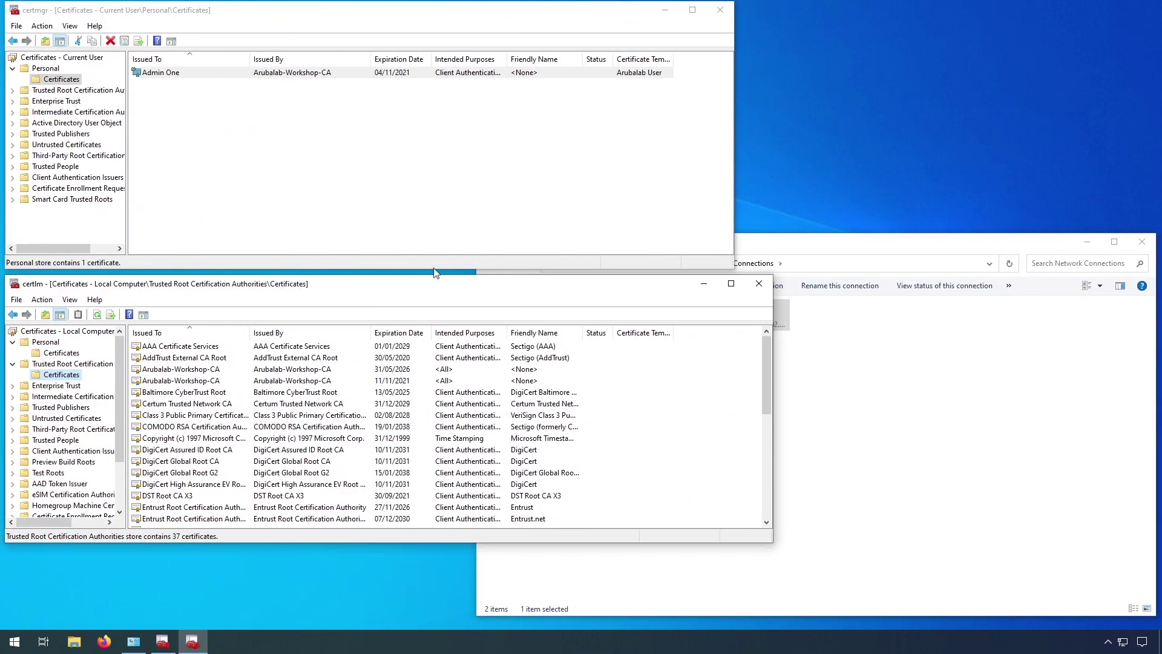
{"action": "mouse_move", "coordinate": [290, 380]}
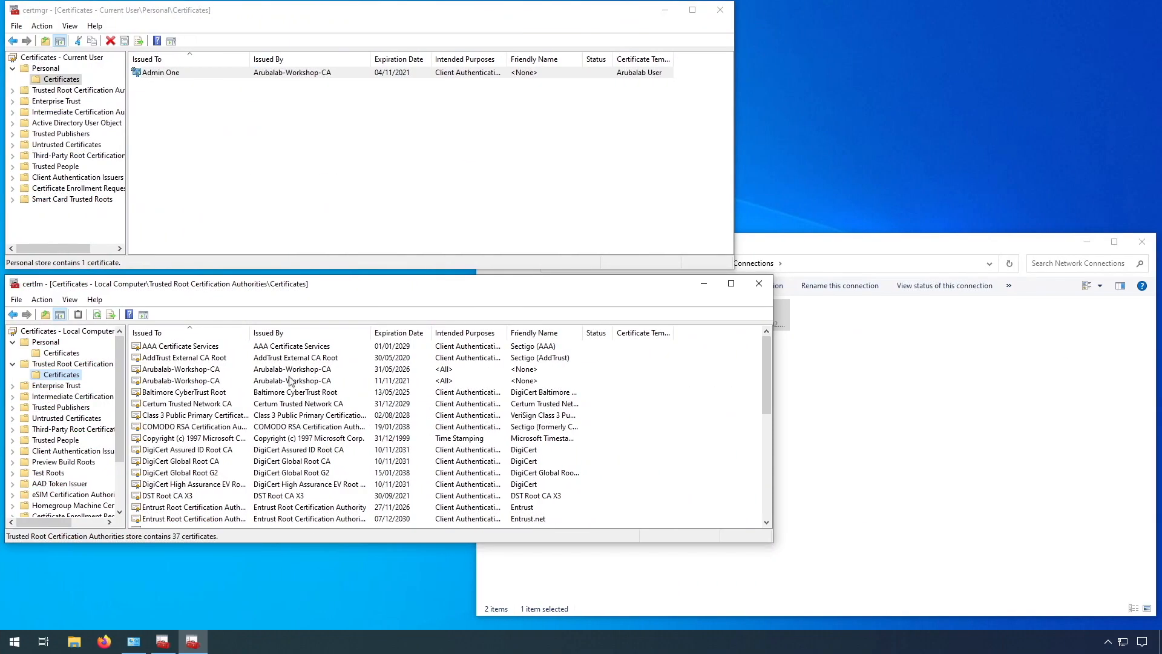